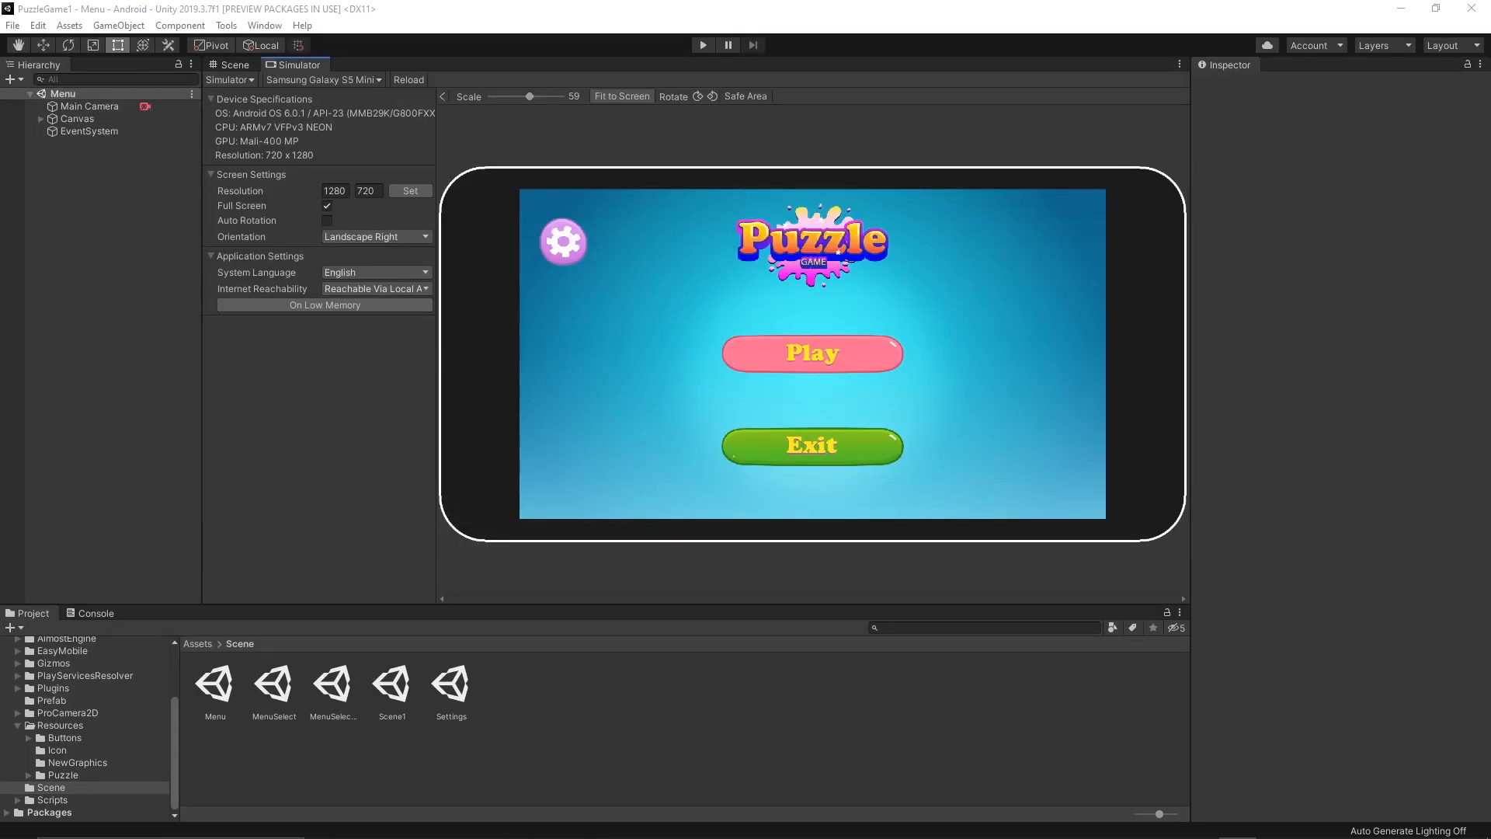
pyautogui.moveTo(478, 349)
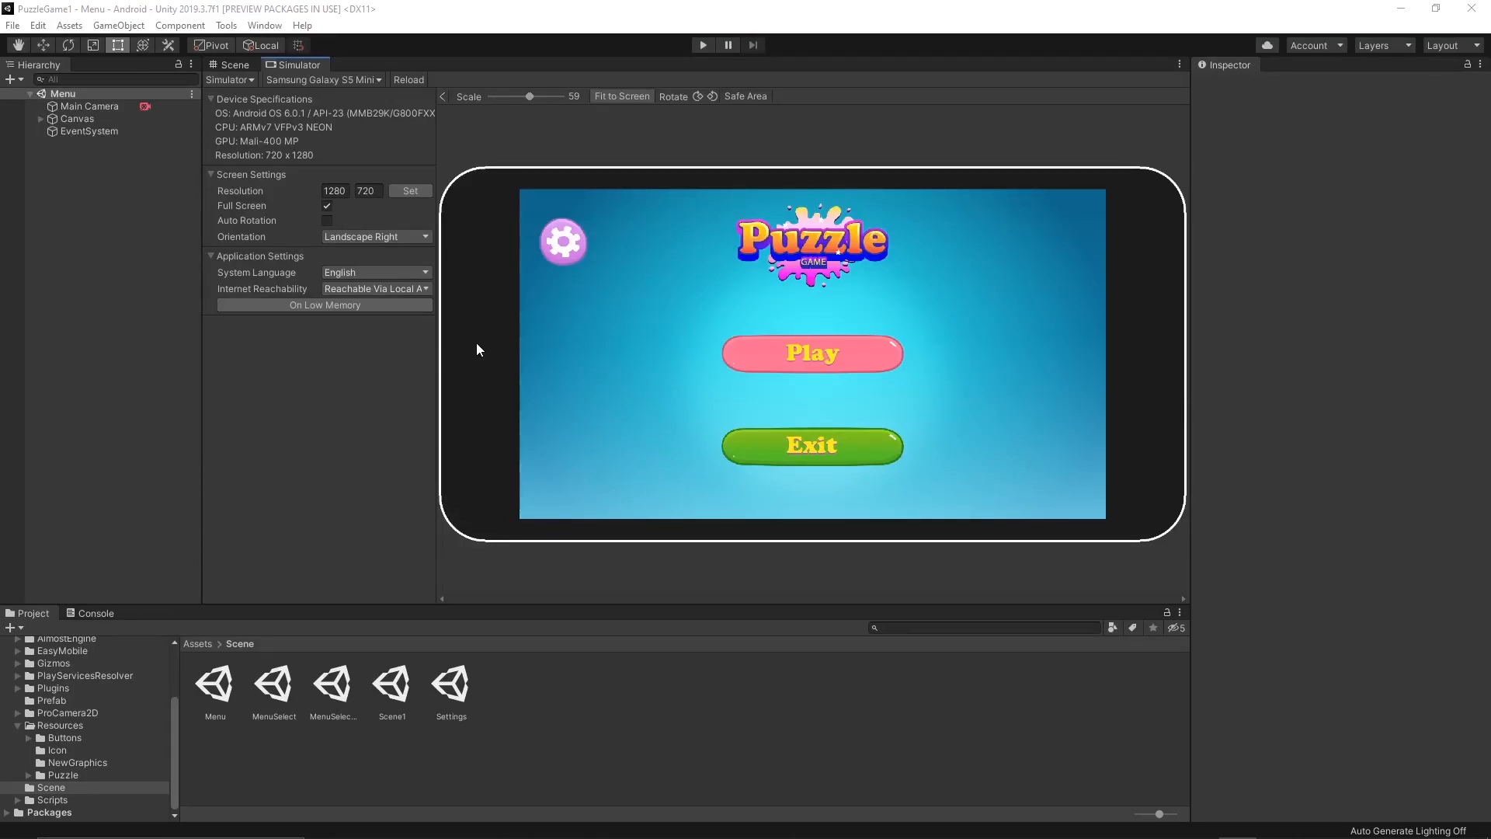
pyautogui.moveTo(513, 458)
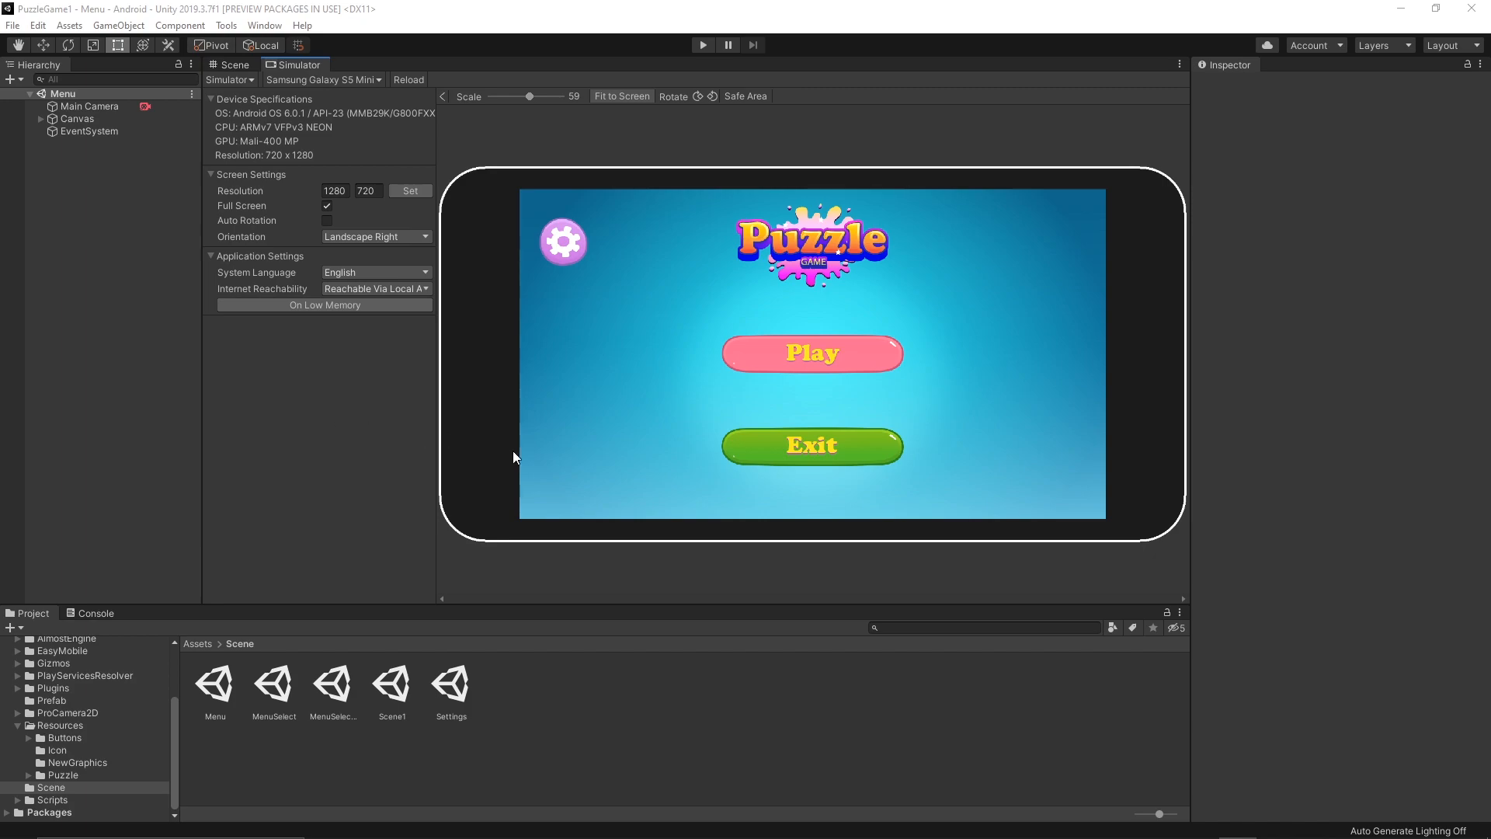
pyautogui.moveTo(963, 518)
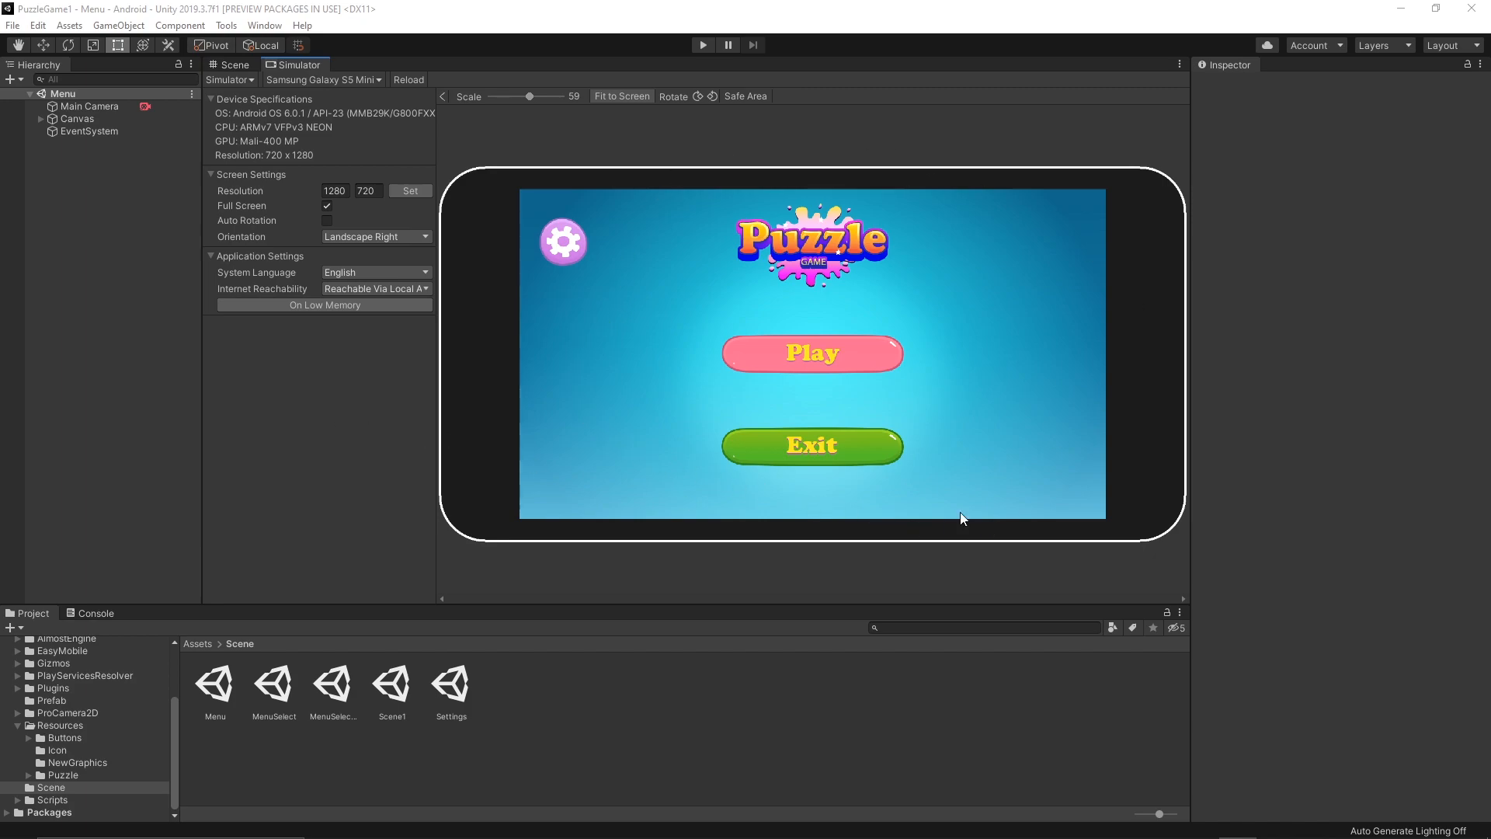
pyautogui.moveTo(709, 235)
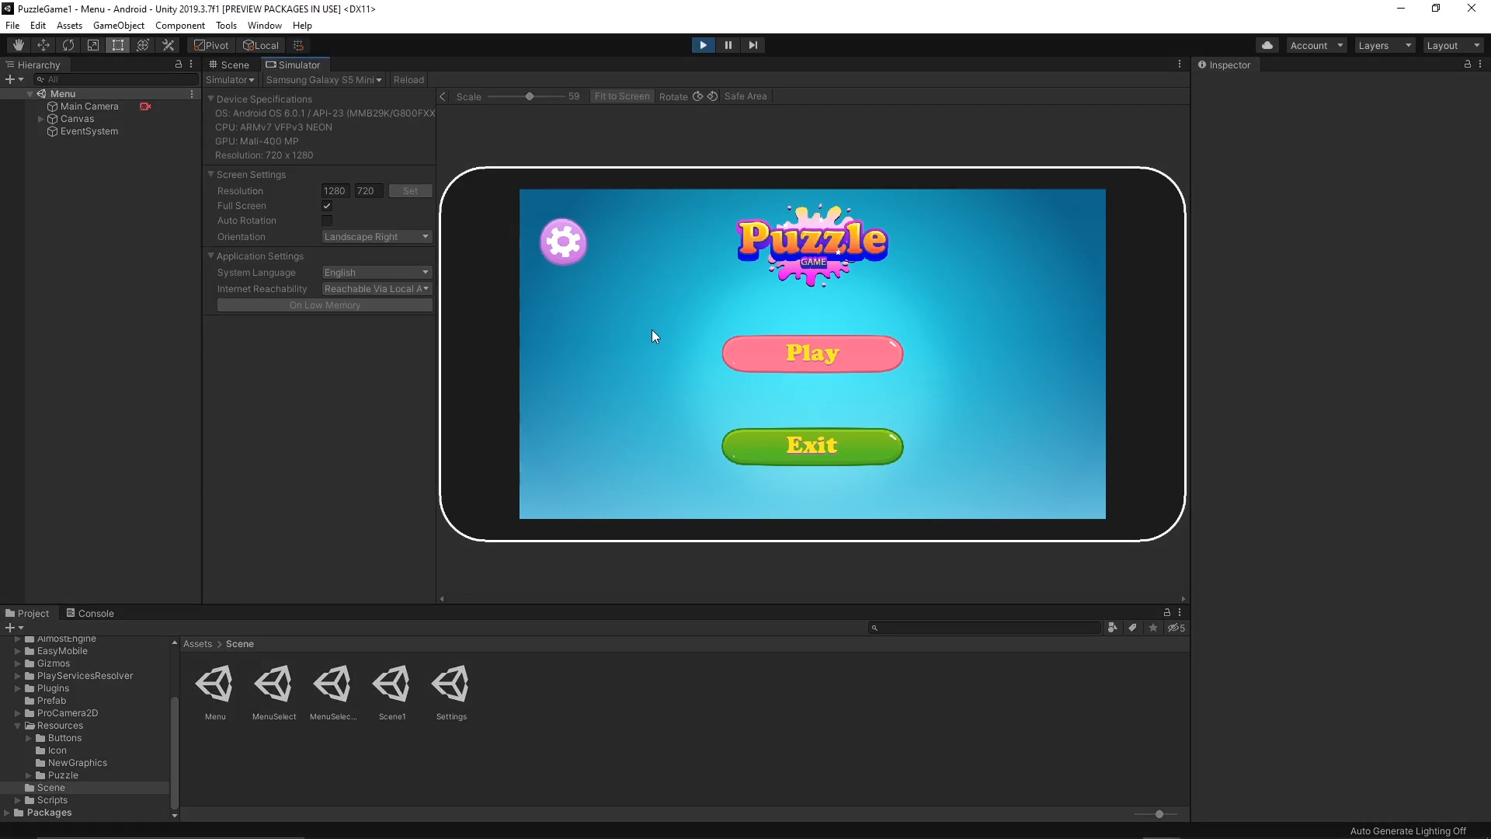
# Play-test the game by starting the London Eye puzzle, then quit and stop.
pyautogui.click(810, 352)
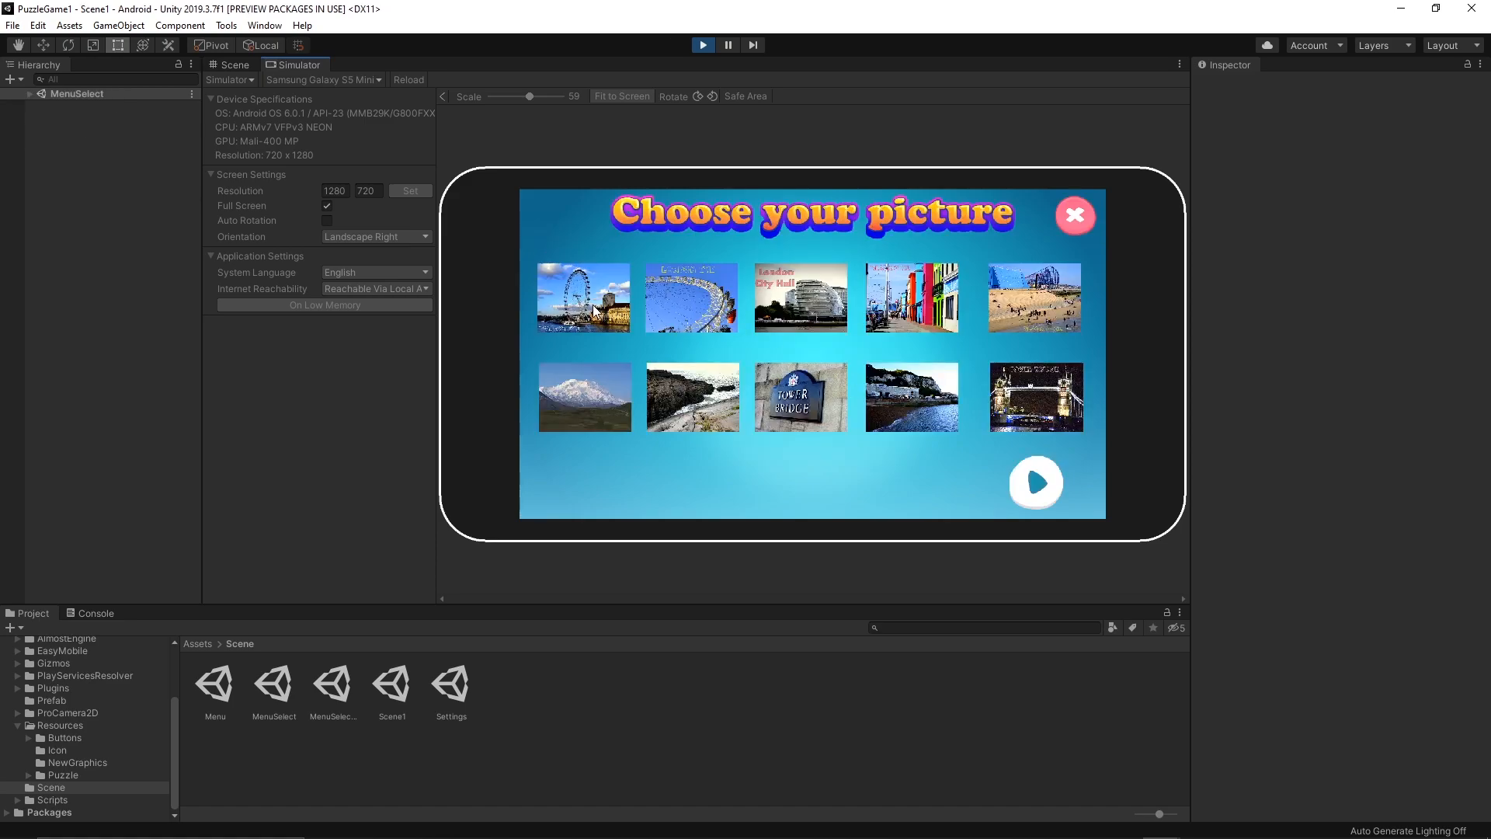
pyautogui.click(1035, 482)
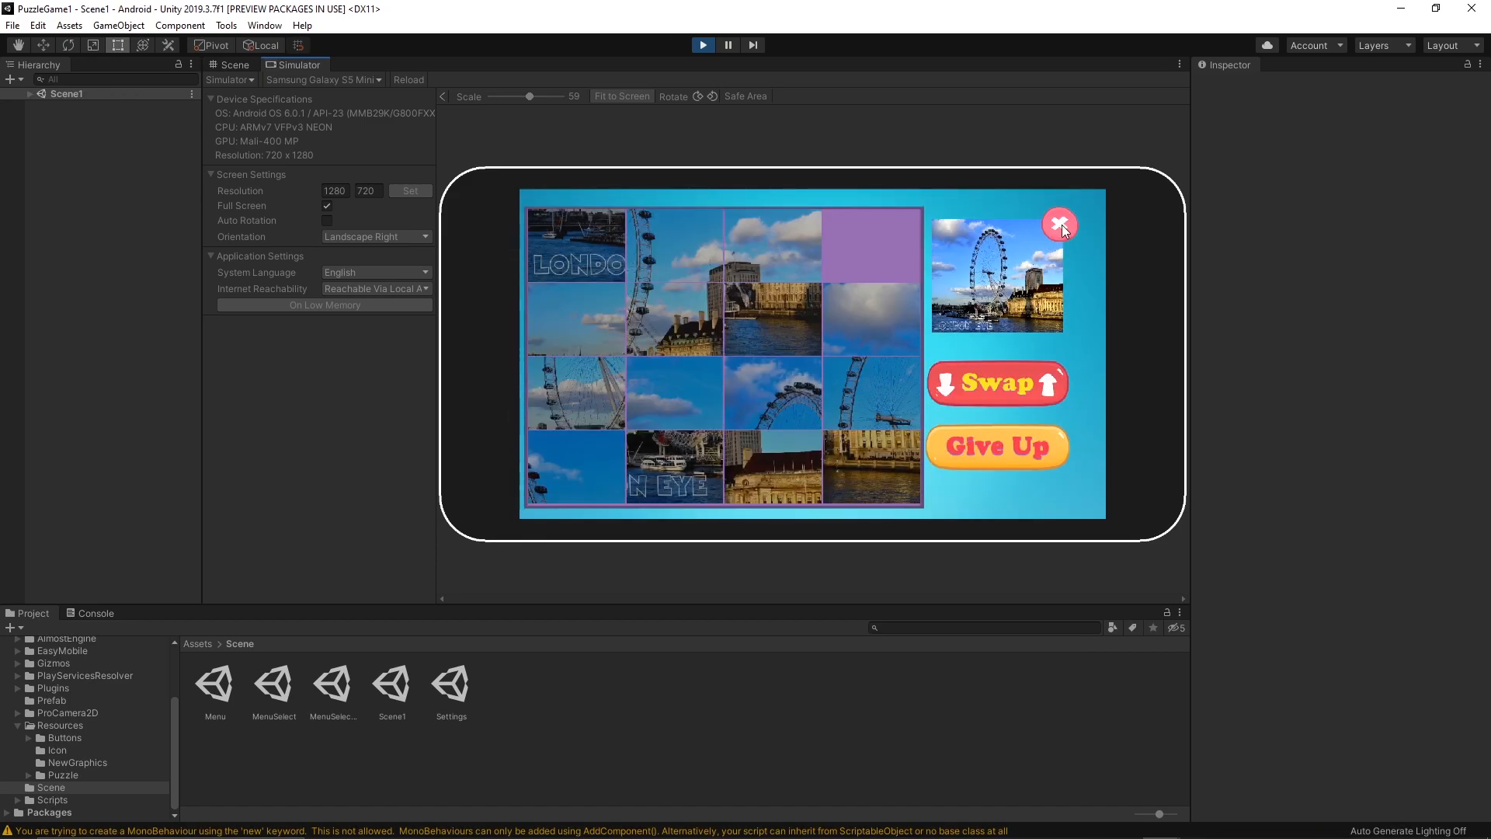
pyautogui.click(1060, 225)
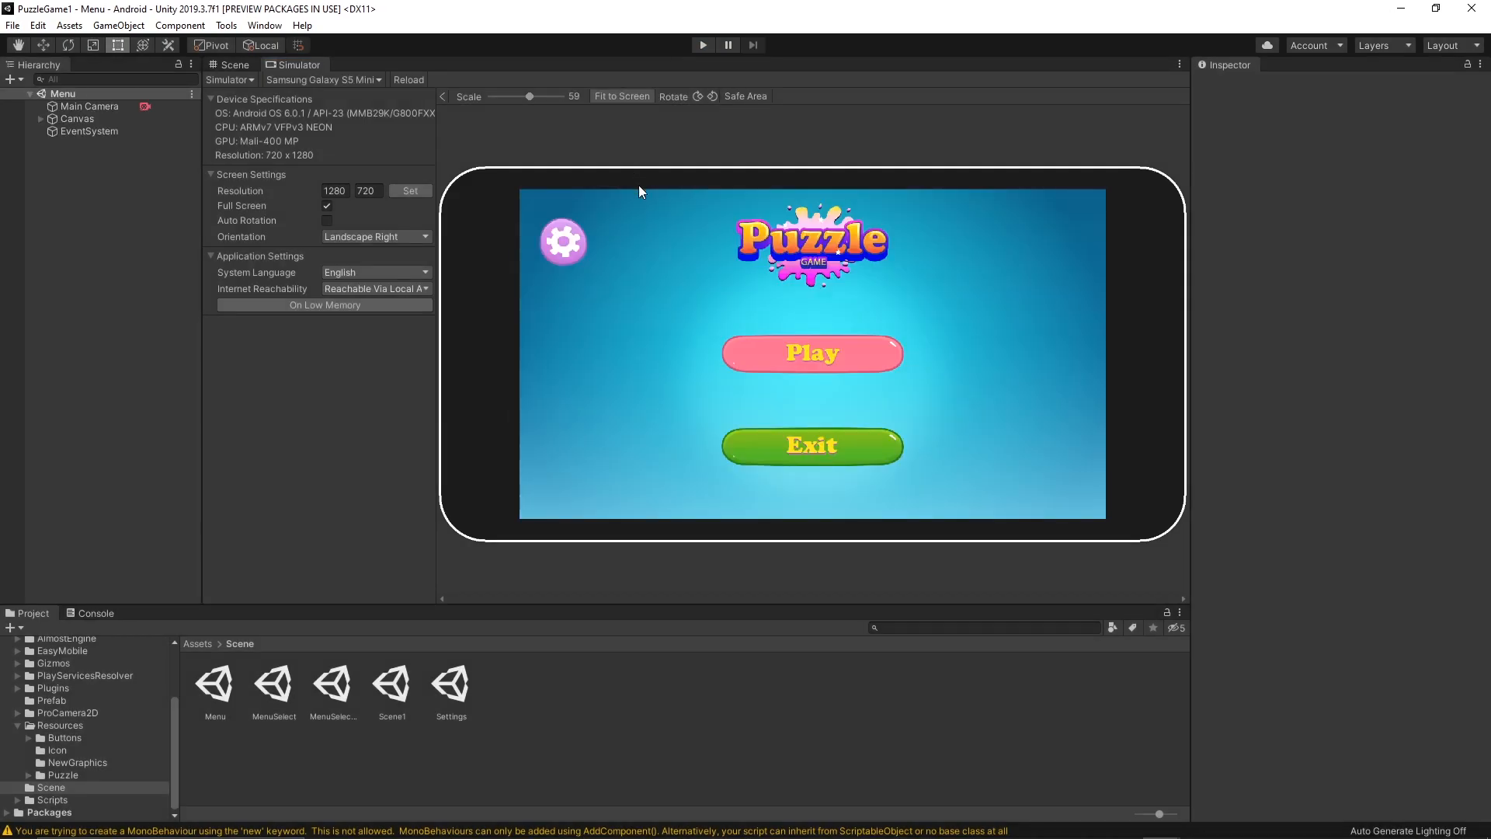
pyautogui.moveTo(827, 435)
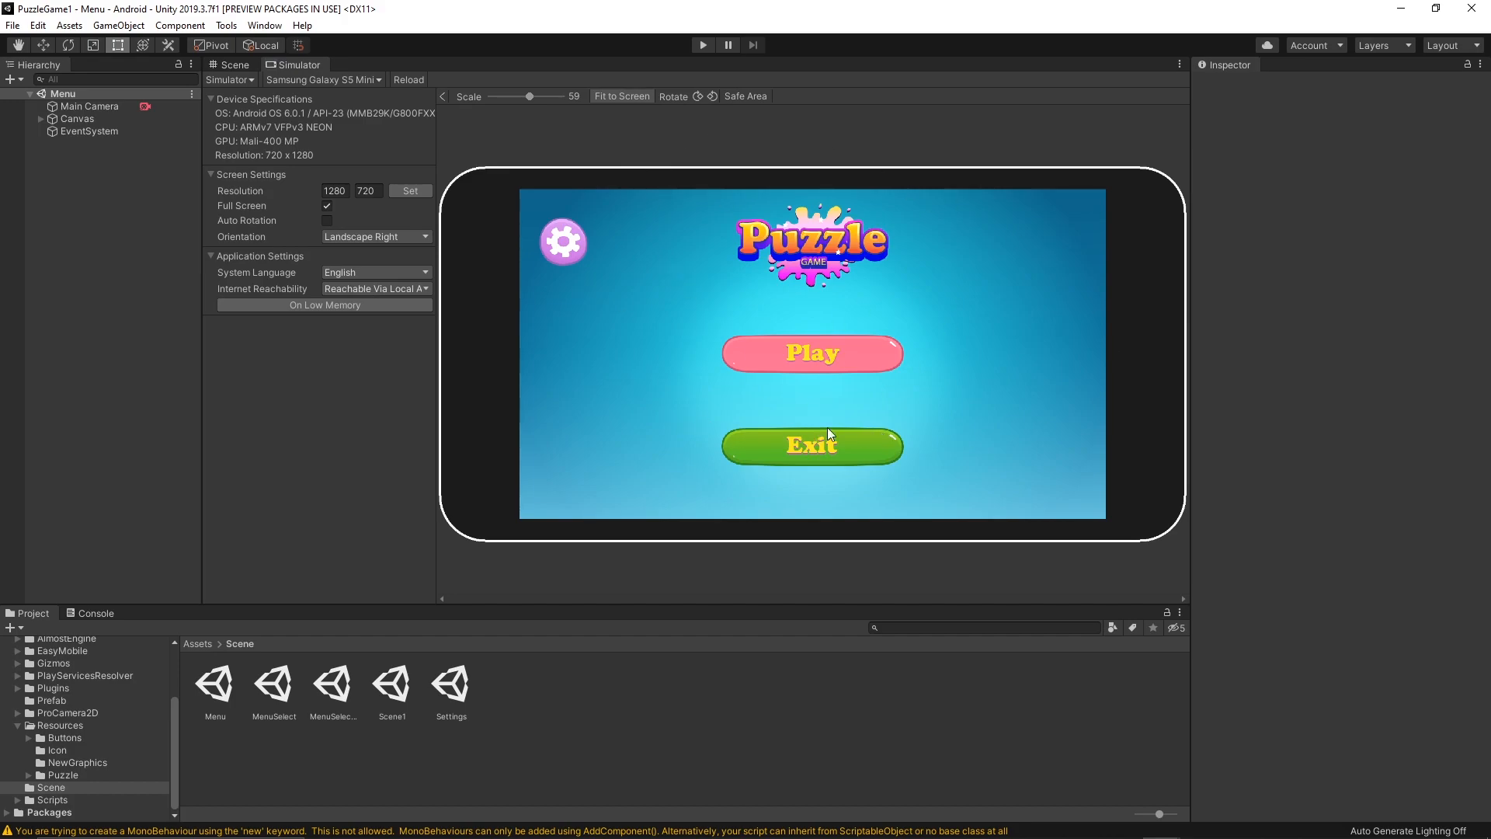
pyautogui.moveTo(351, 496)
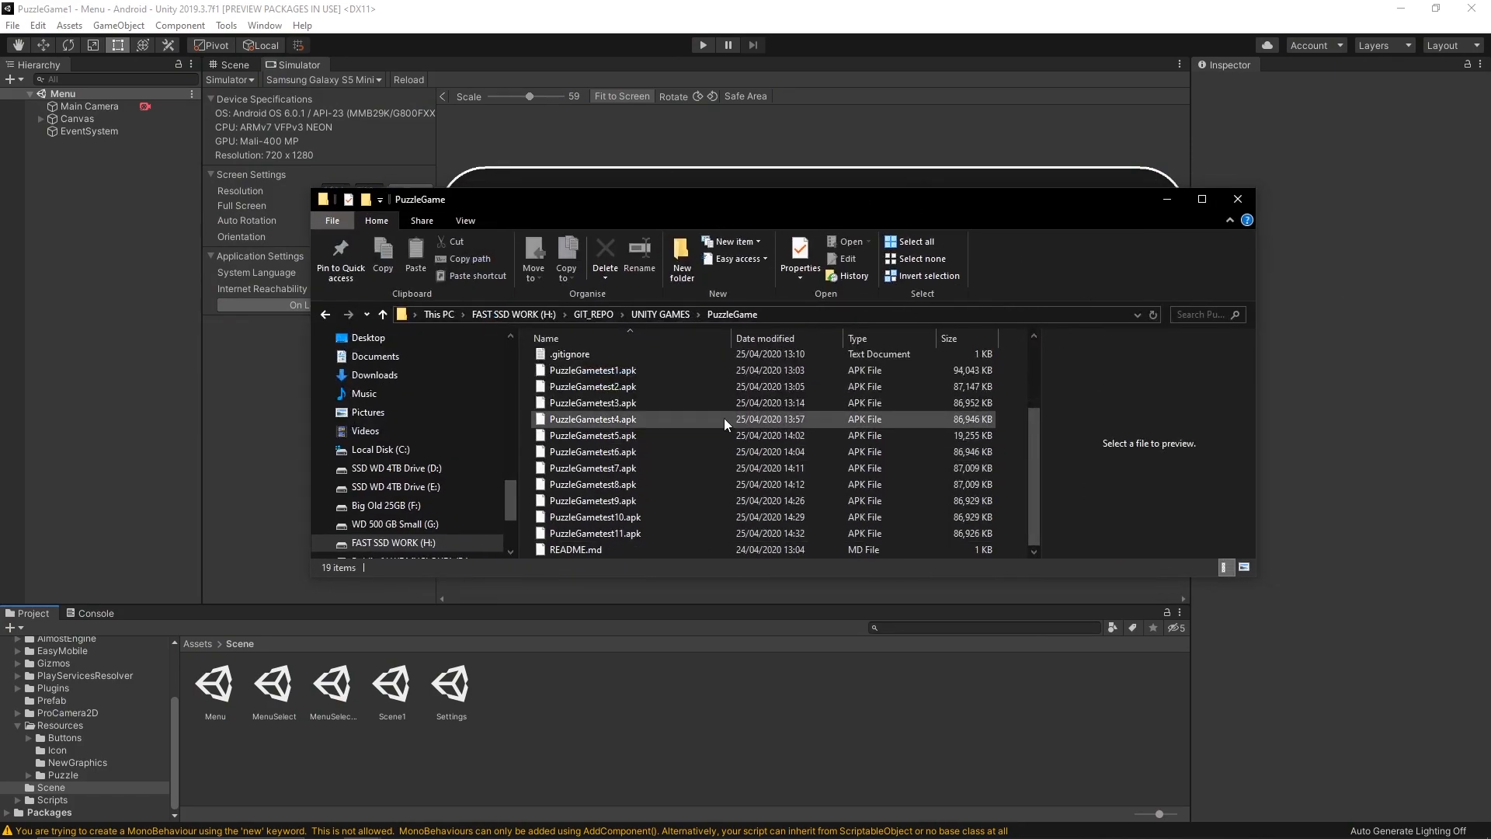
# Check PuzzleGametest11.apk's size on disk in its file properties.
pyautogui.click(592, 533)
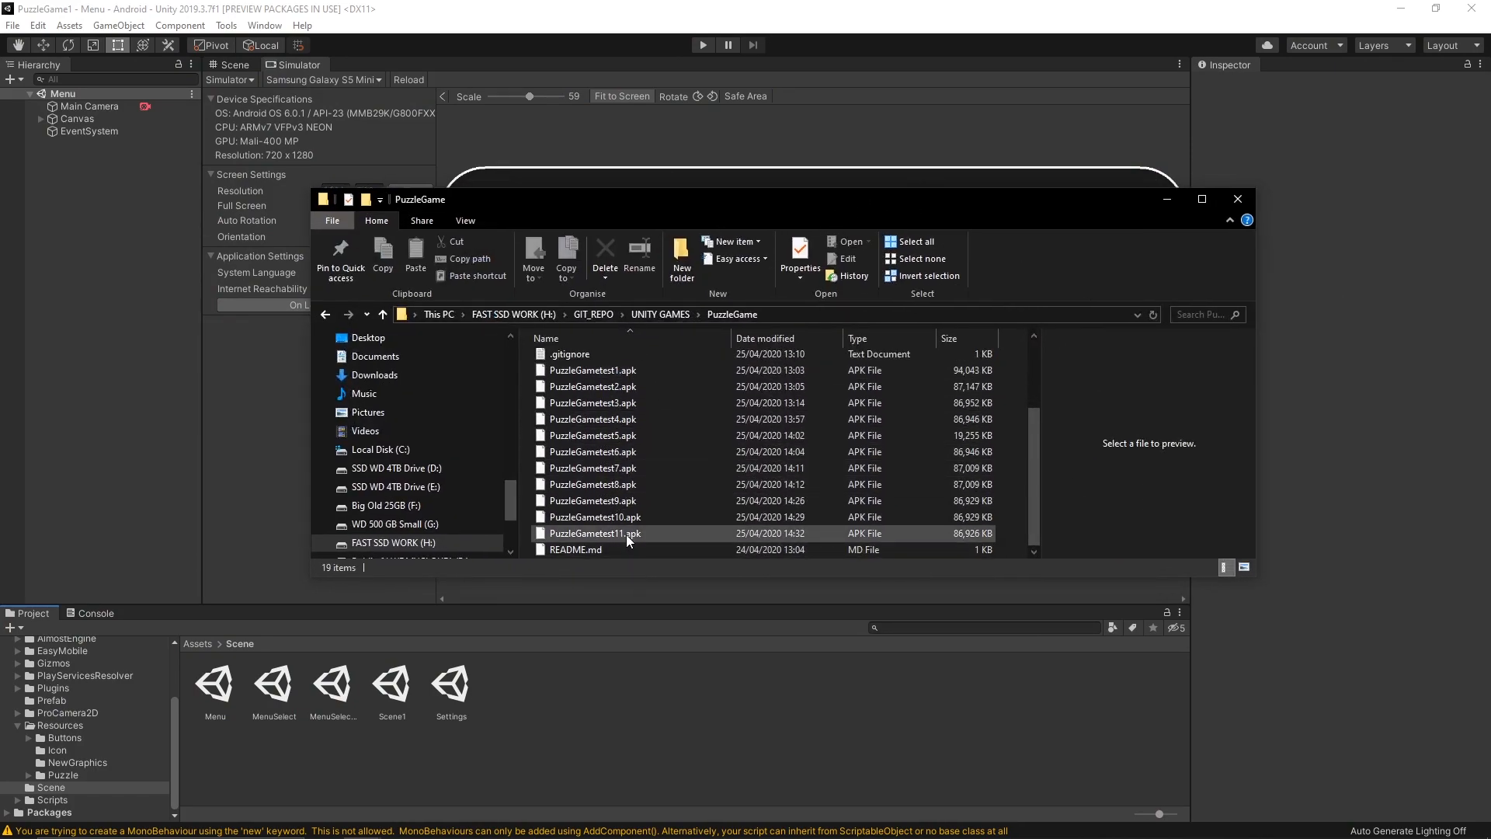
pyautogui.click(594, 533)
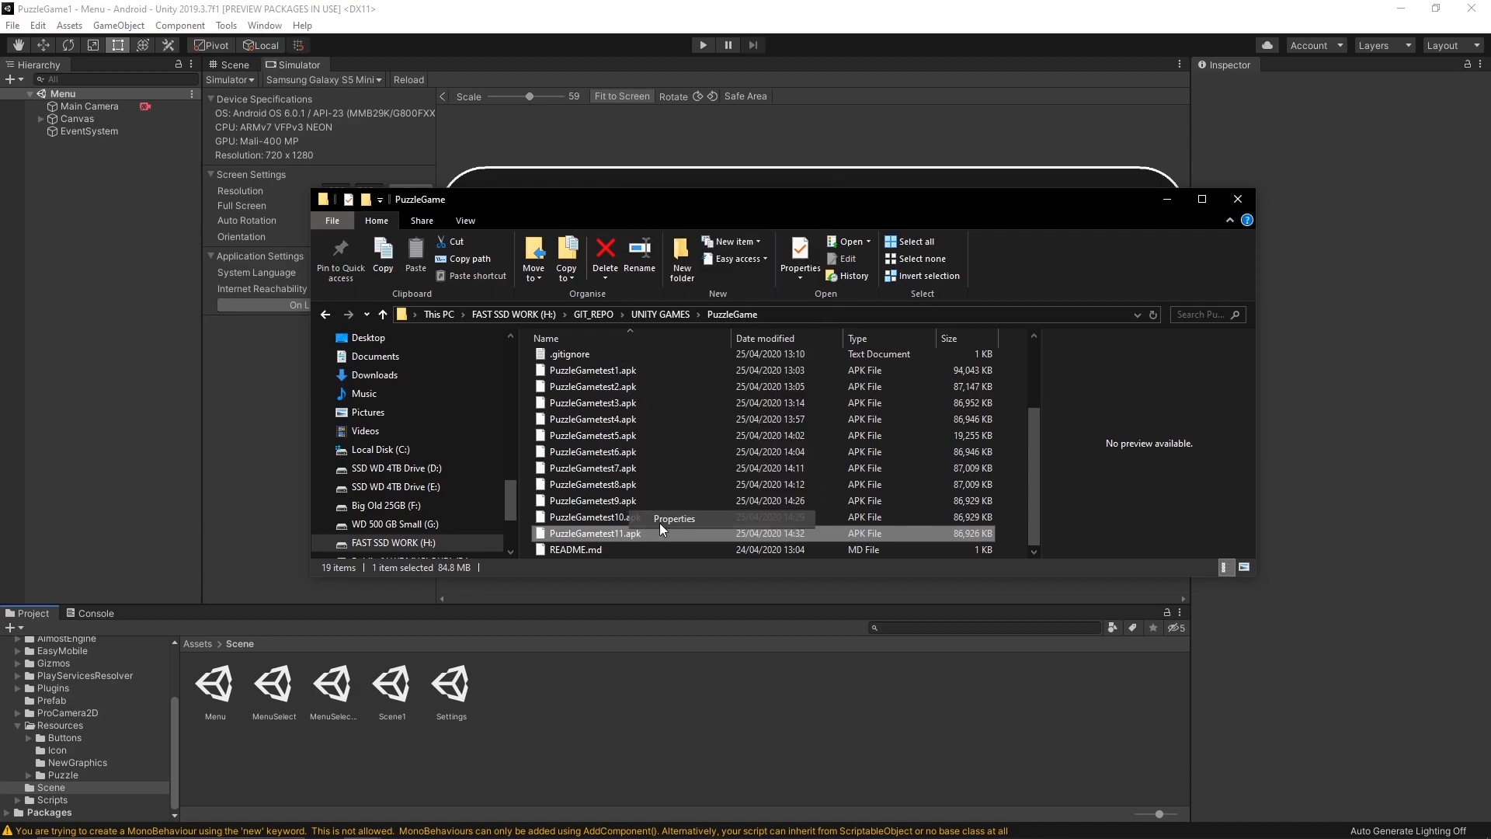
pyautogui.click(673, 518)
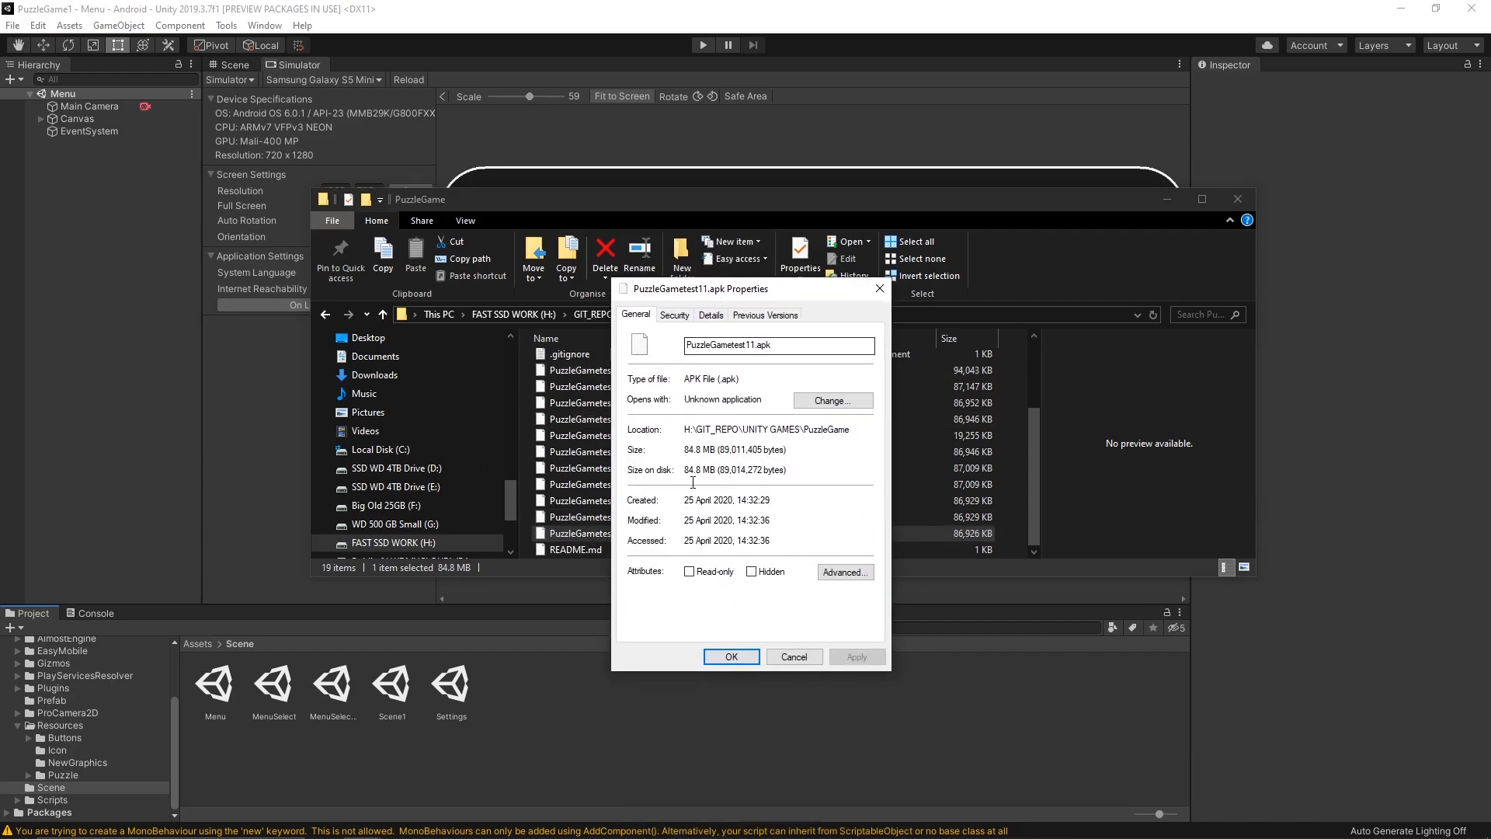
pyautogui.doubleClick(691, 469)
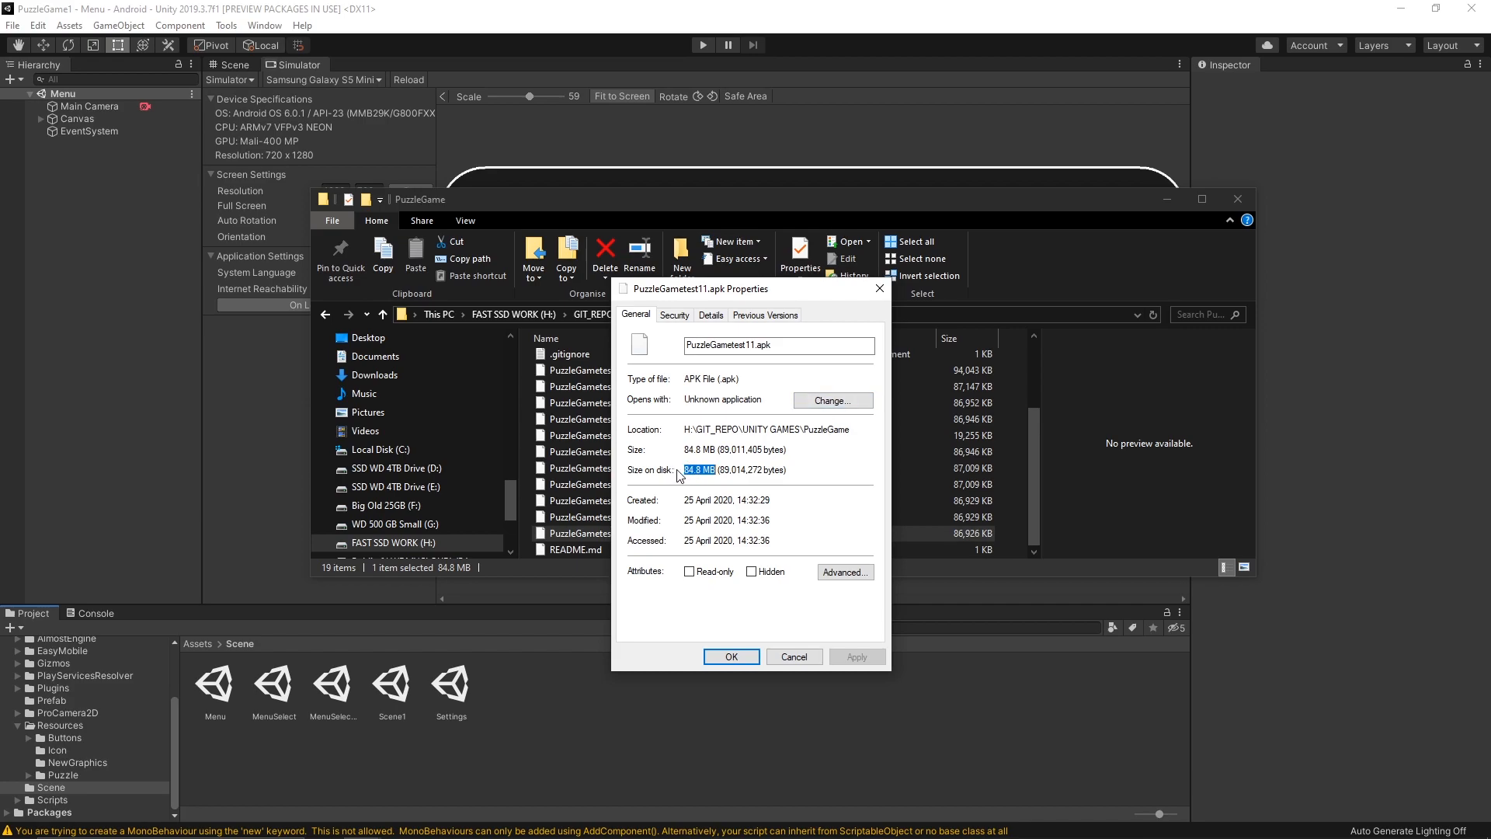
pyautogui.moveTo(739, 469)
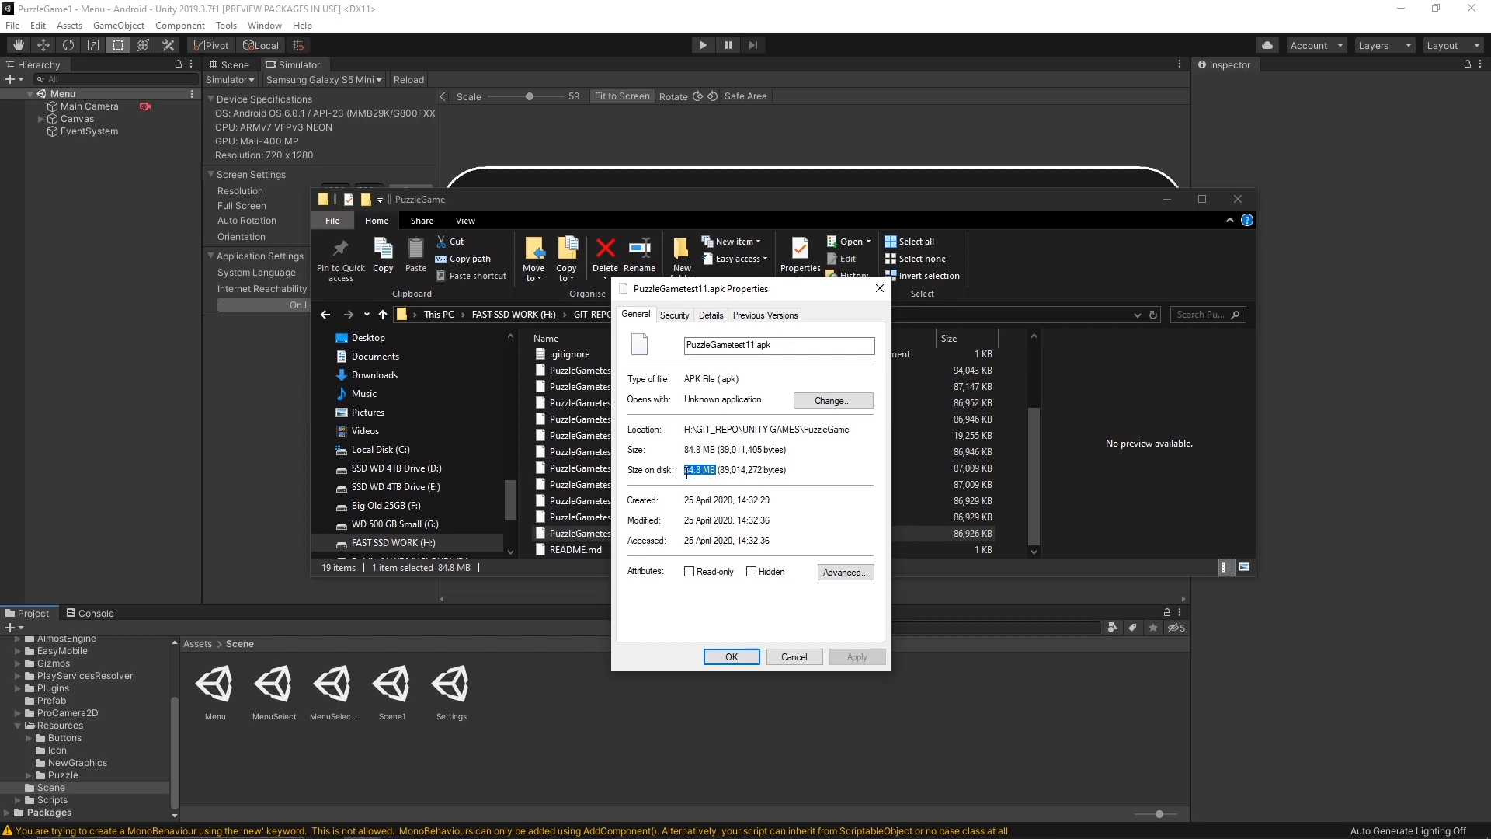
pyautogui.click(730, 656)
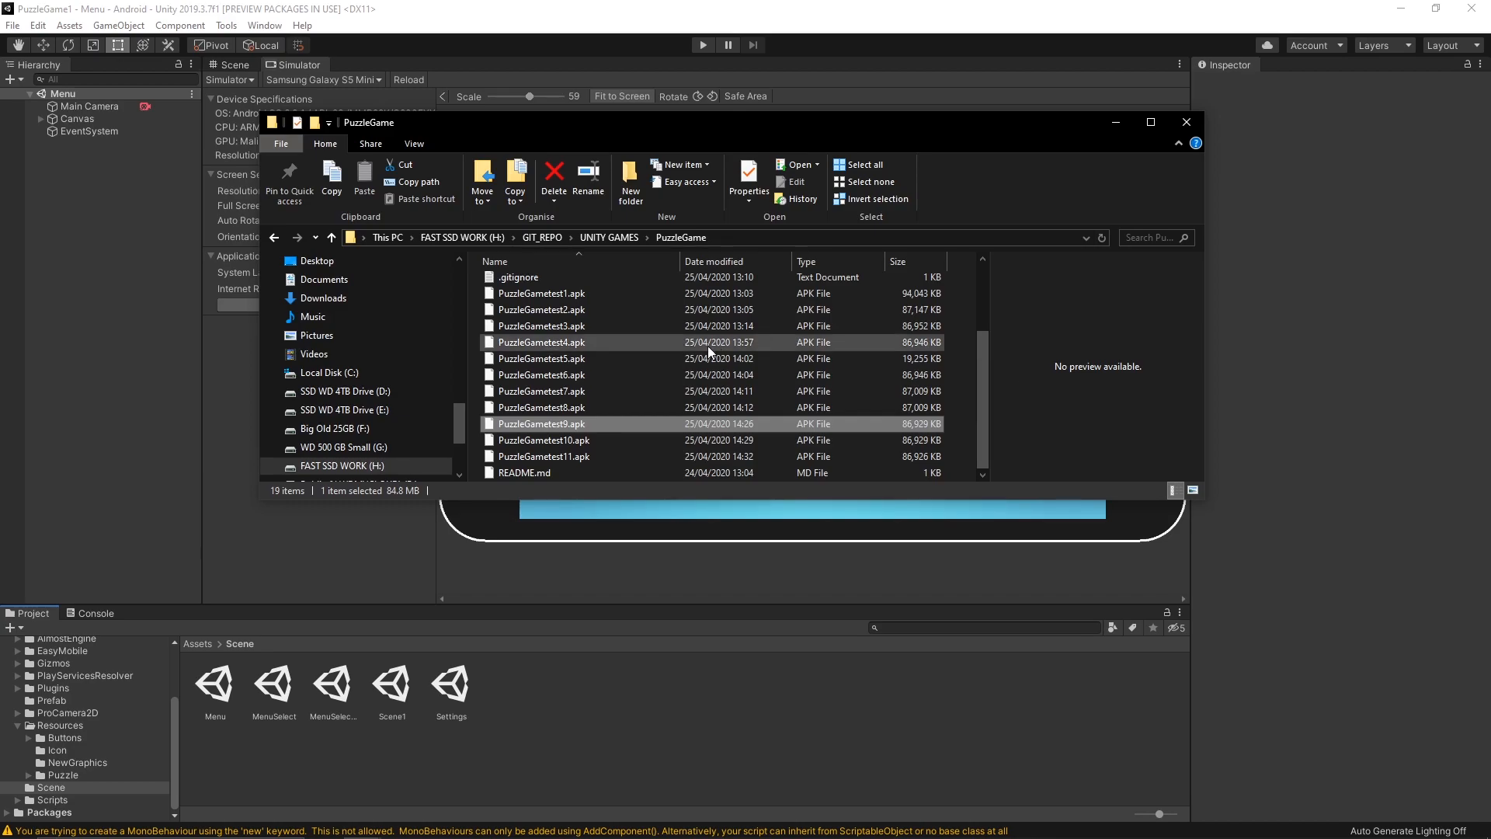
# In Unity's Build Settings, start an Android build, then cancel saving and close the dialog.
pyautogui.click(1187, 122)
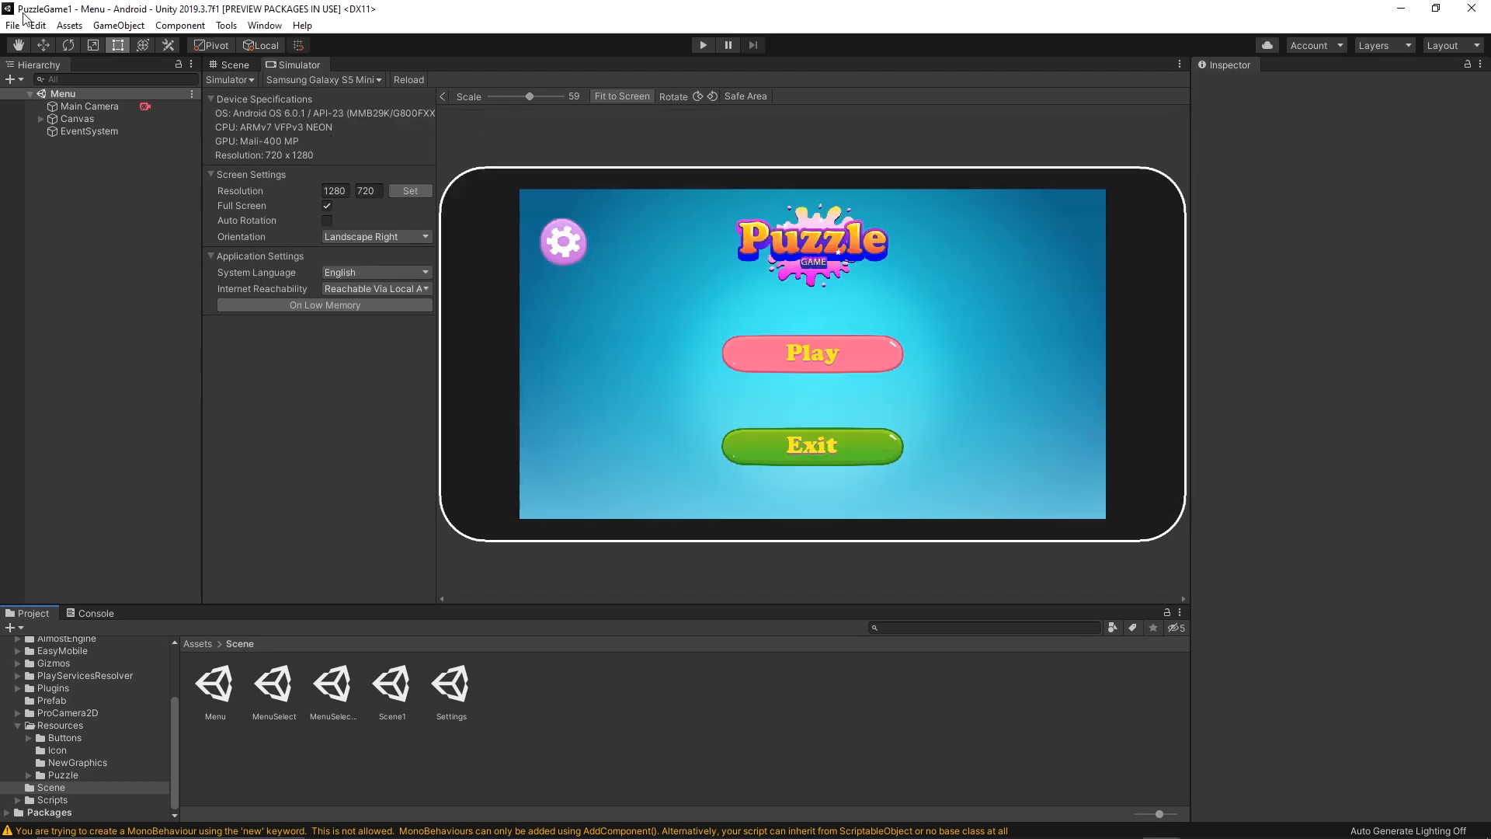
pyautogui.click(14, 25)
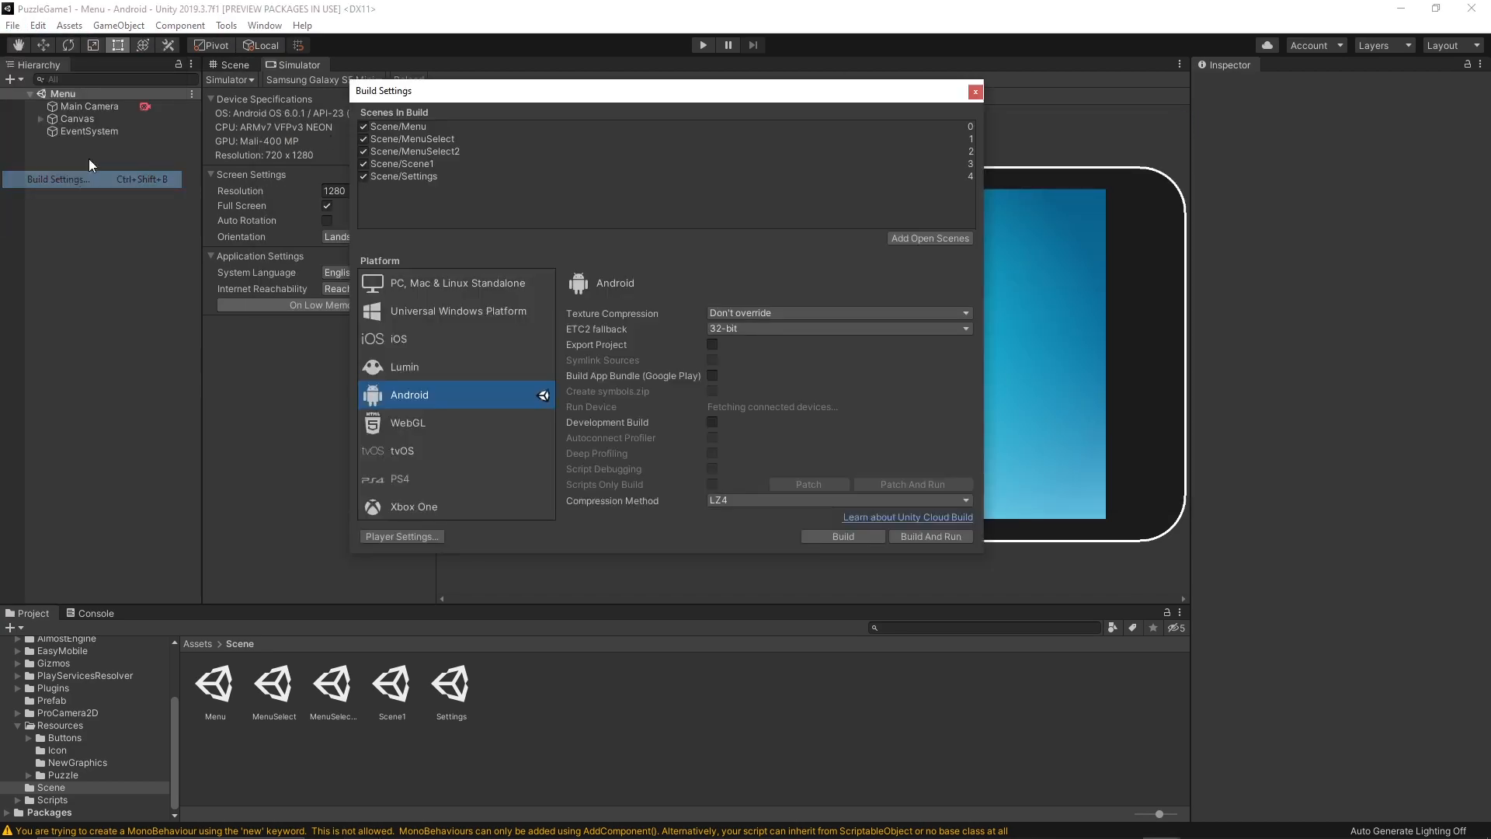
pyautogui.moveTo(425, 327)
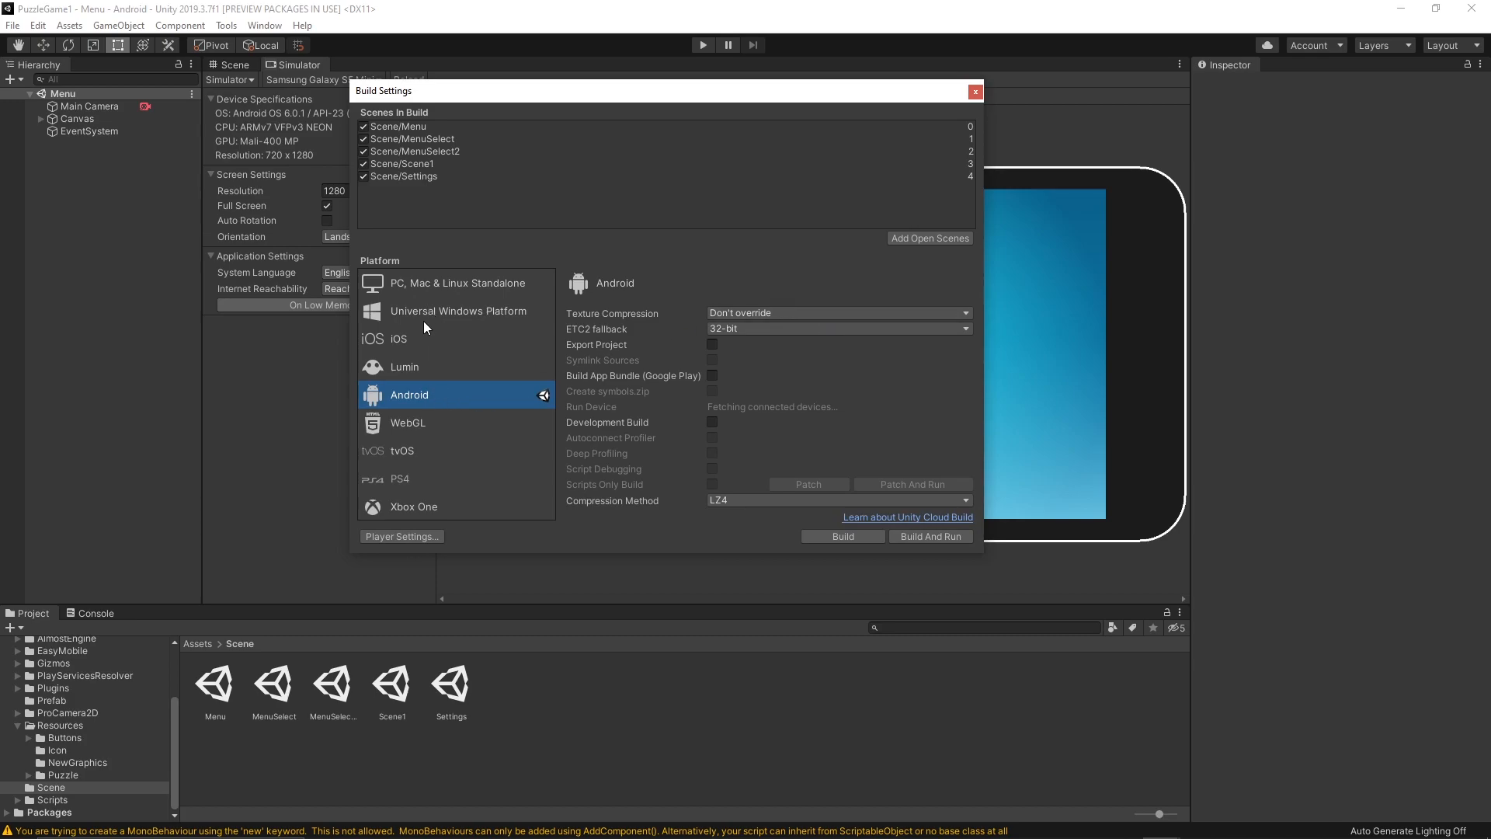
pyautogui.moveTo(840, 537)
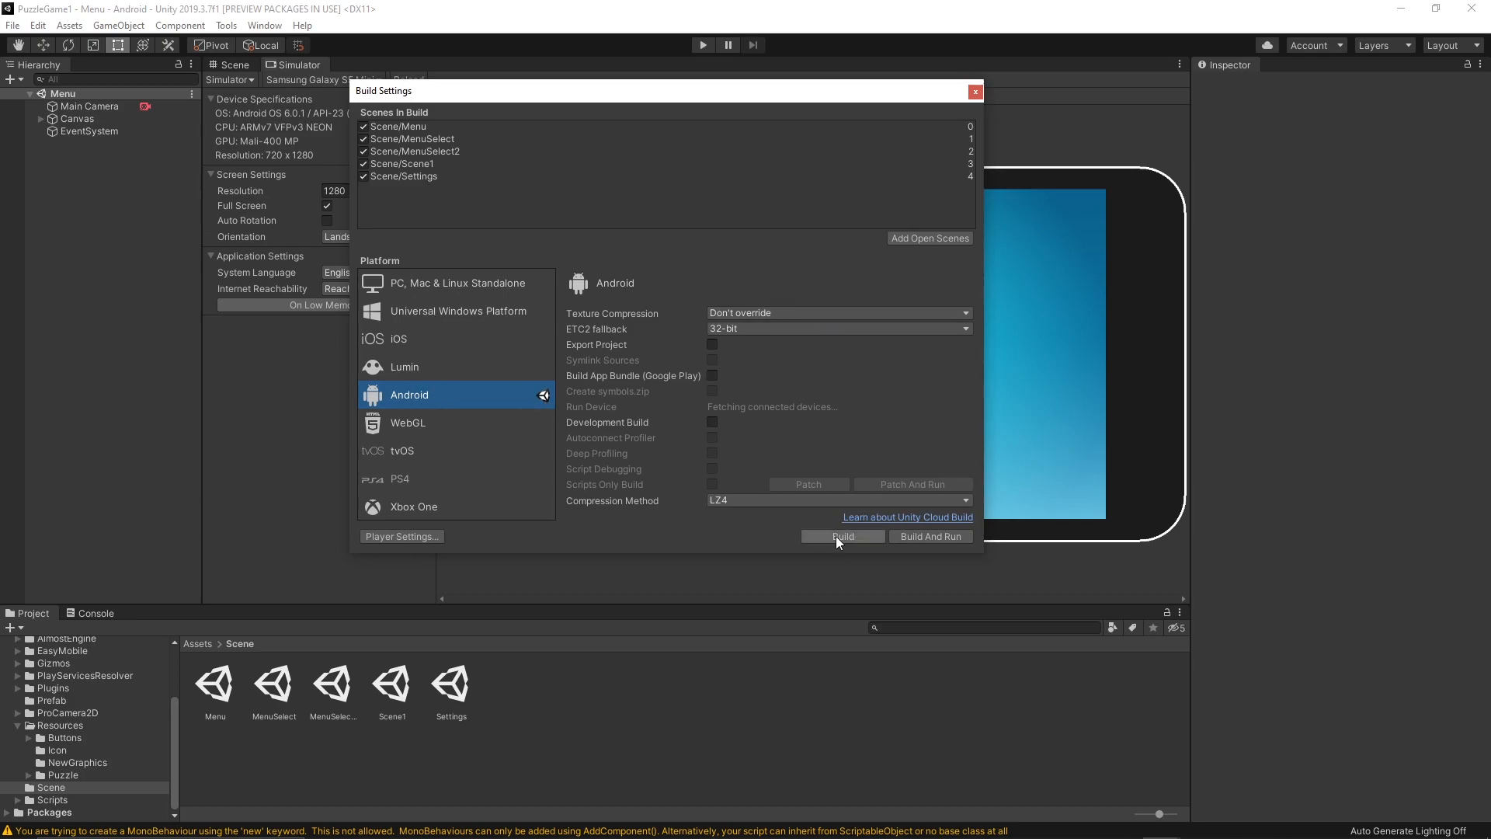
pyautogui.click(841, 535)
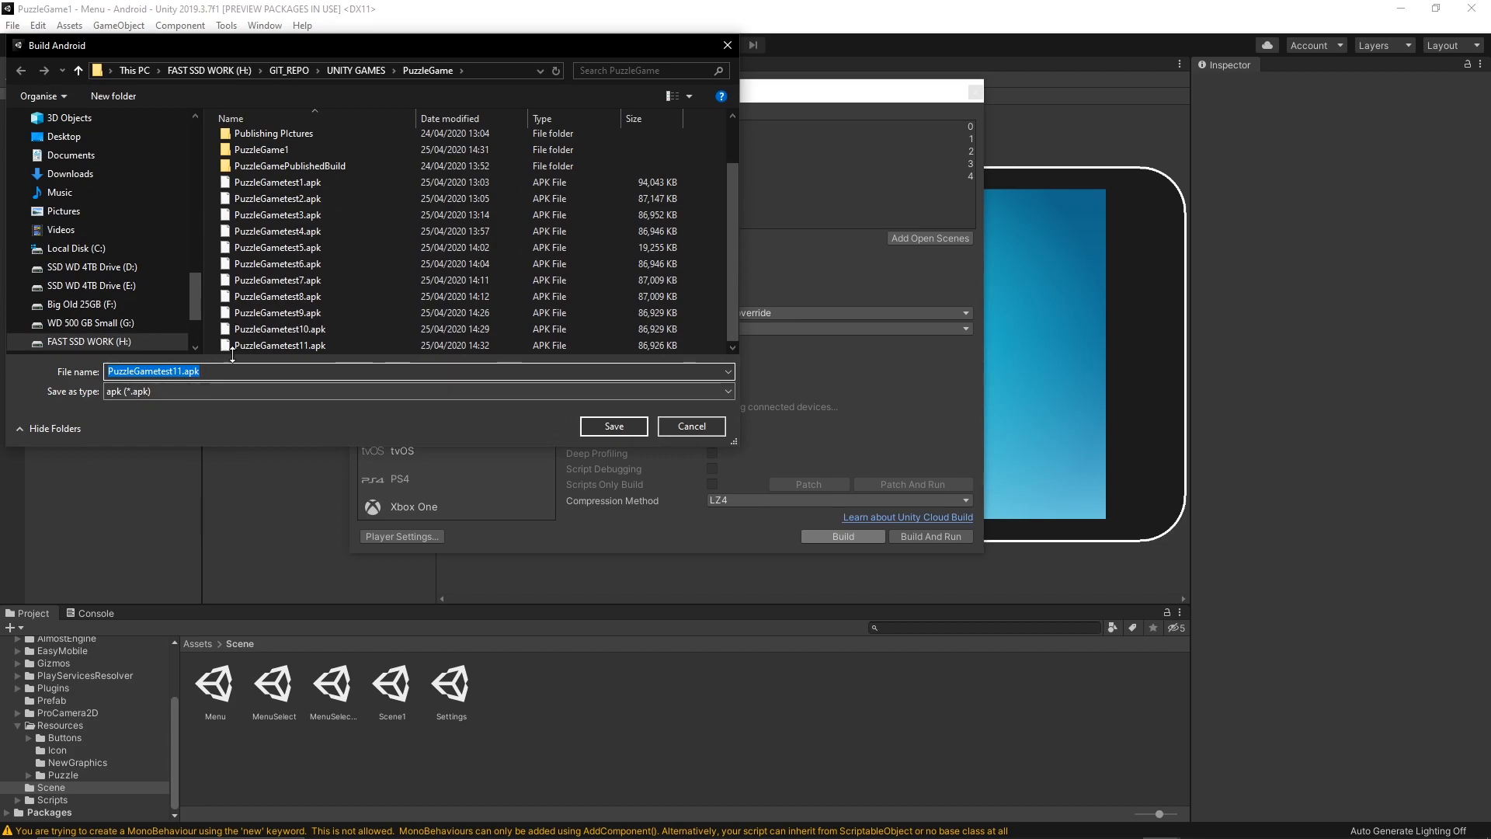
pyautogui.click(300, 279)
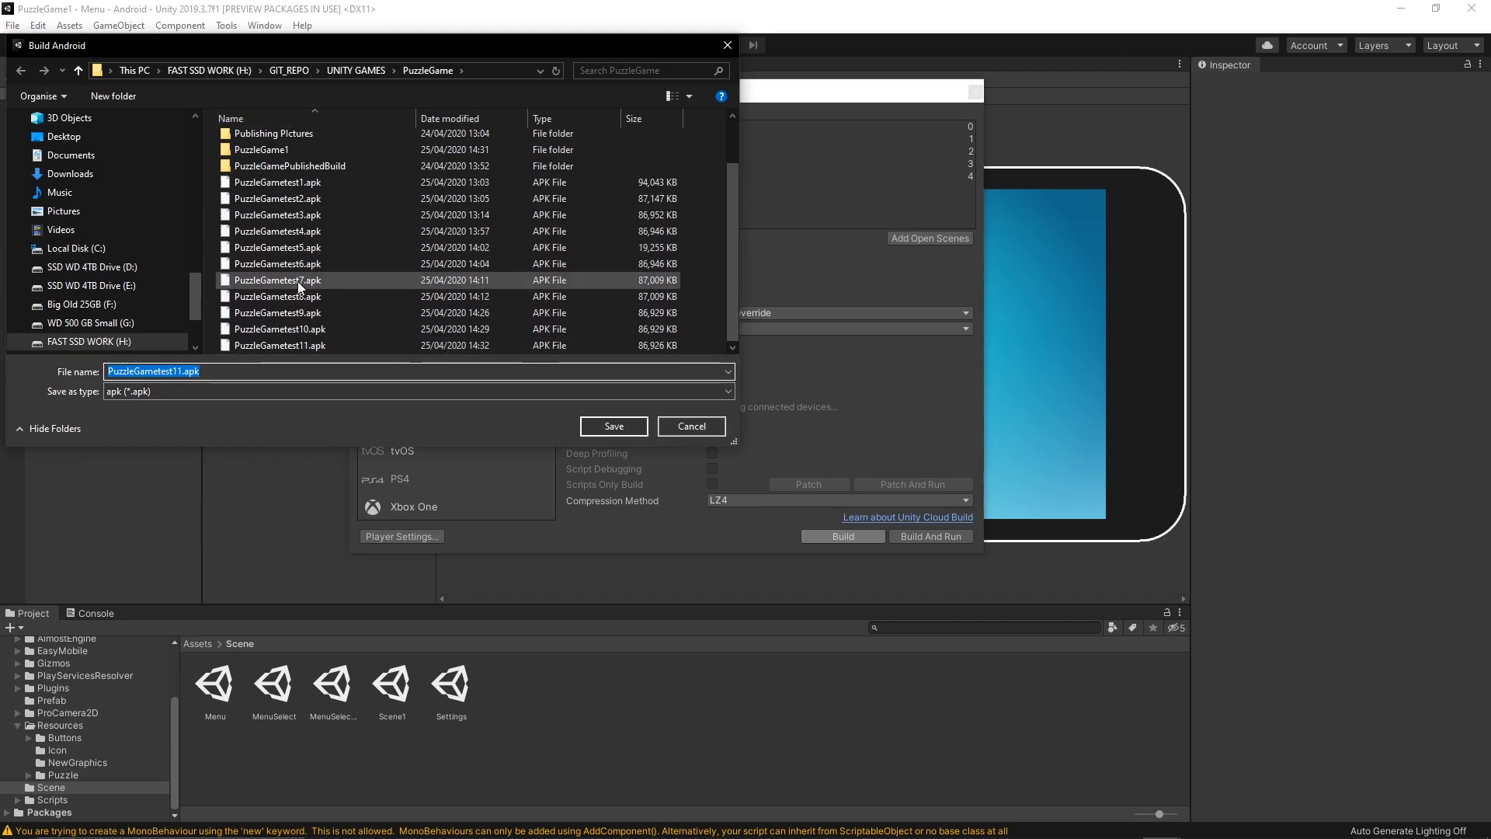
pyautogui.click(690, 425)
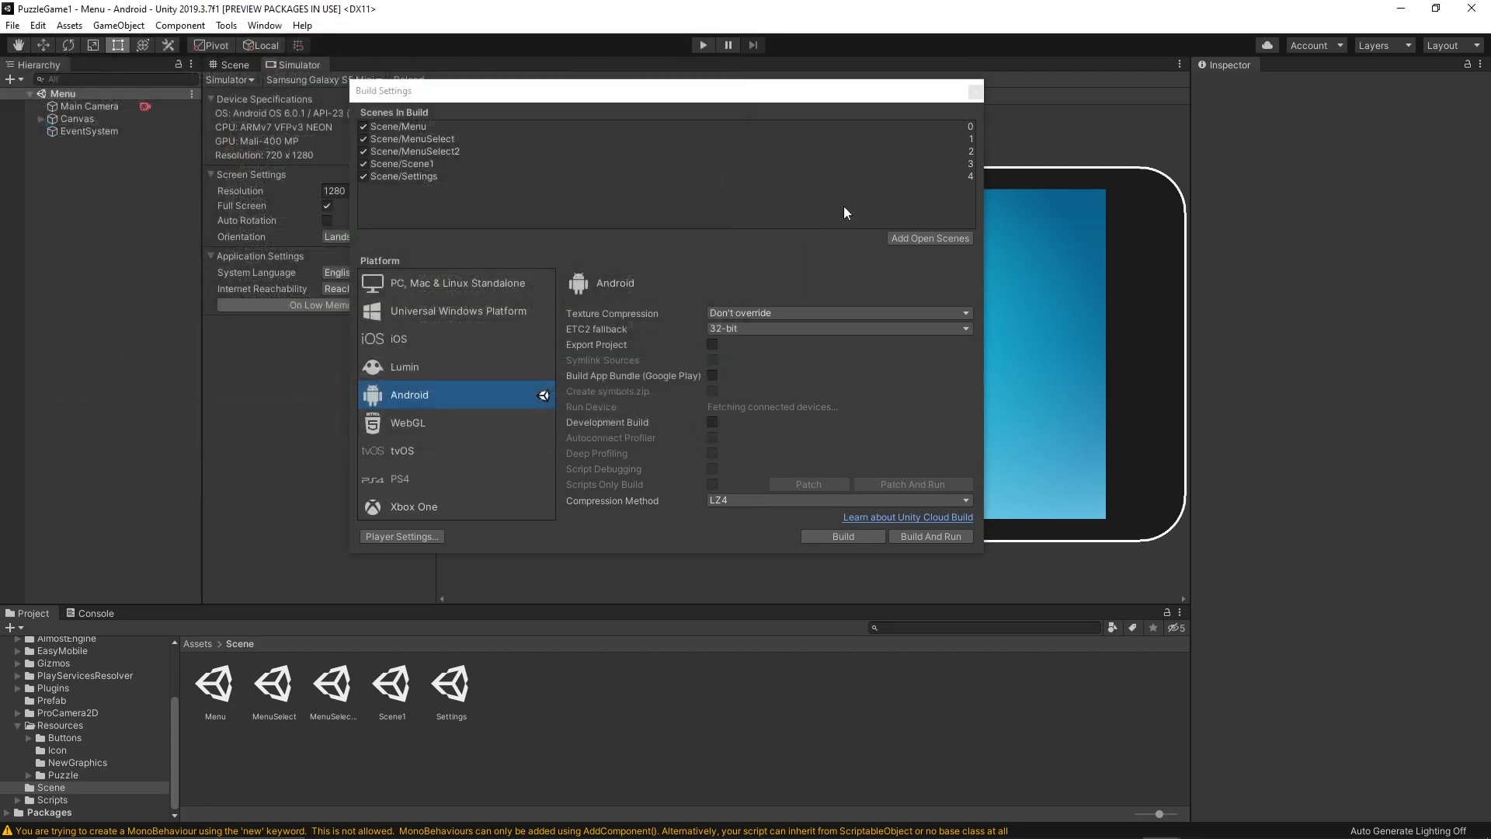
pyautogui.click(974, 89)
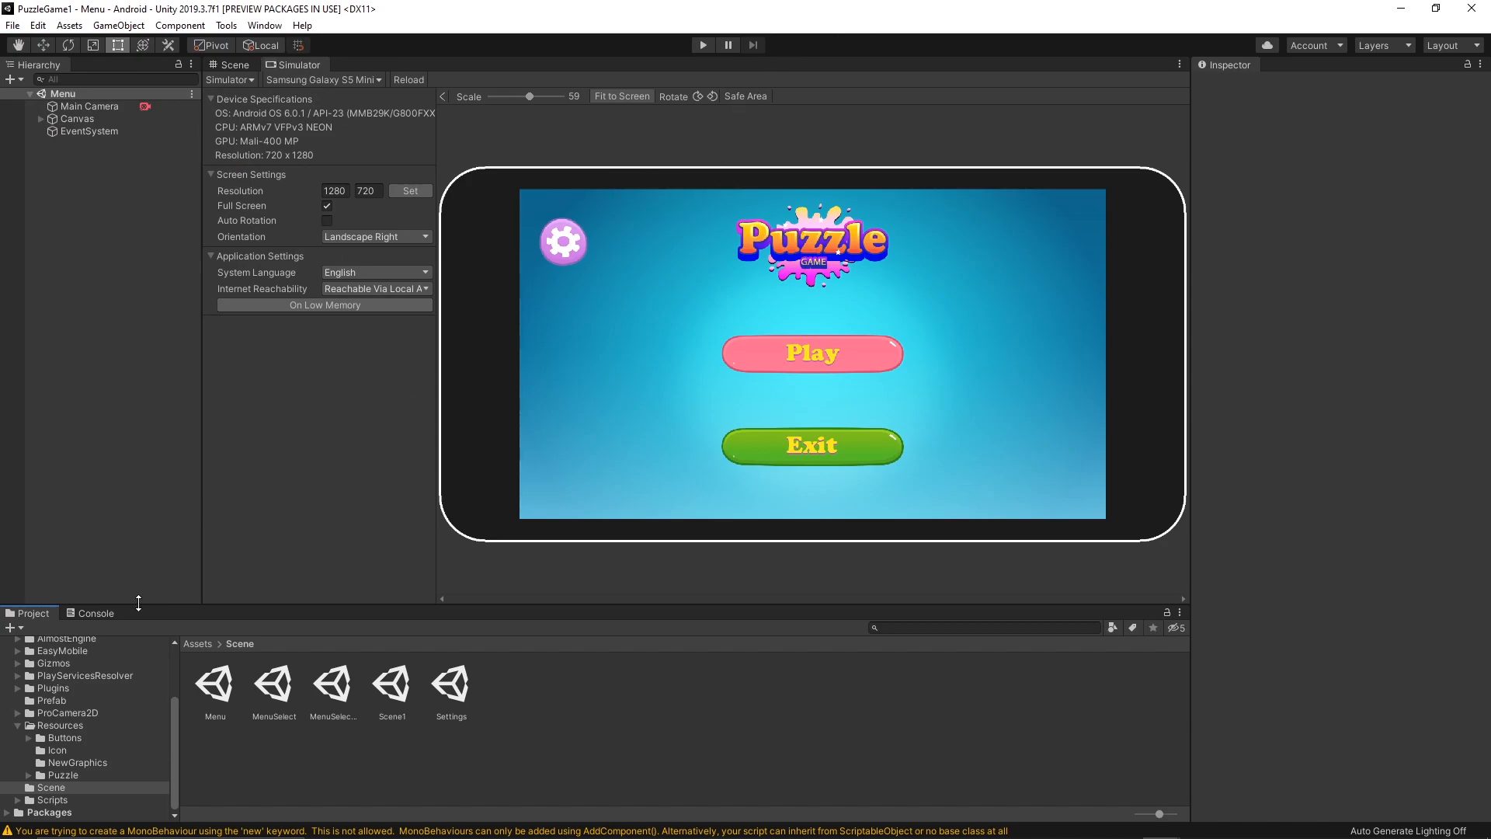
# Show the Console and open the Editor Log from its options menu.
pyautogui.click(95, 613)
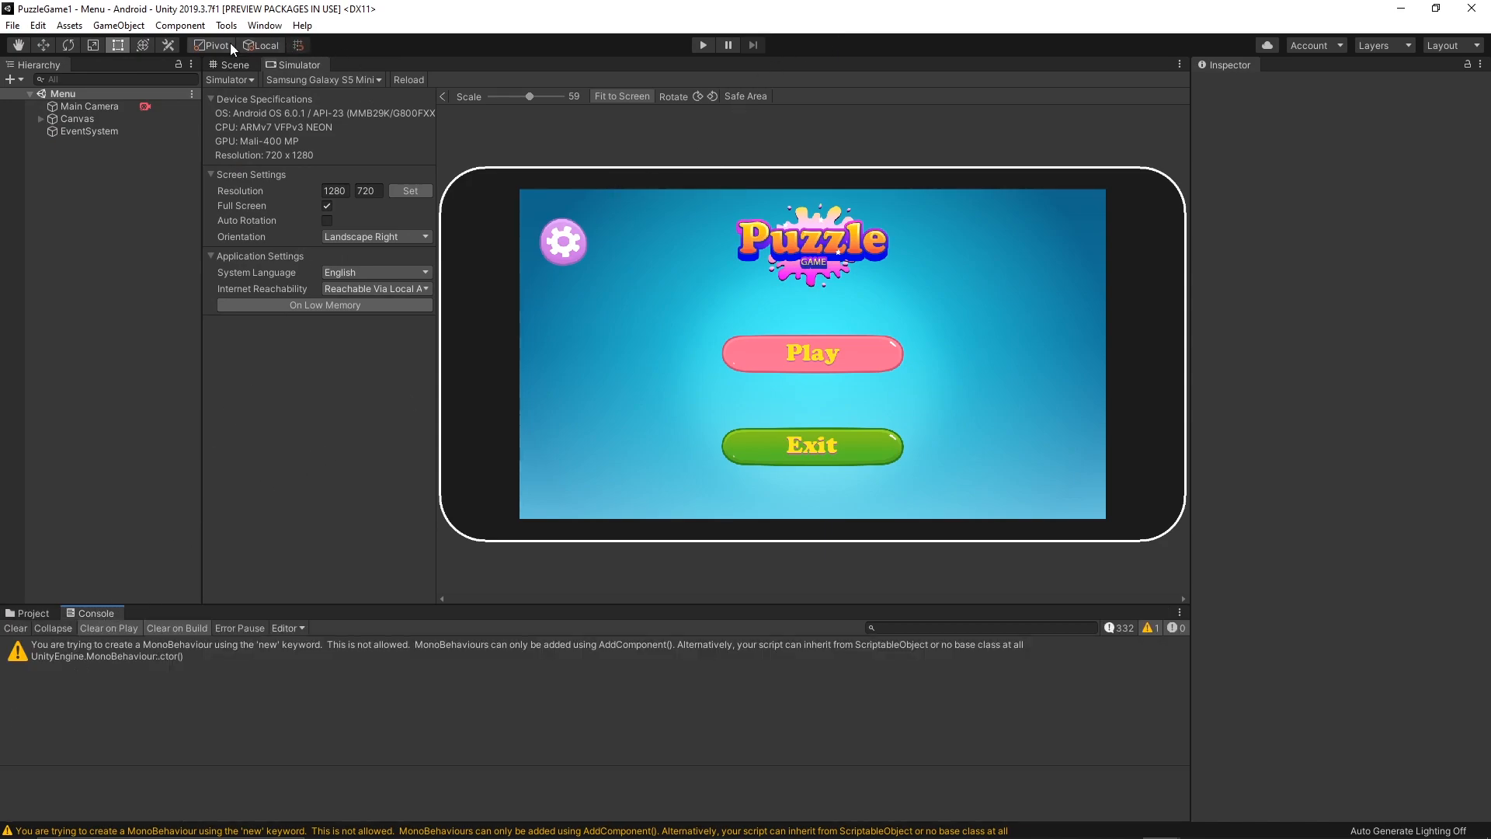
pyautogui.click(264, 24)
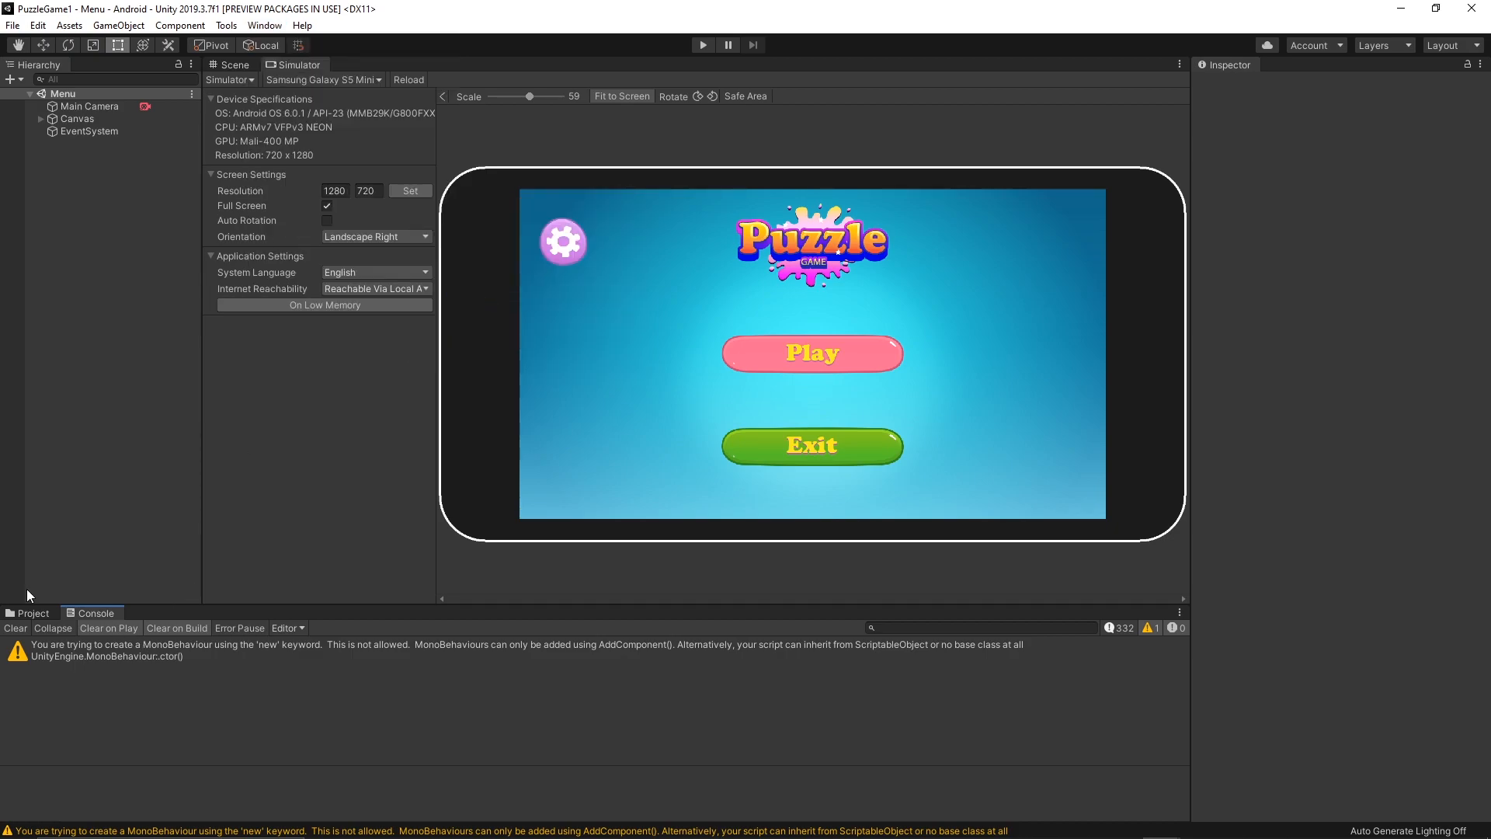
pyautogui.moveTo(1182, 616)
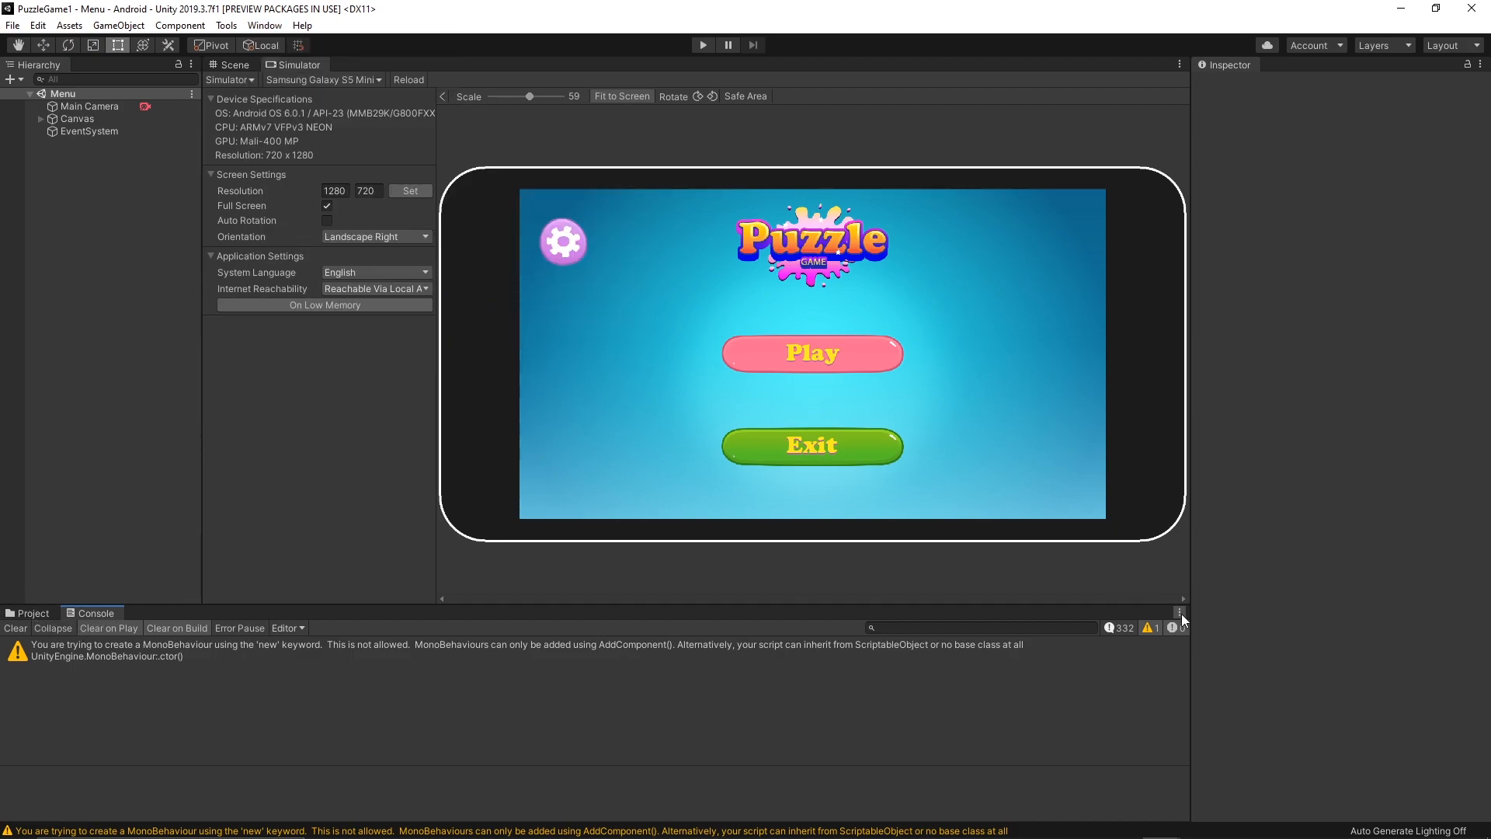
pyautogui.click(1179, 612)
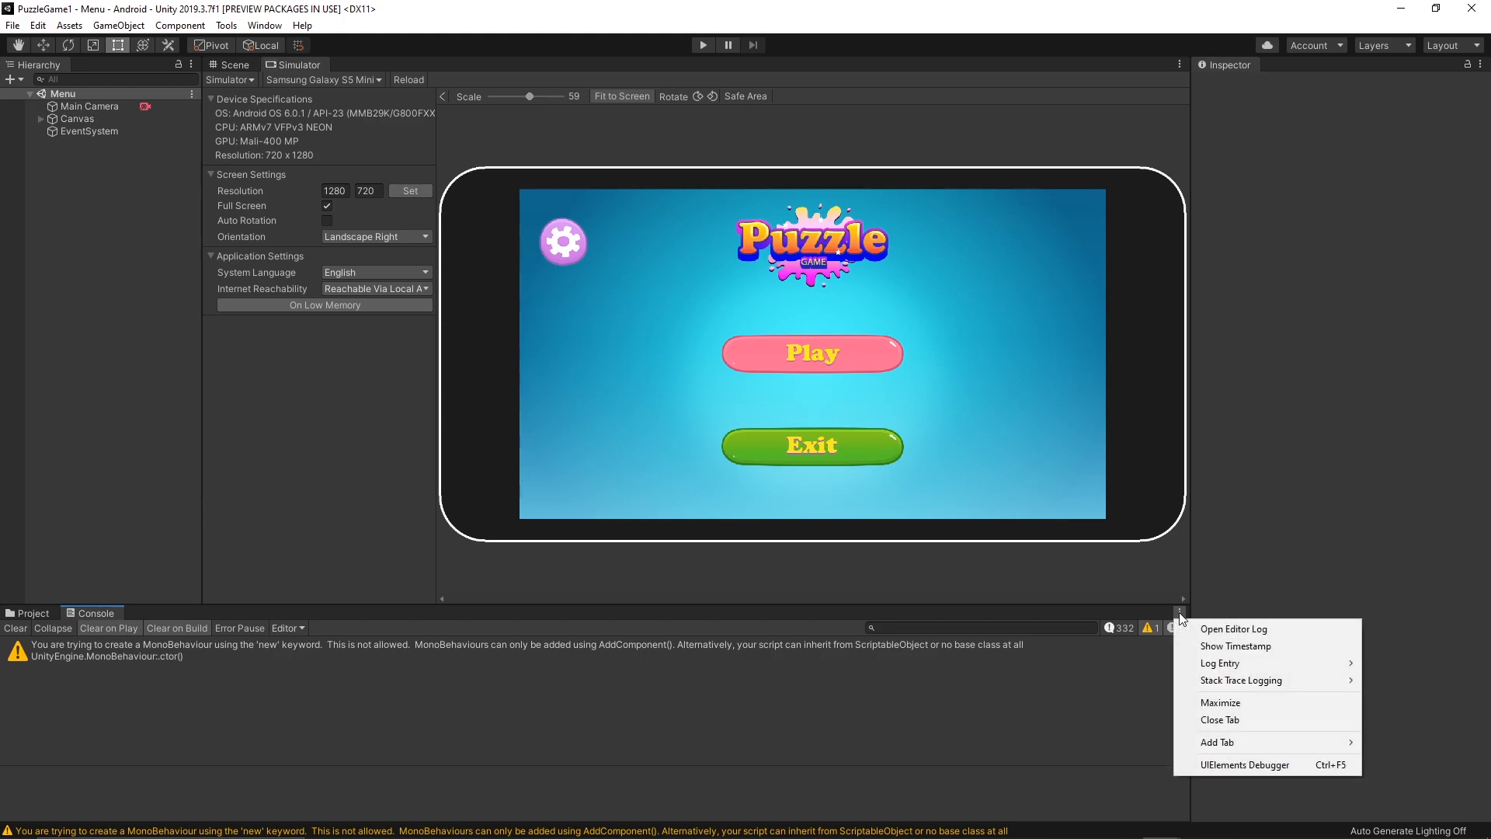
pyautogui.moveTo(1236, 647)
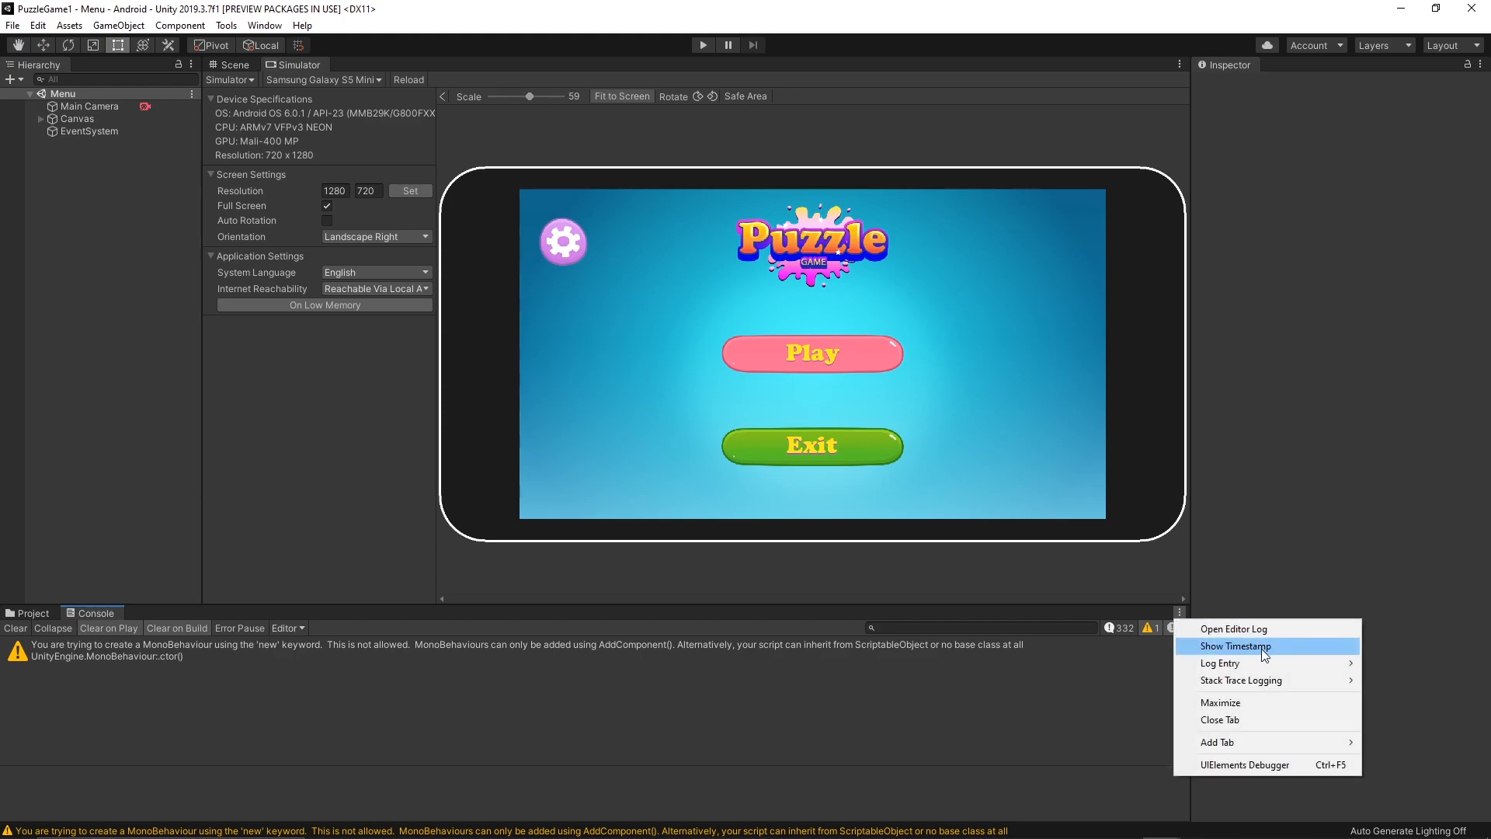
pyautogui.moveTo(1265, 628)
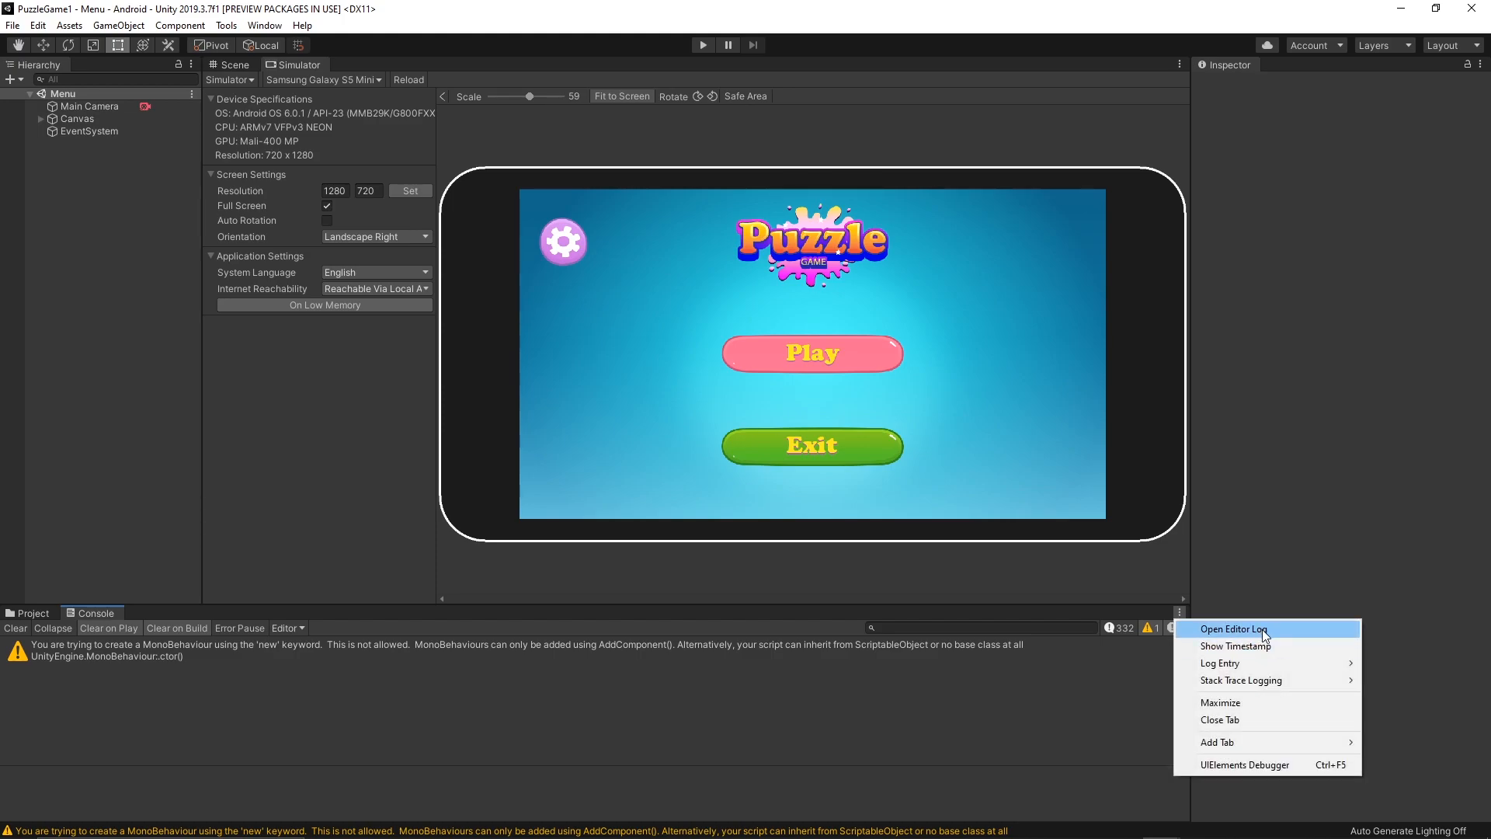
pyautogui.click(1232, 627)
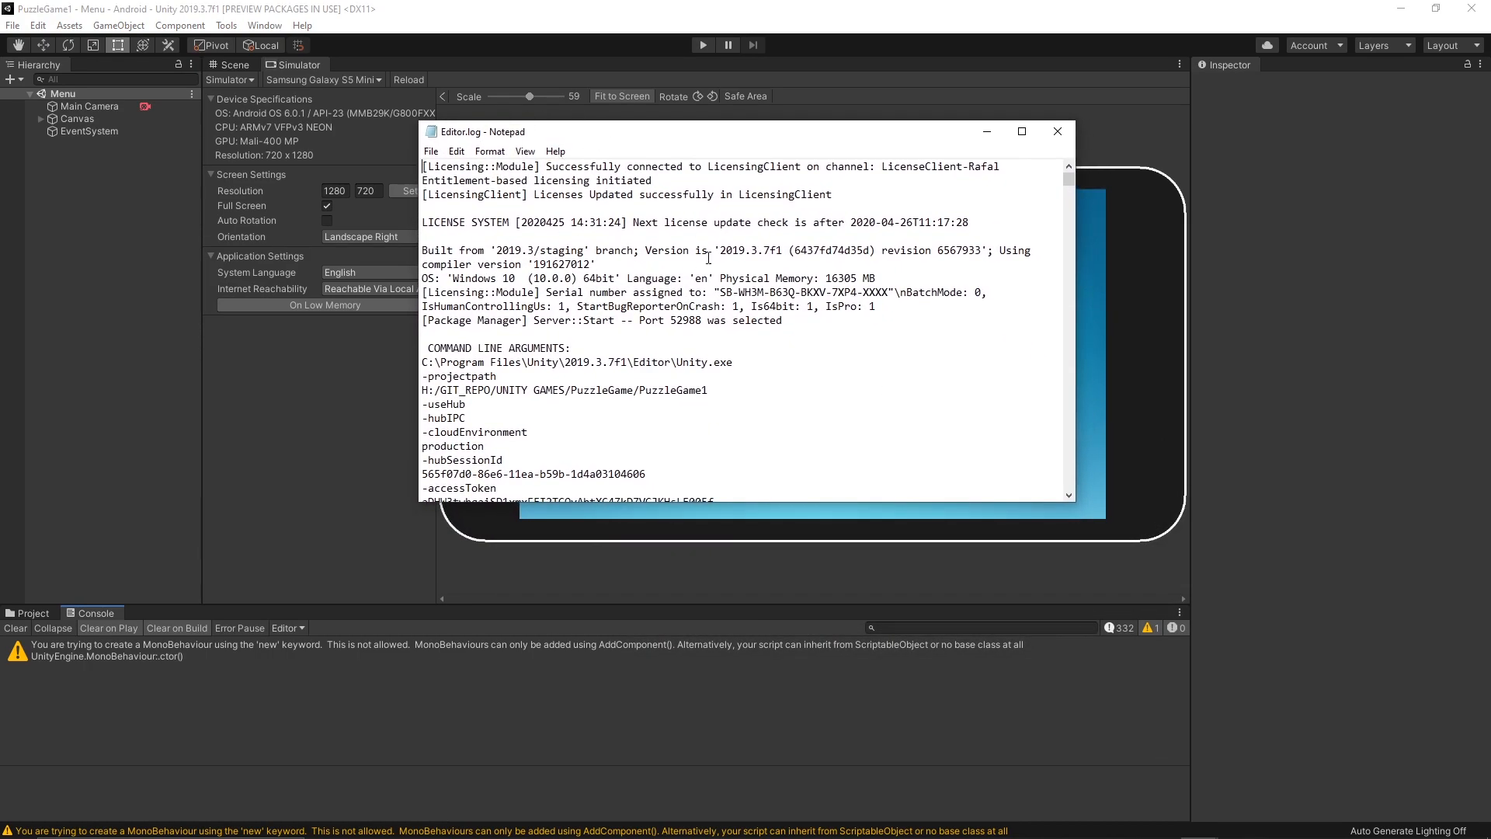
# Scroll Editor.log down to the Build Report and dismiss the Find dialog.
pyautogui.scroll(-3)
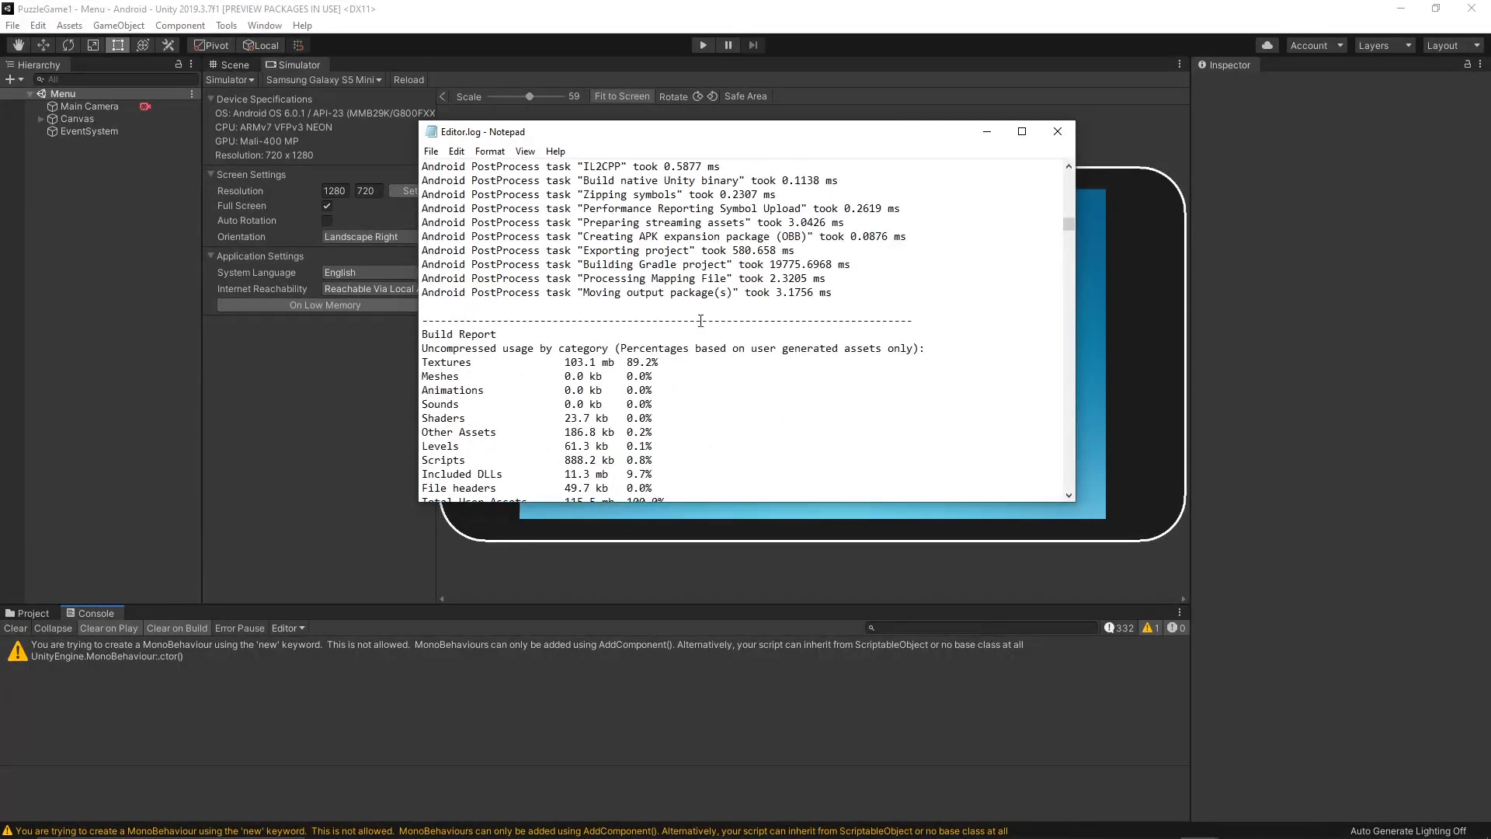
pyautogui.moveTo(1035, 257)
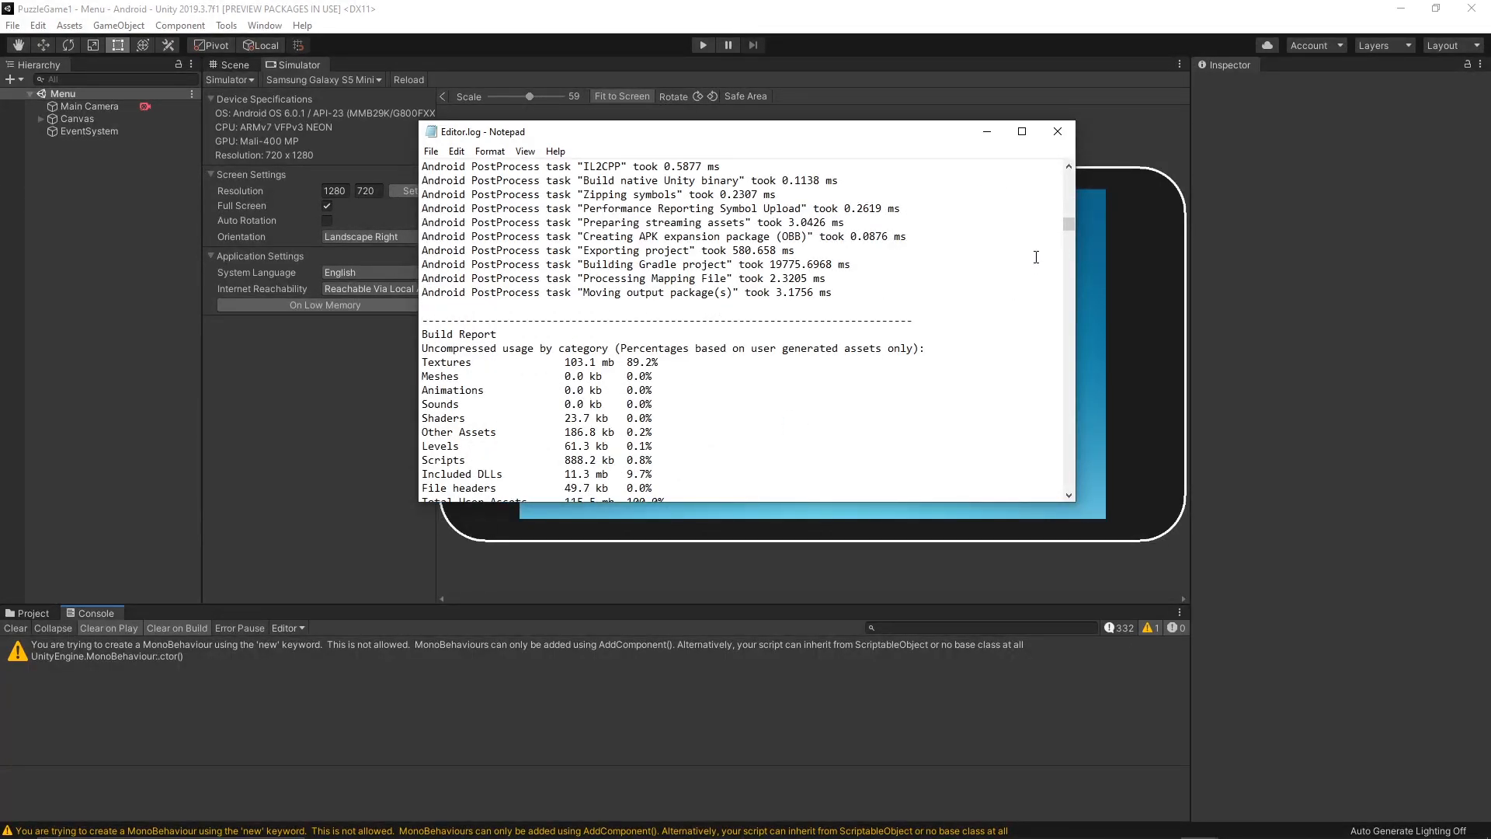
pyautogui.moveTo(821, 322)
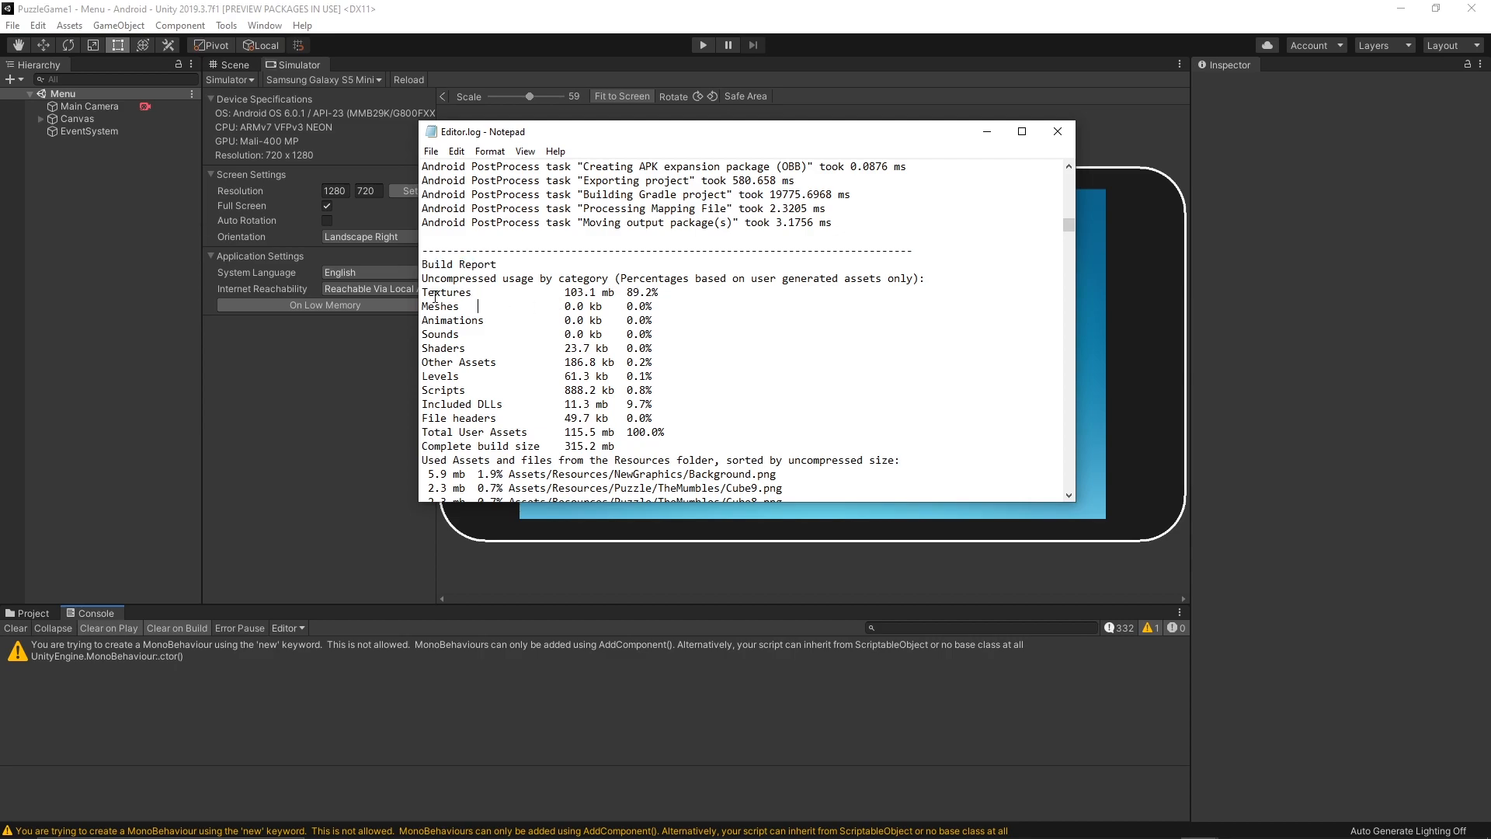
pyautogui.doubleClick(457, 263)
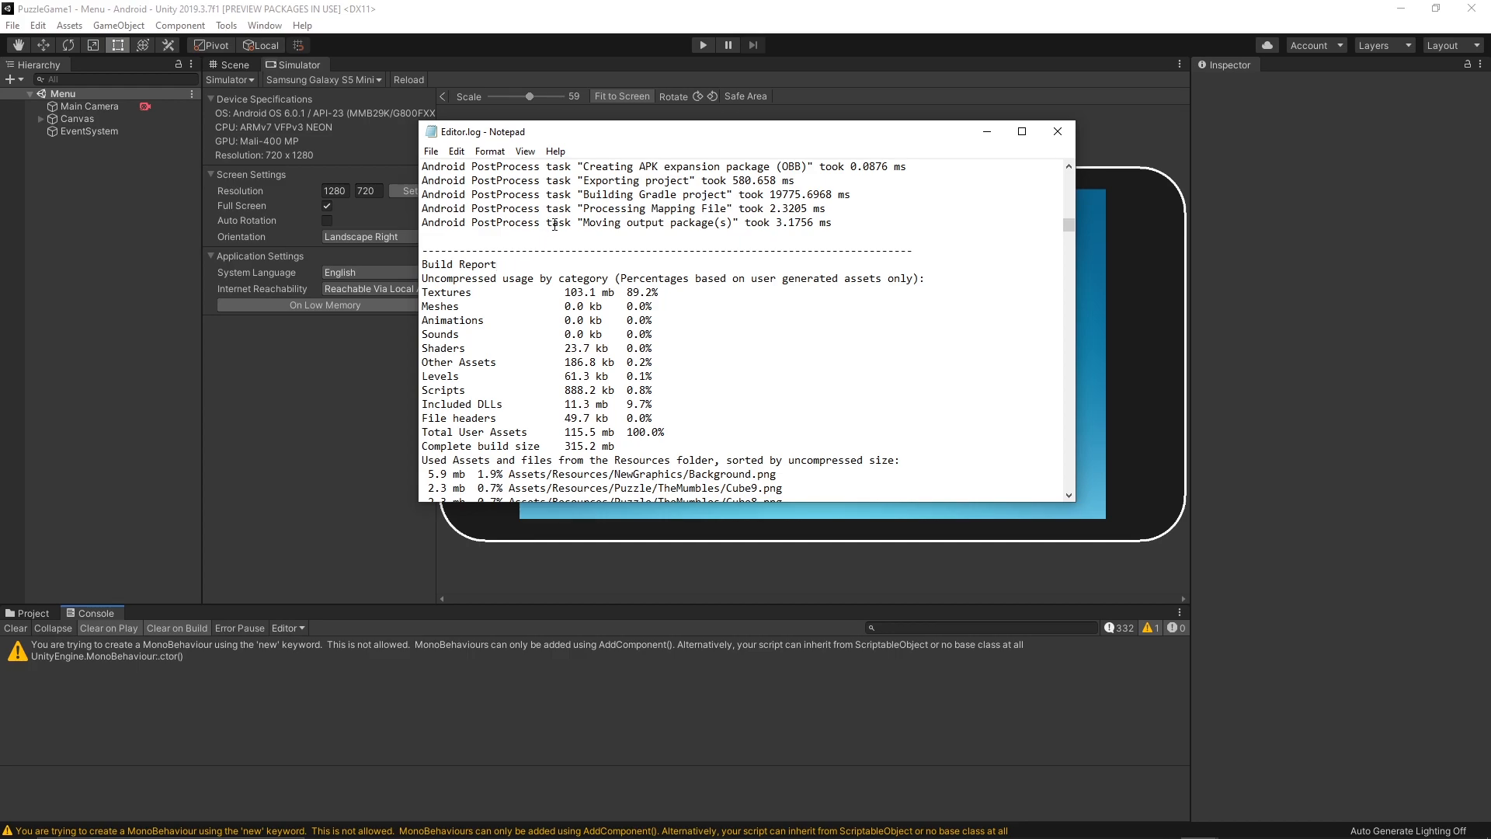
pyautogui.press('ctrl+f')
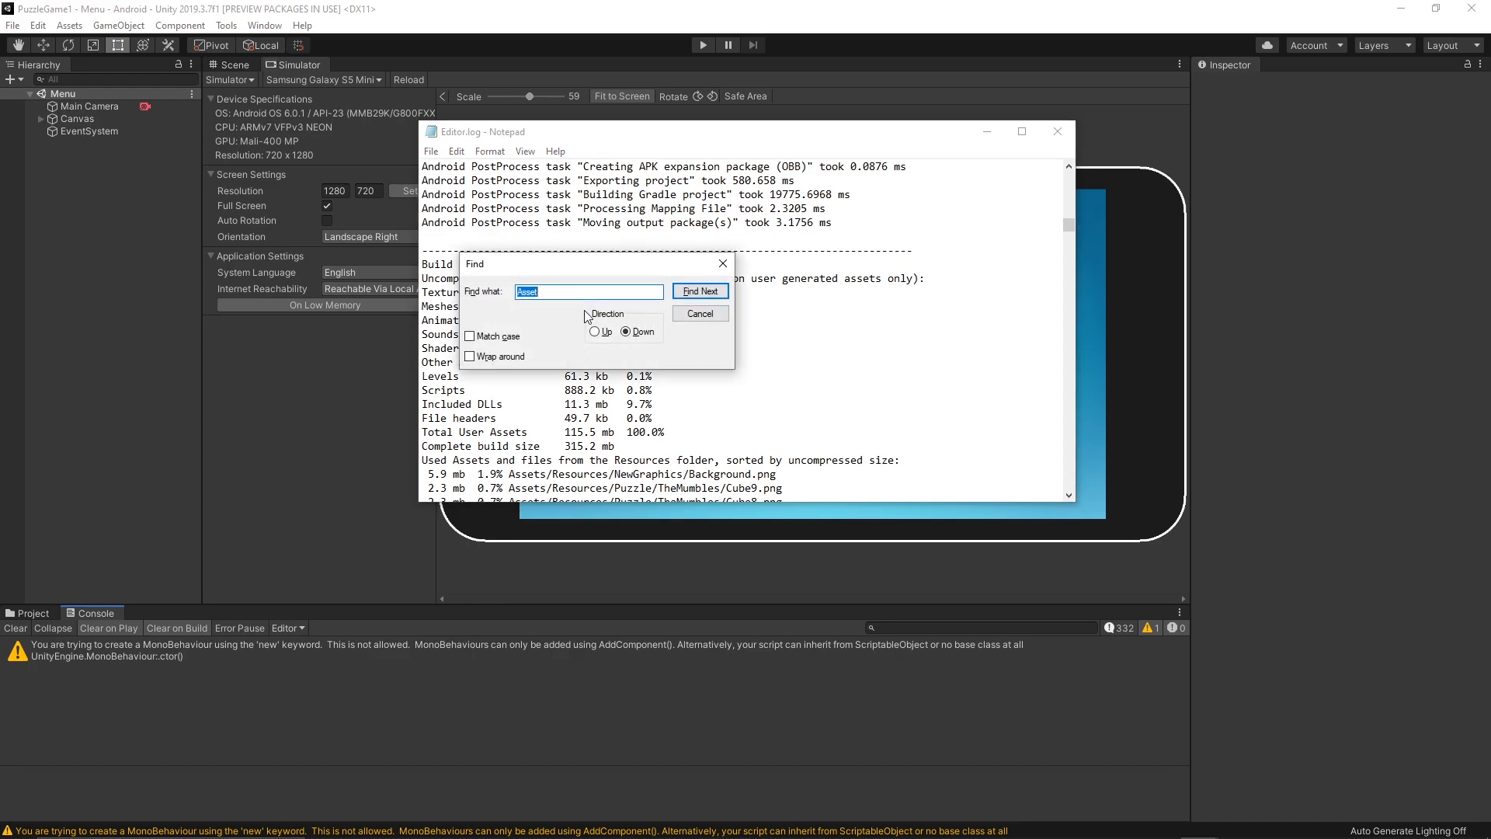
pyautogui.click(699, 314)
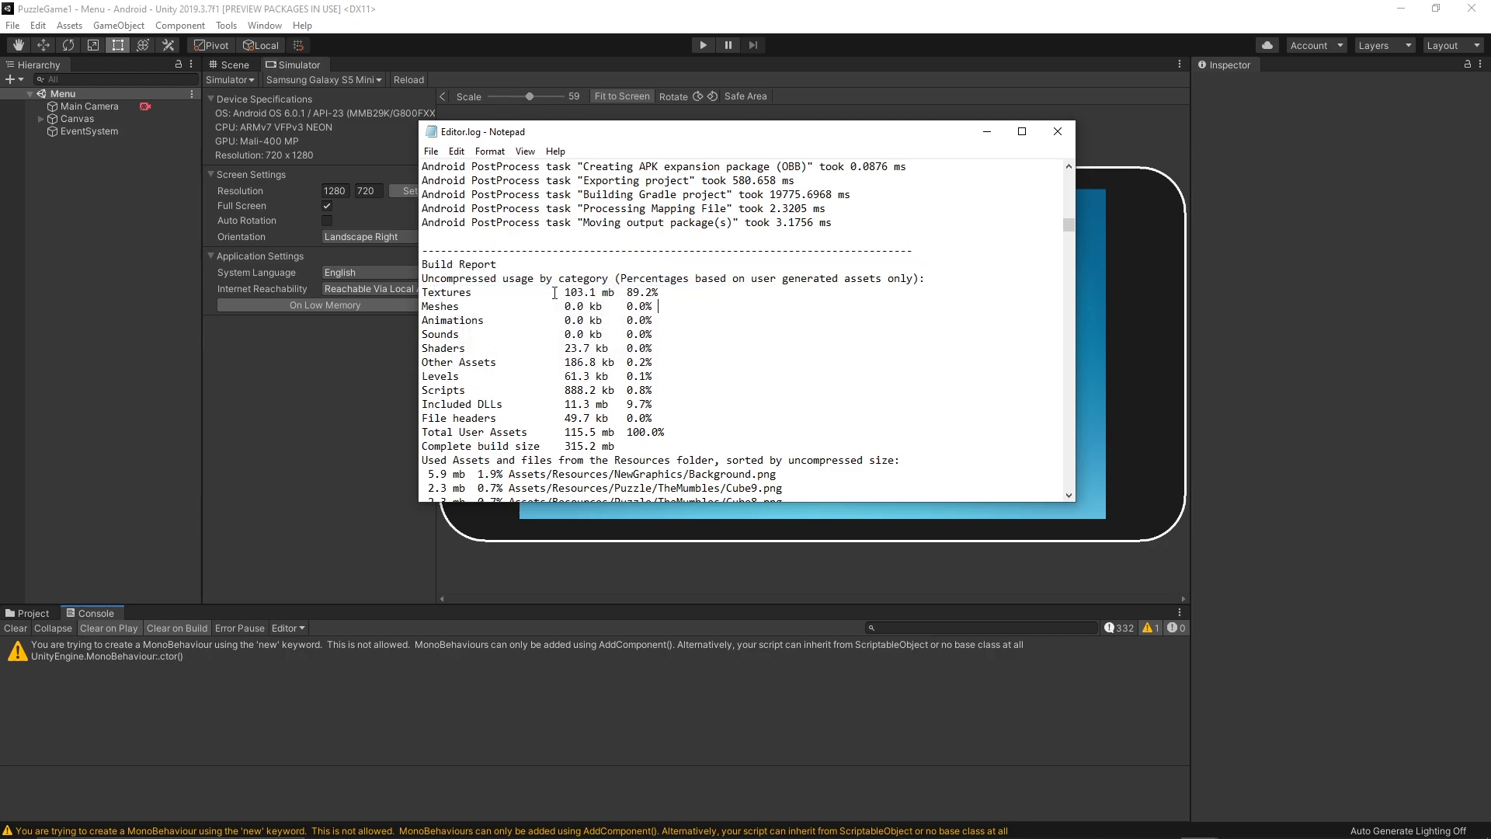
# Scroll to the 'Used Assets and files' list showing TheMumbles Cube textures at 2.3 mb.
pyautogui.scroll(-3)
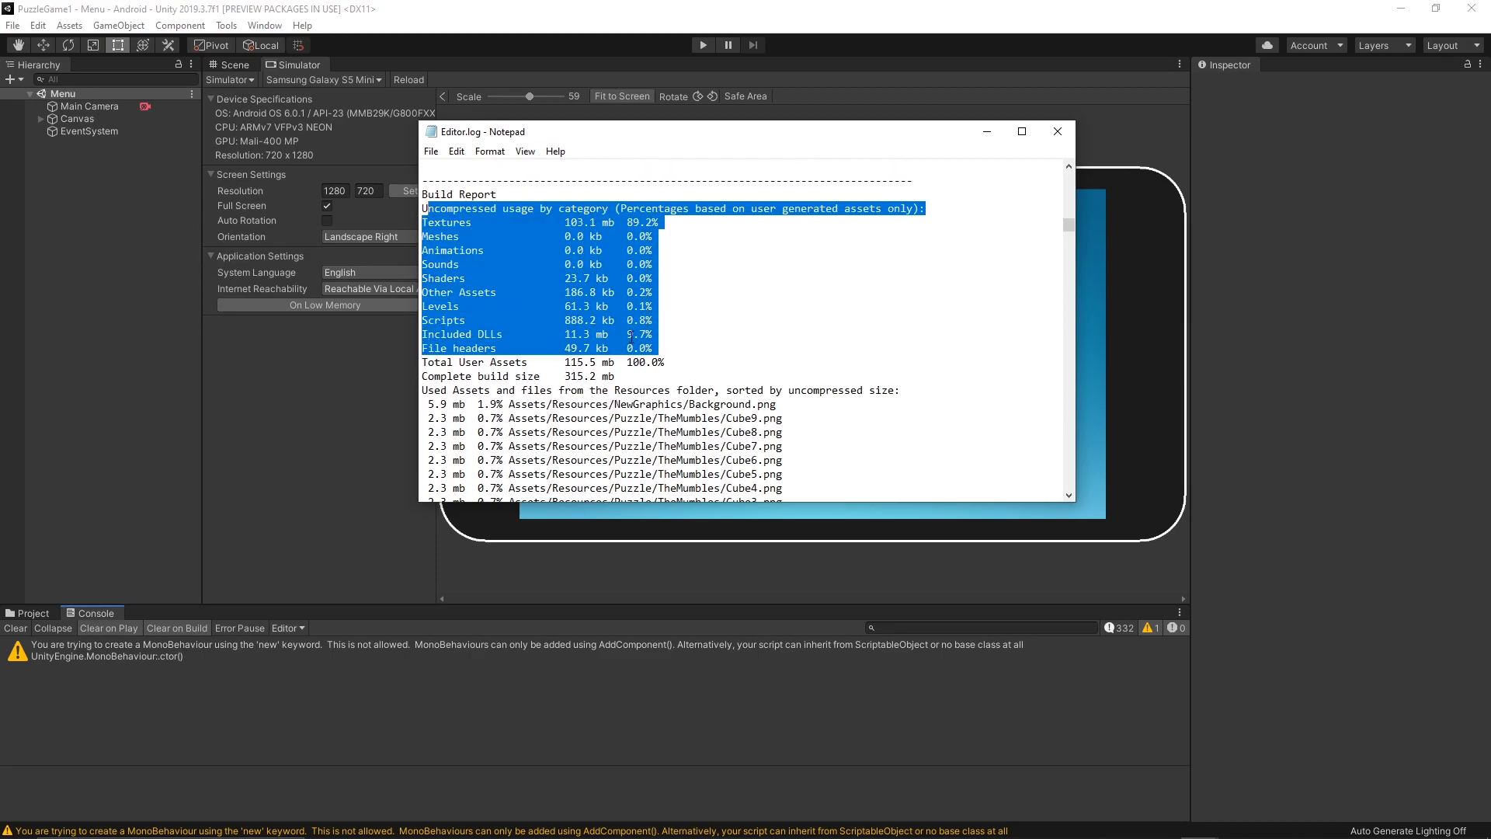
pyautogui.scroll(-3)
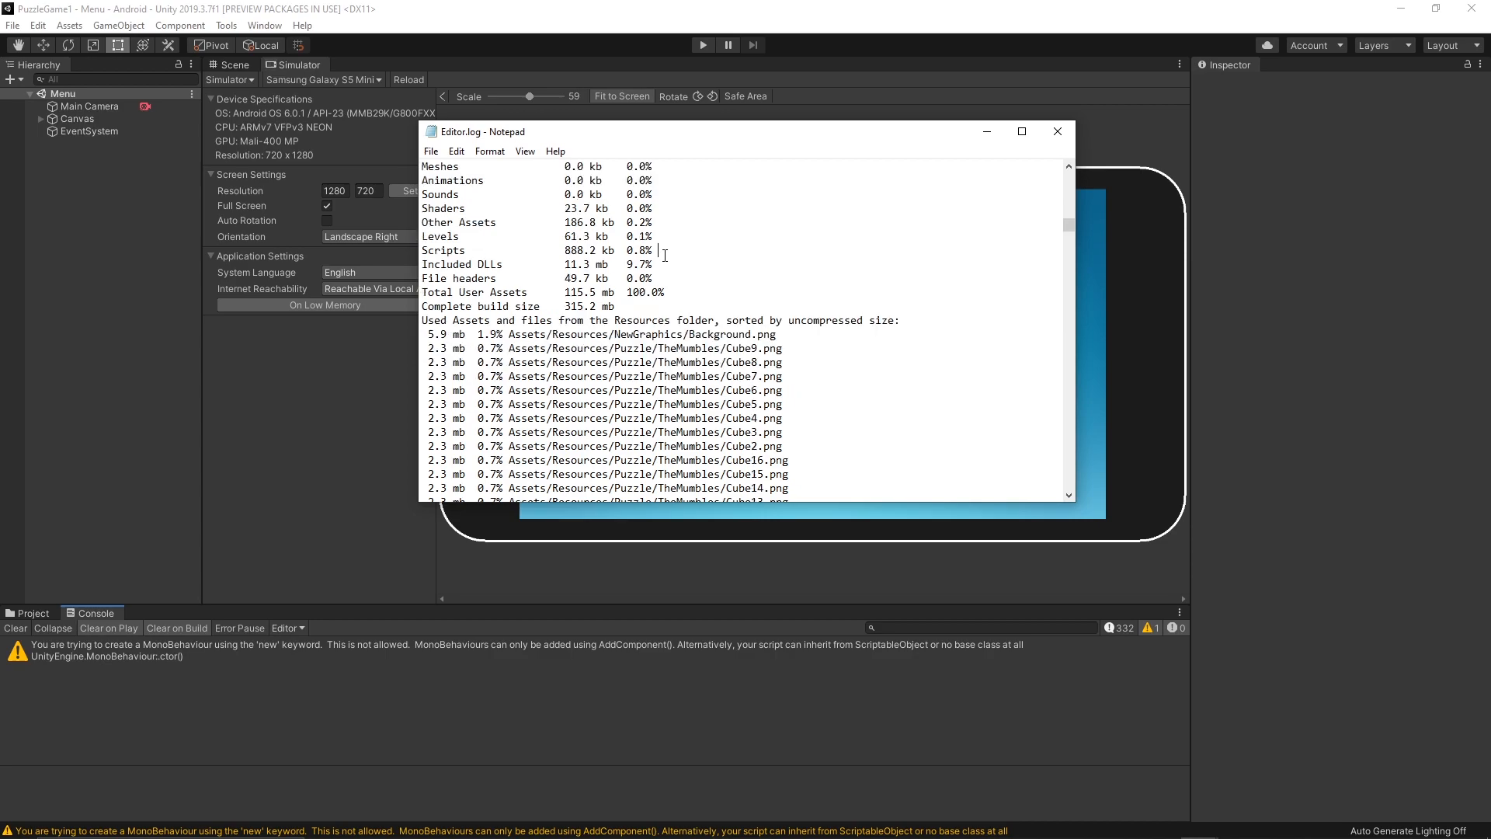
pyautogui.scroll(-3)
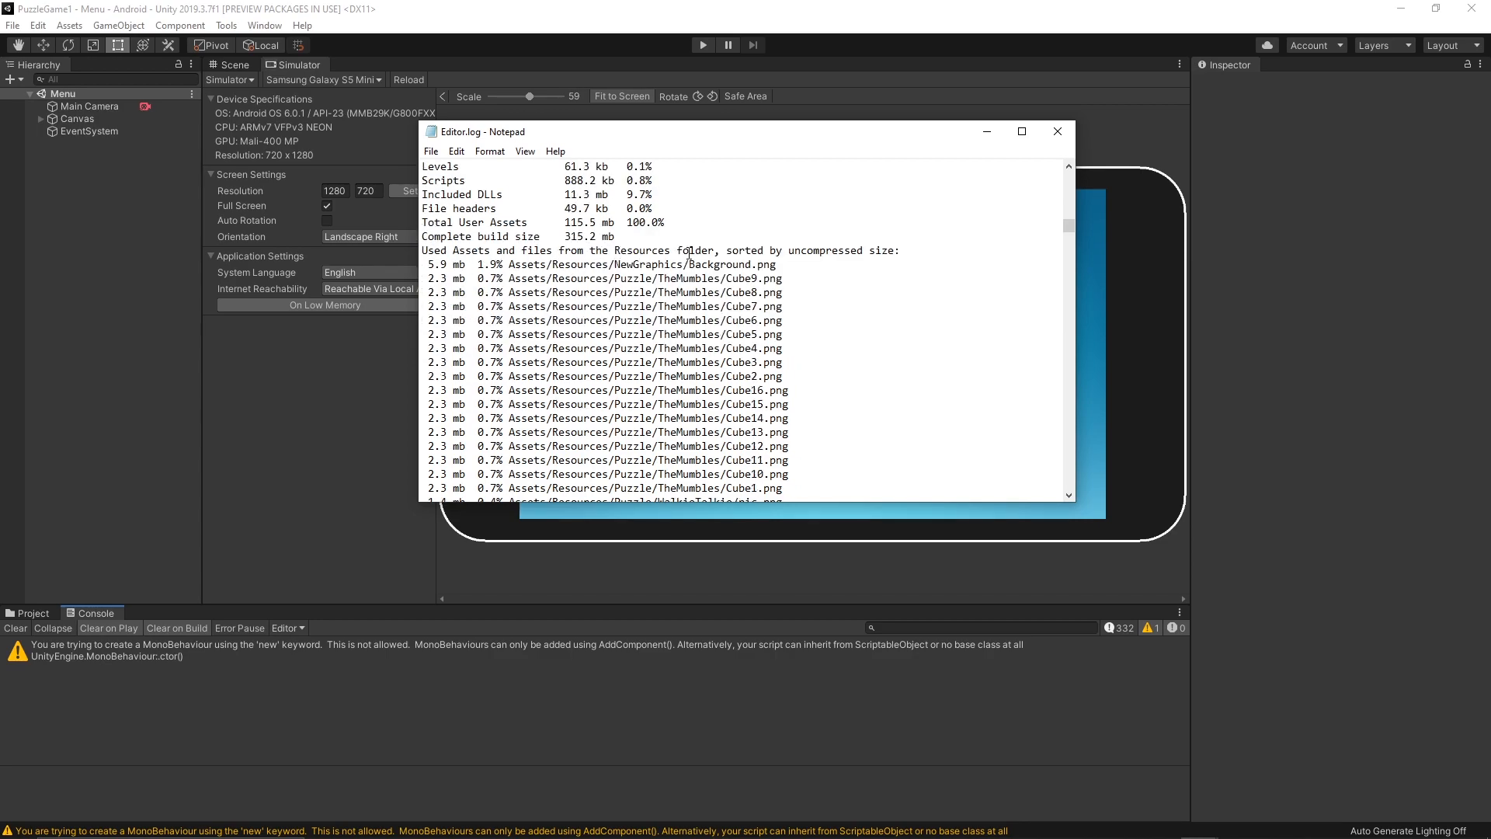
pyautogui.moveTo(657, 229)
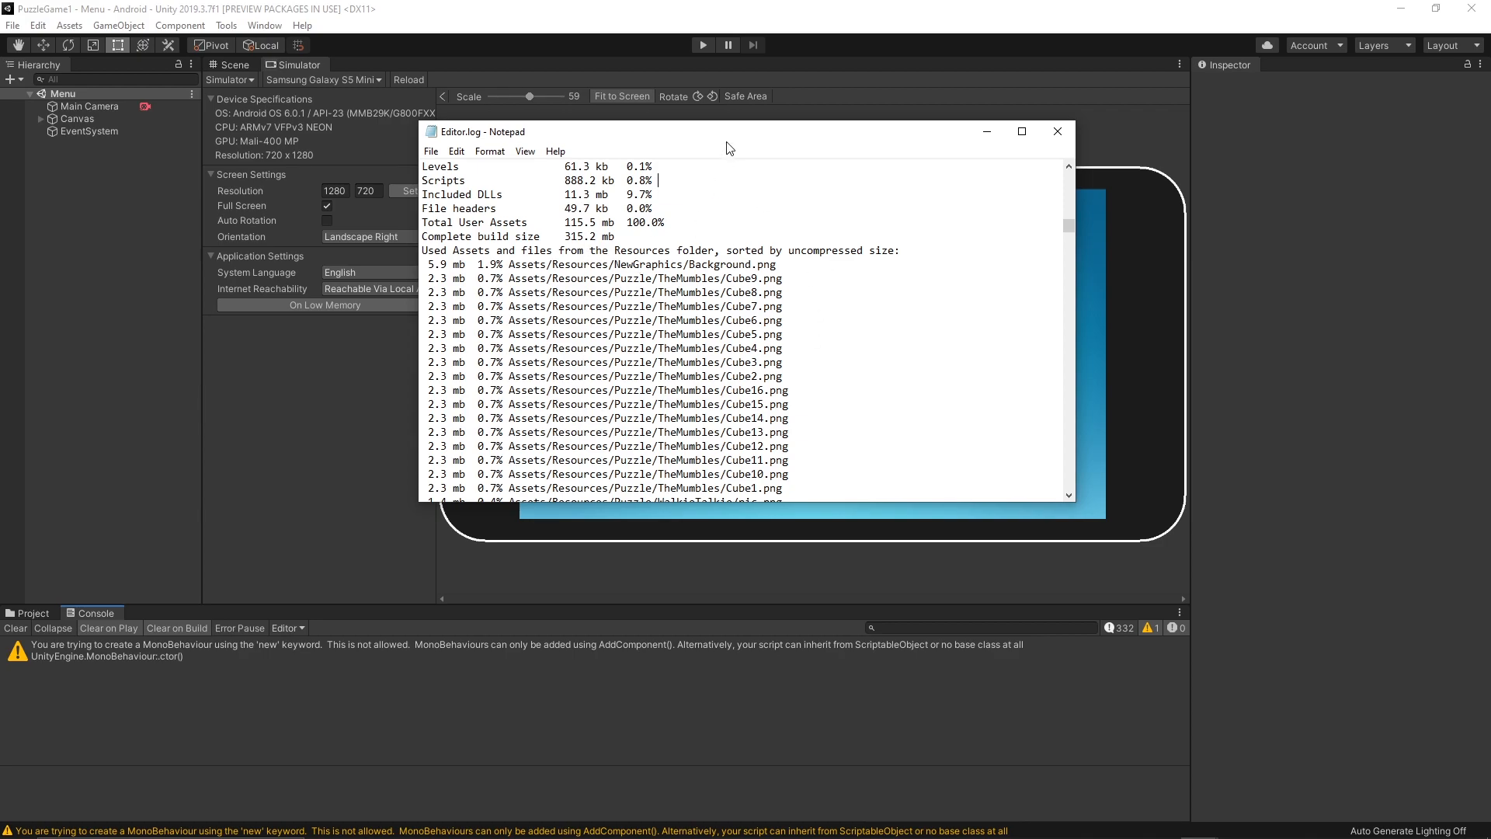
pyautogui.moveTo(531, 352)
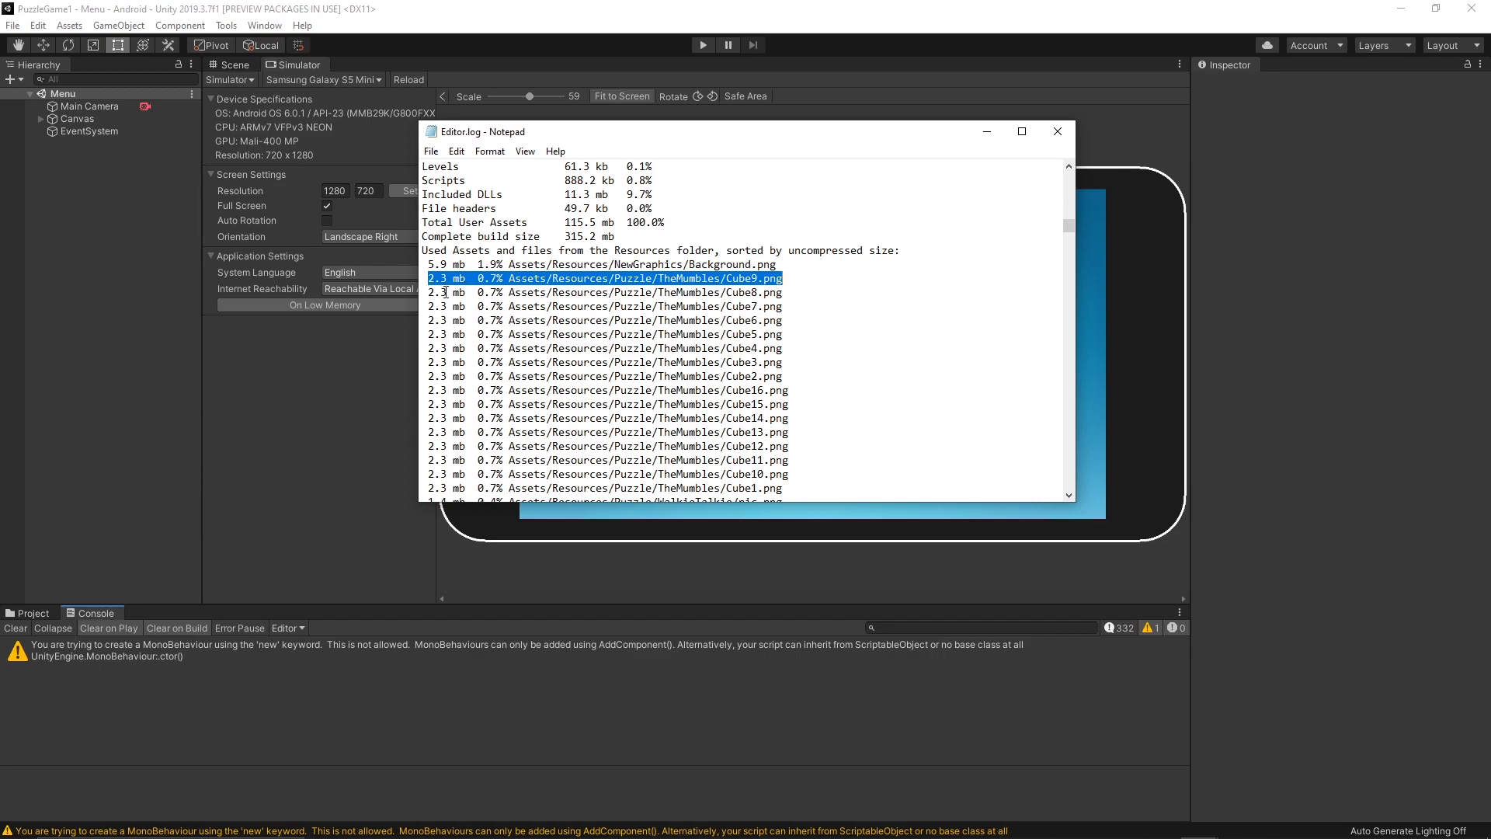
pyautogui.scroll(-3)
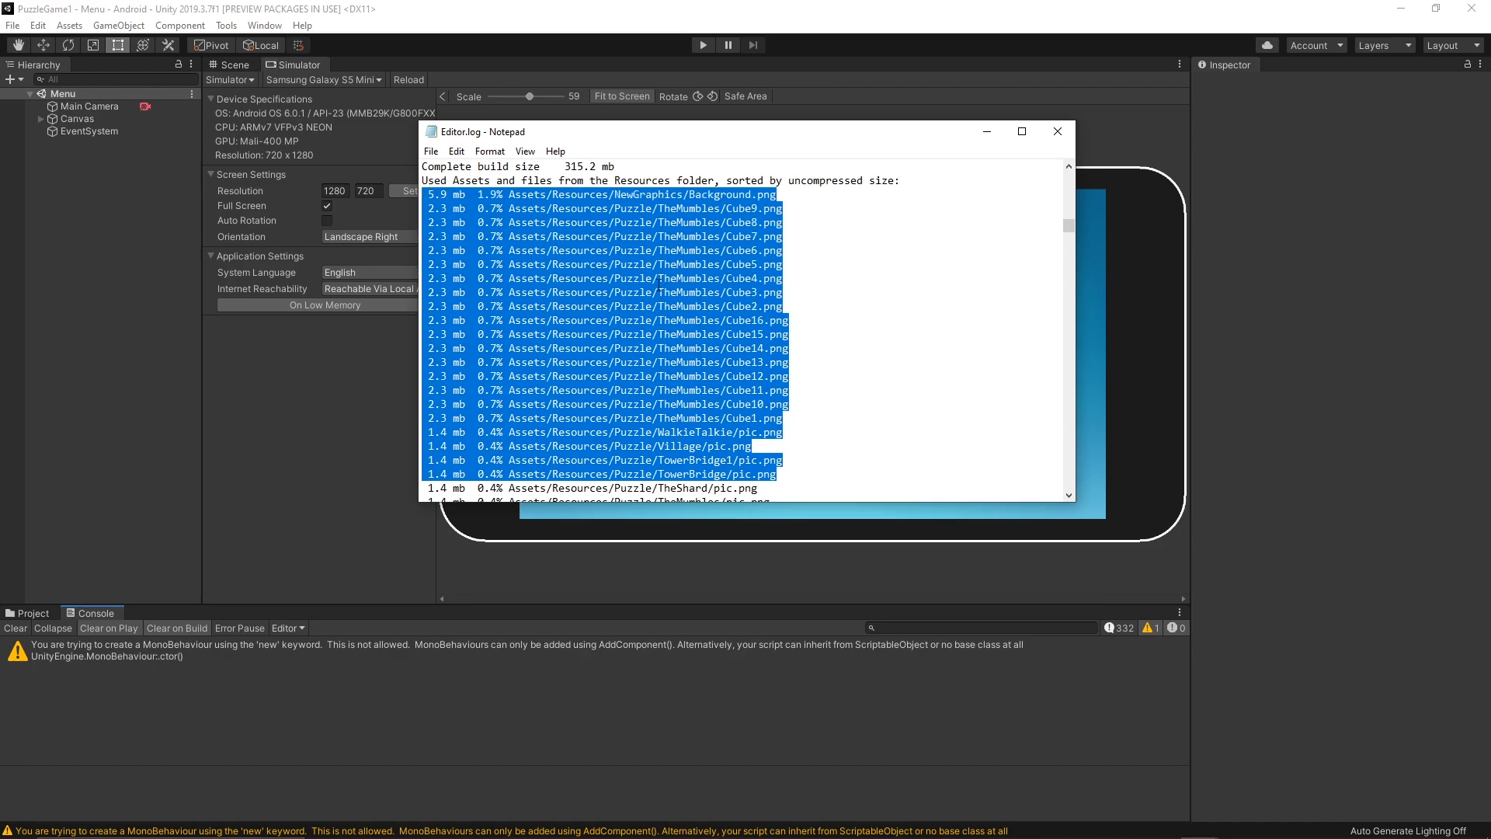
pyautogui.scroll(-3)
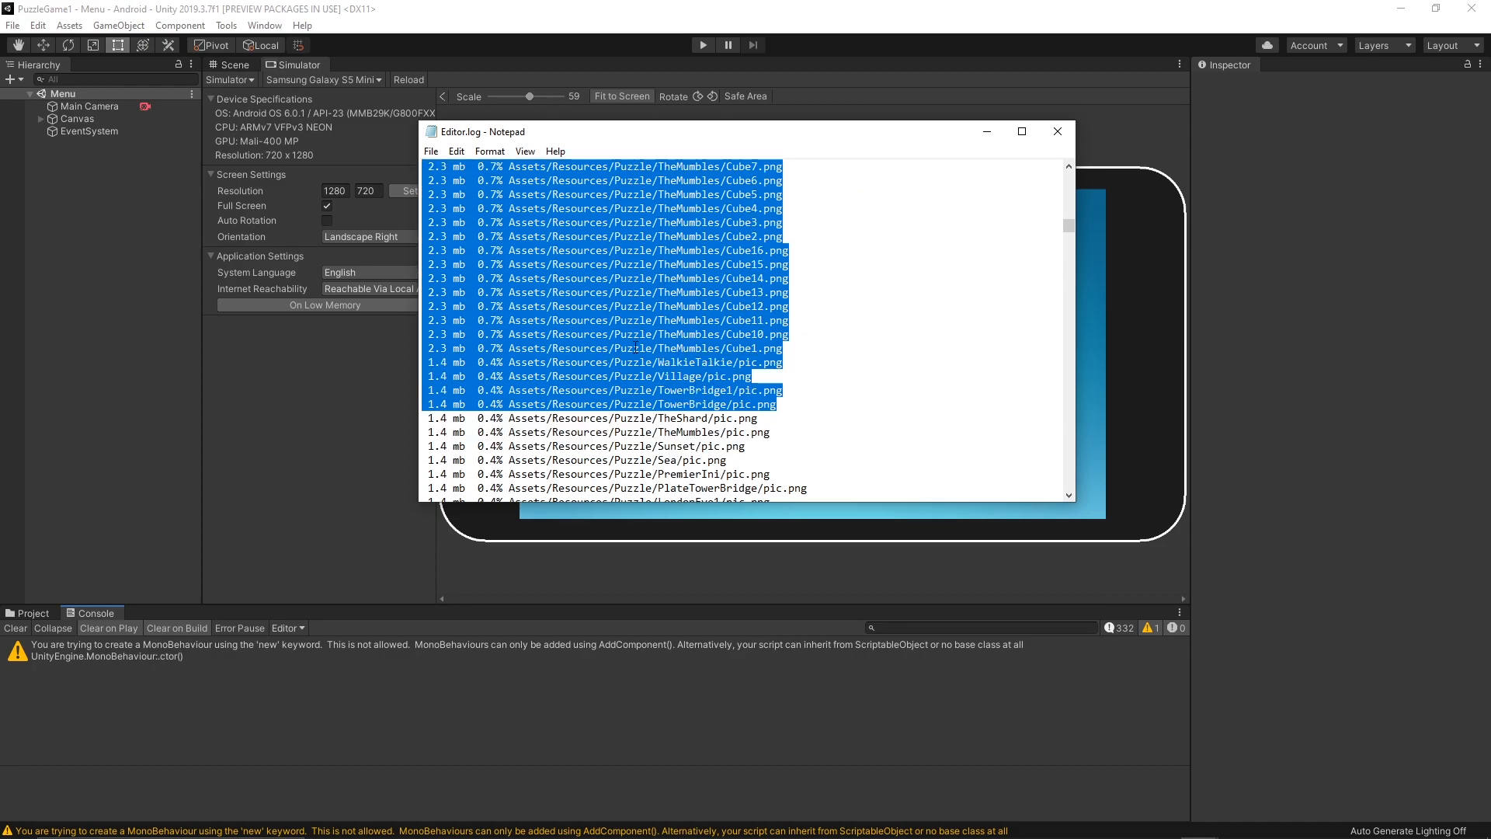
pyautogui.scroll(-3)
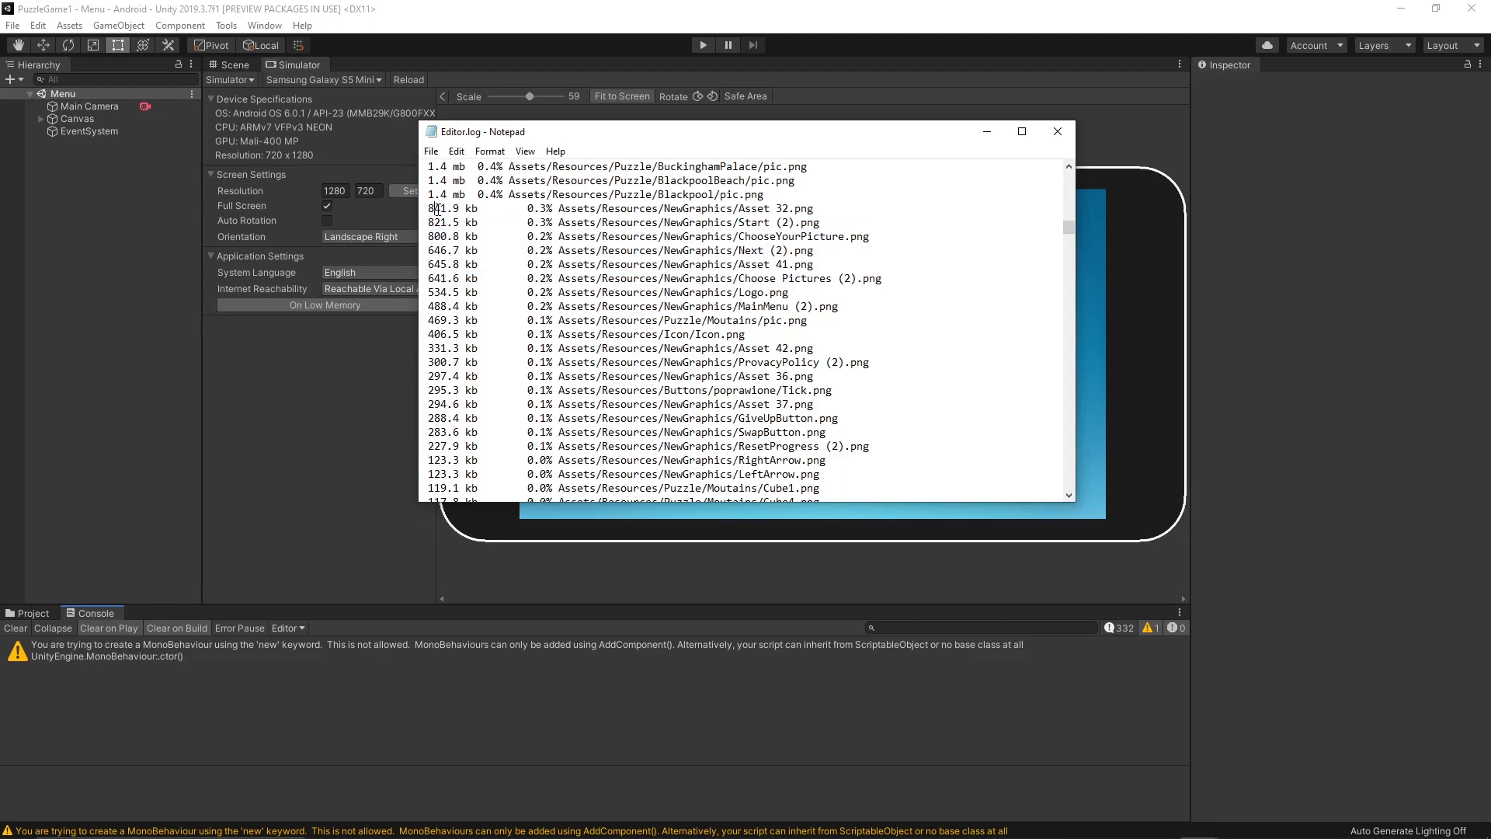
pyautogui.scroll(3)
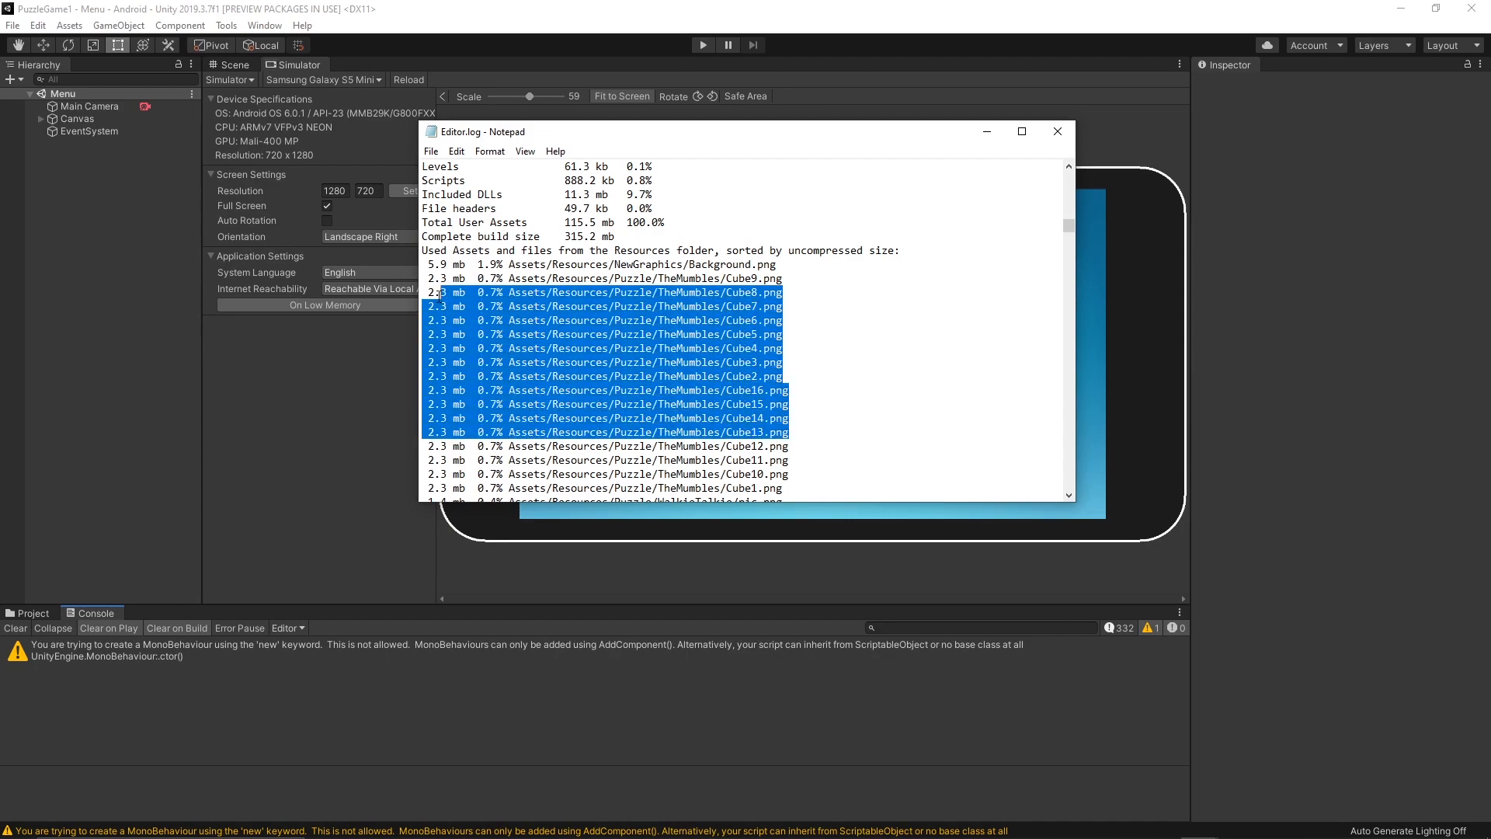
pyautogui.scroll(3)
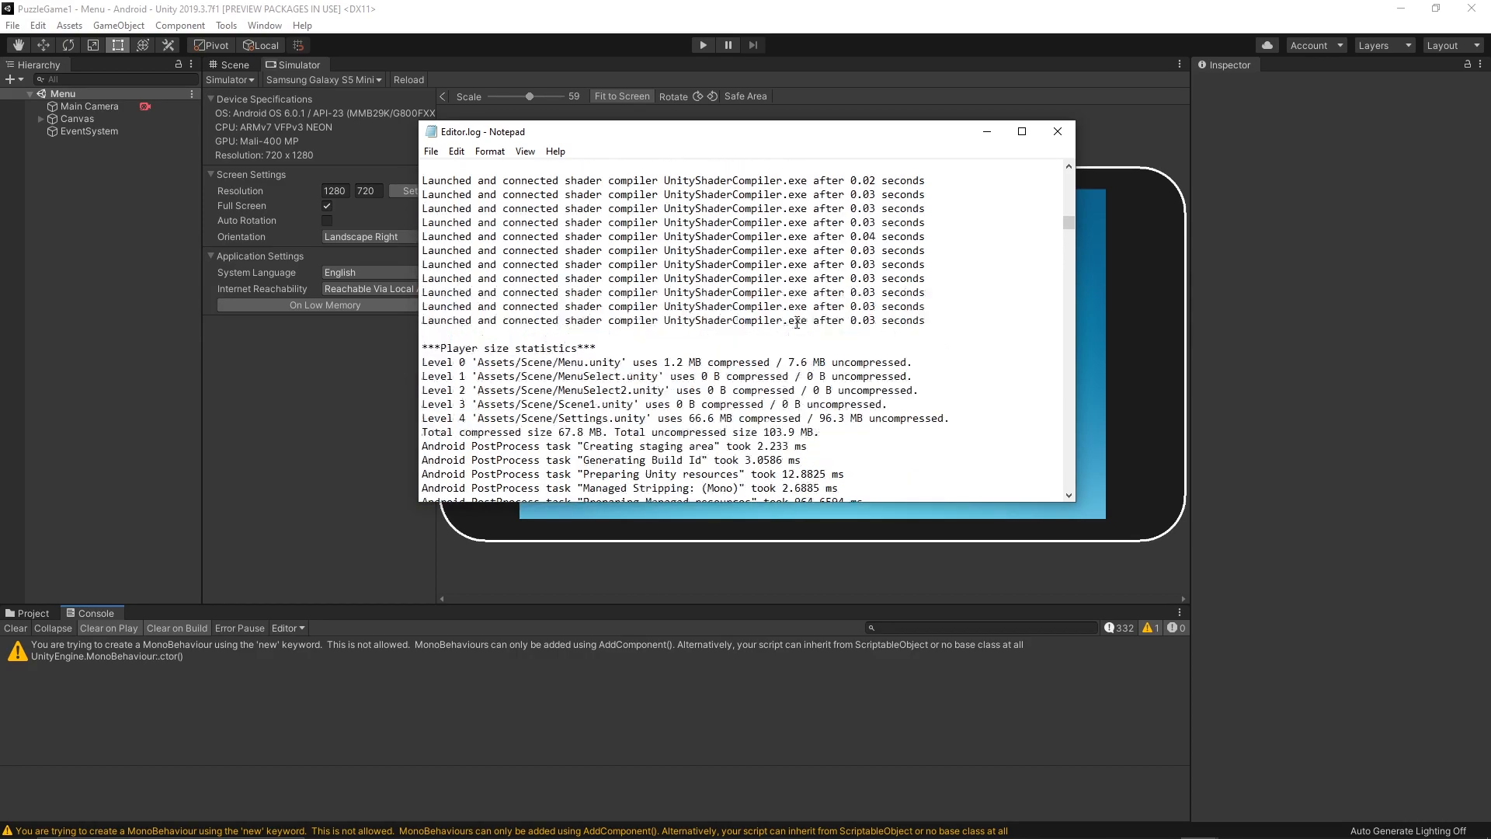
pyautogui.scroll(3)
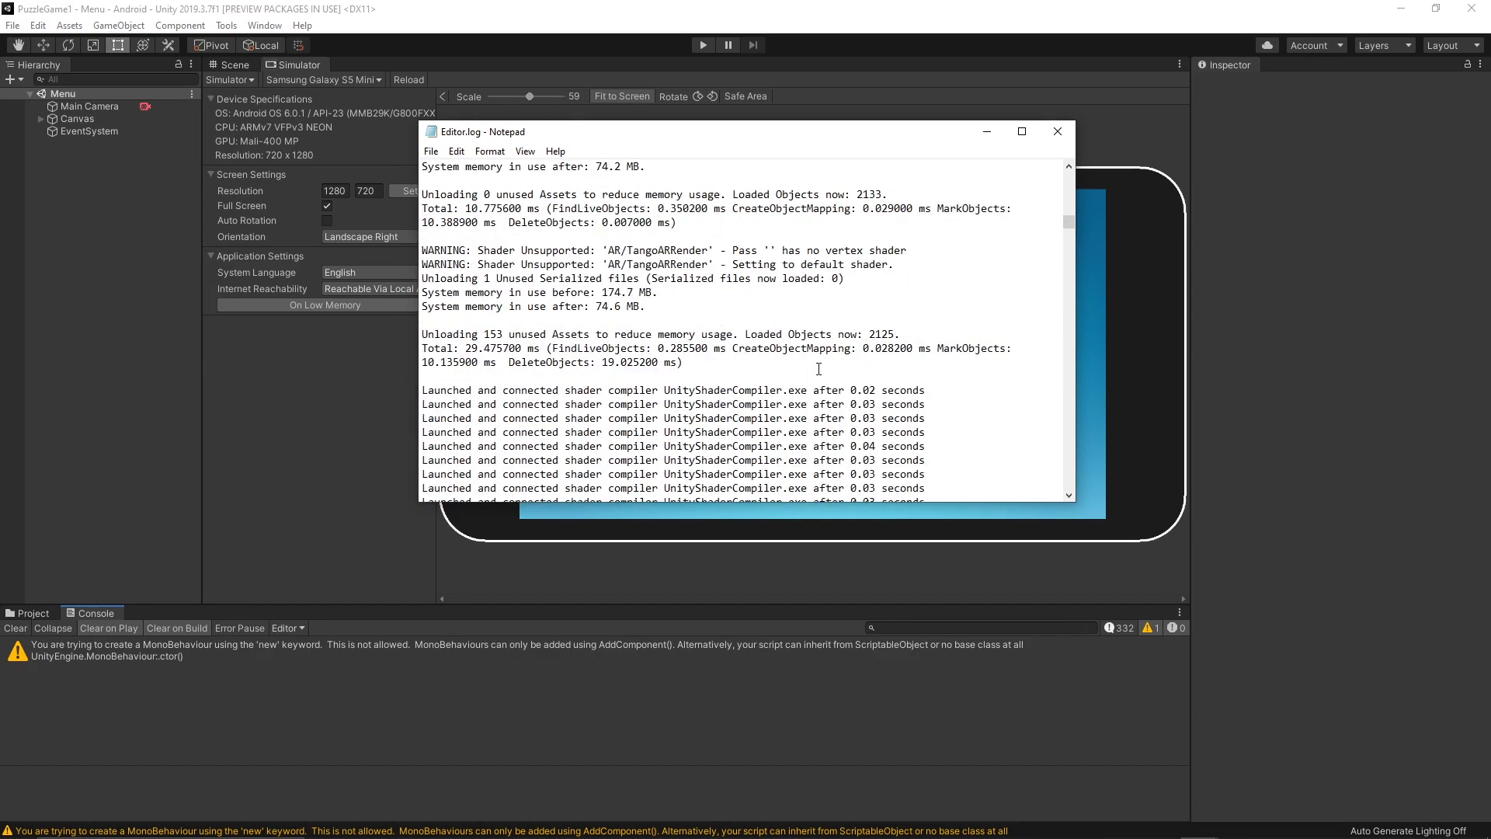
pyautogui.moveTo(903, 247)
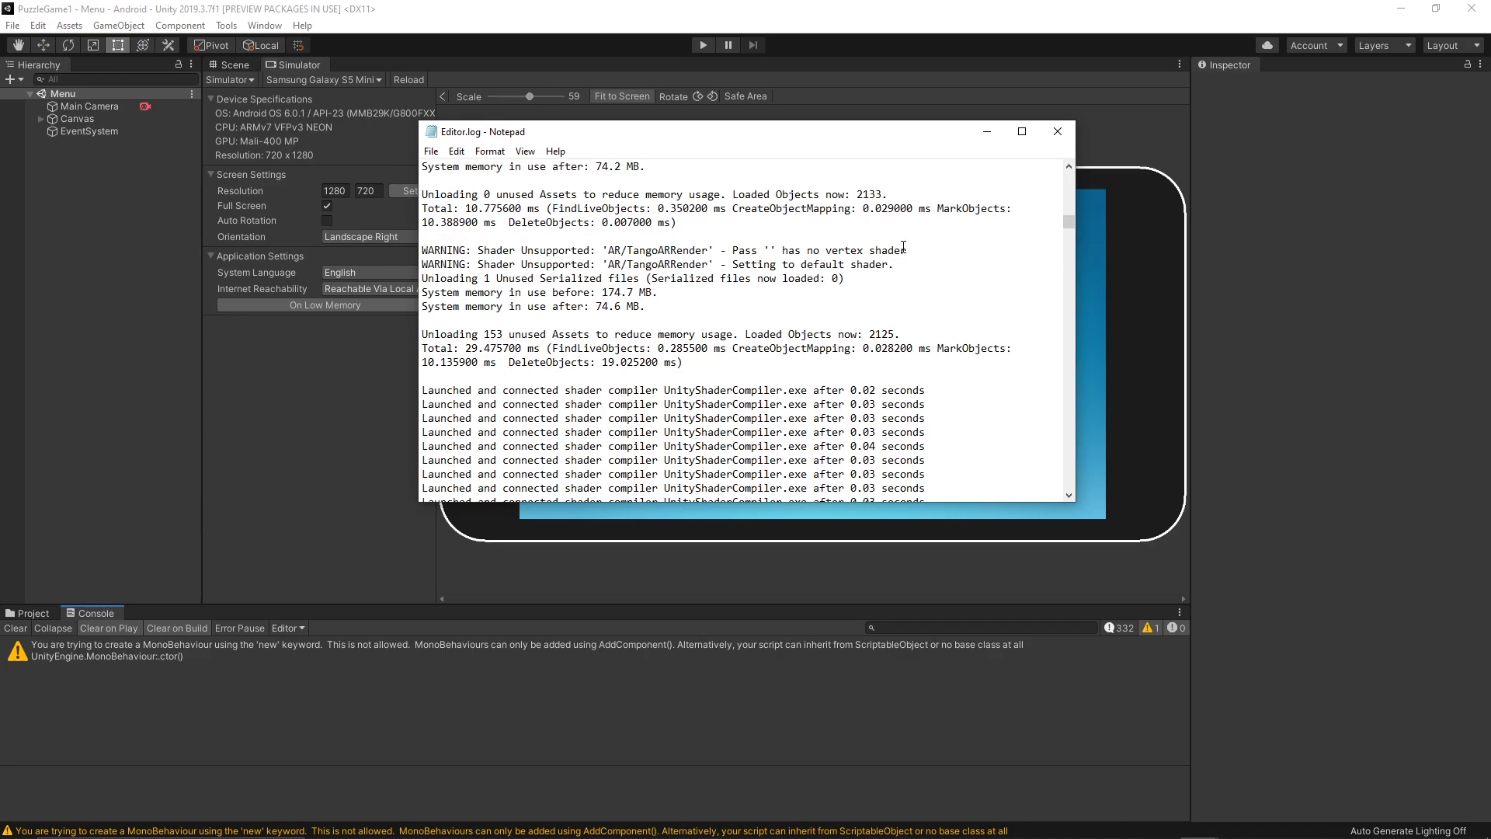
pyautogui.moveTo(644, 308)
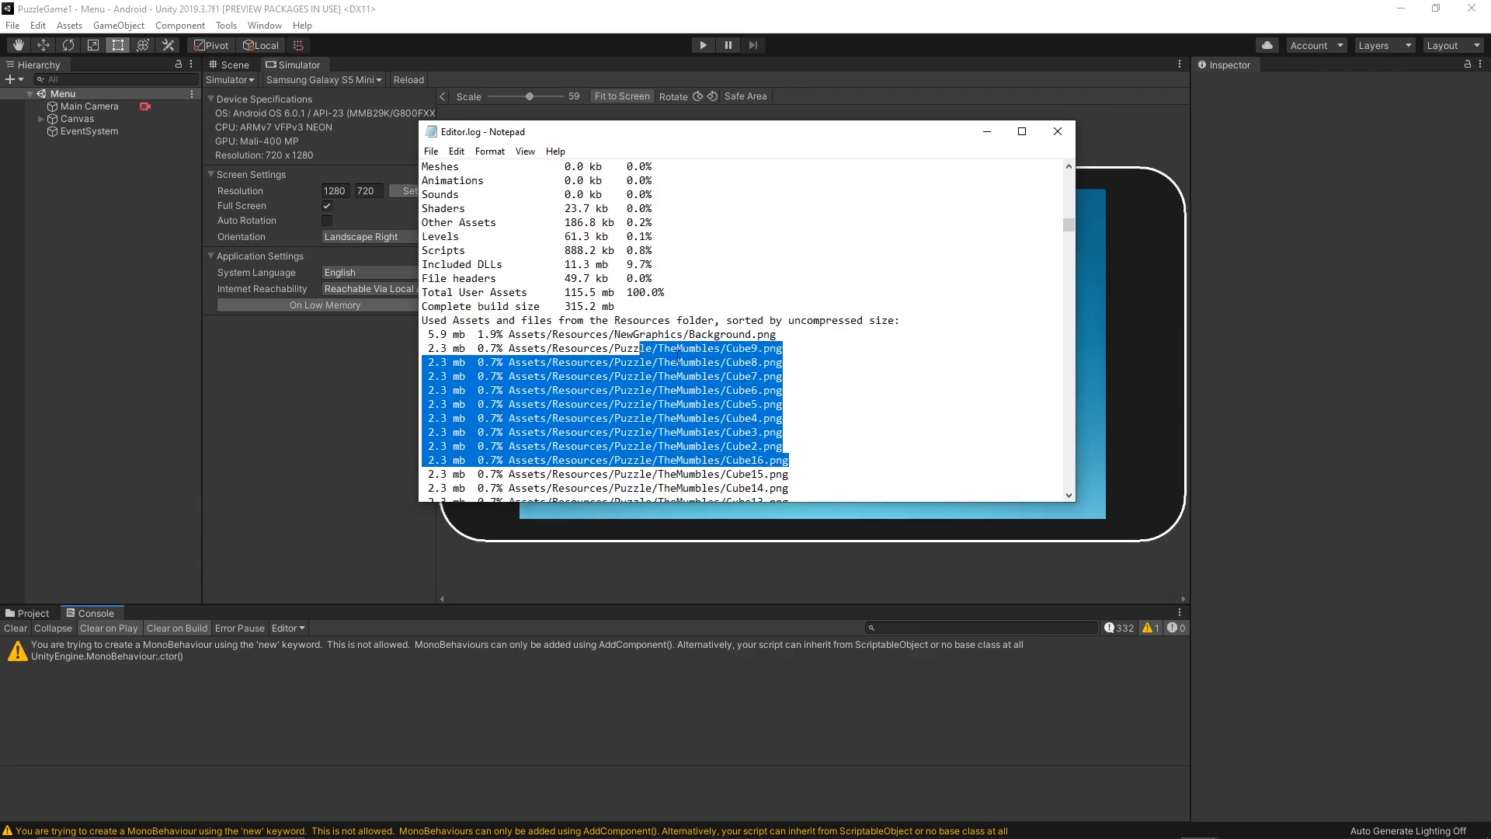
pyautogui.click(656, 339)
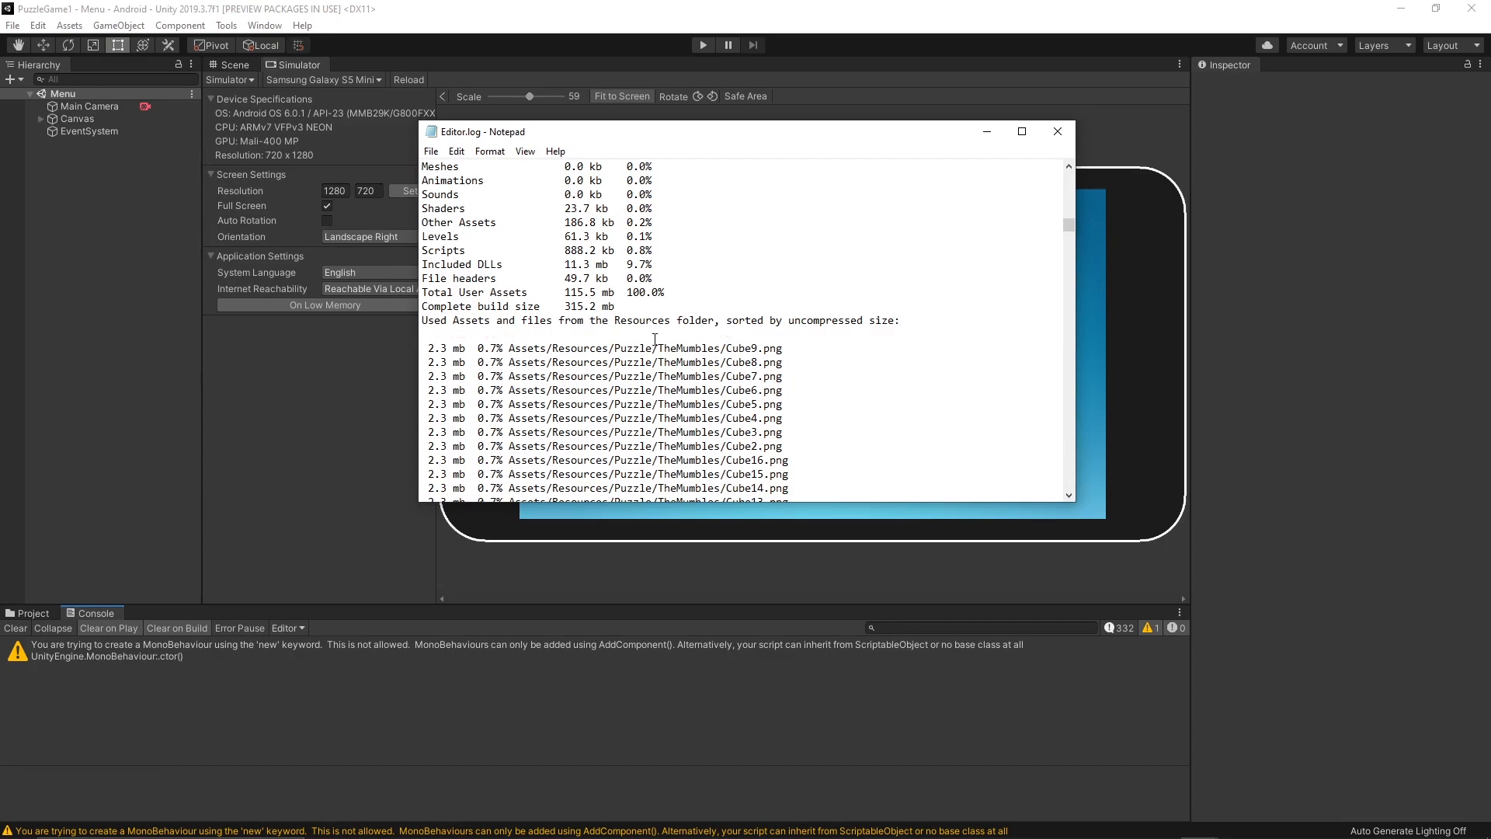
pyautogui.scroll(3)
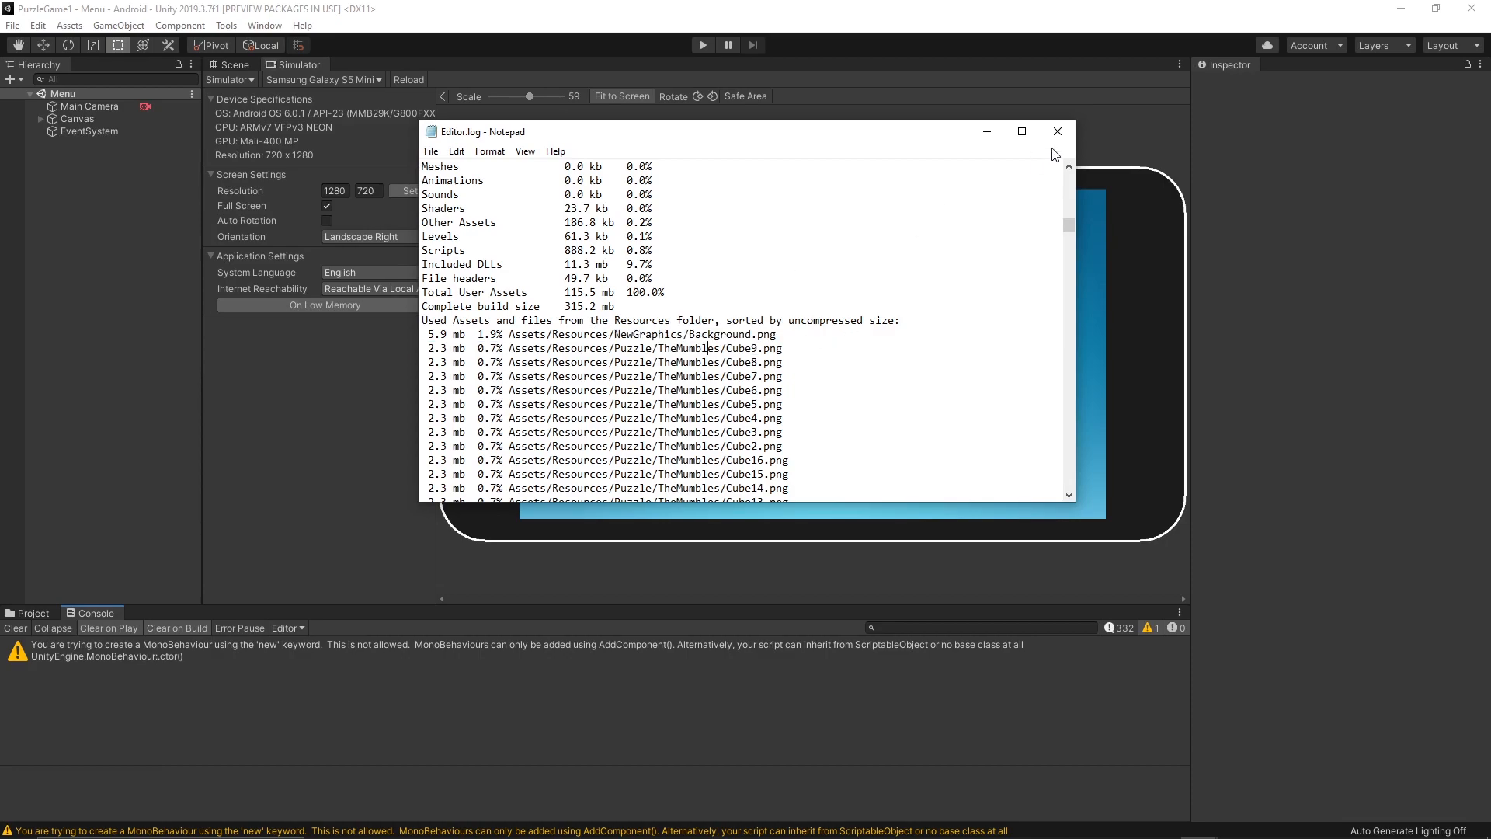
# Browse to Resources > Puzzle > TheMumbles and select Cube1 to see its 200x150, 87.9 KB import settings.
pyautogui.click(1057, 132)
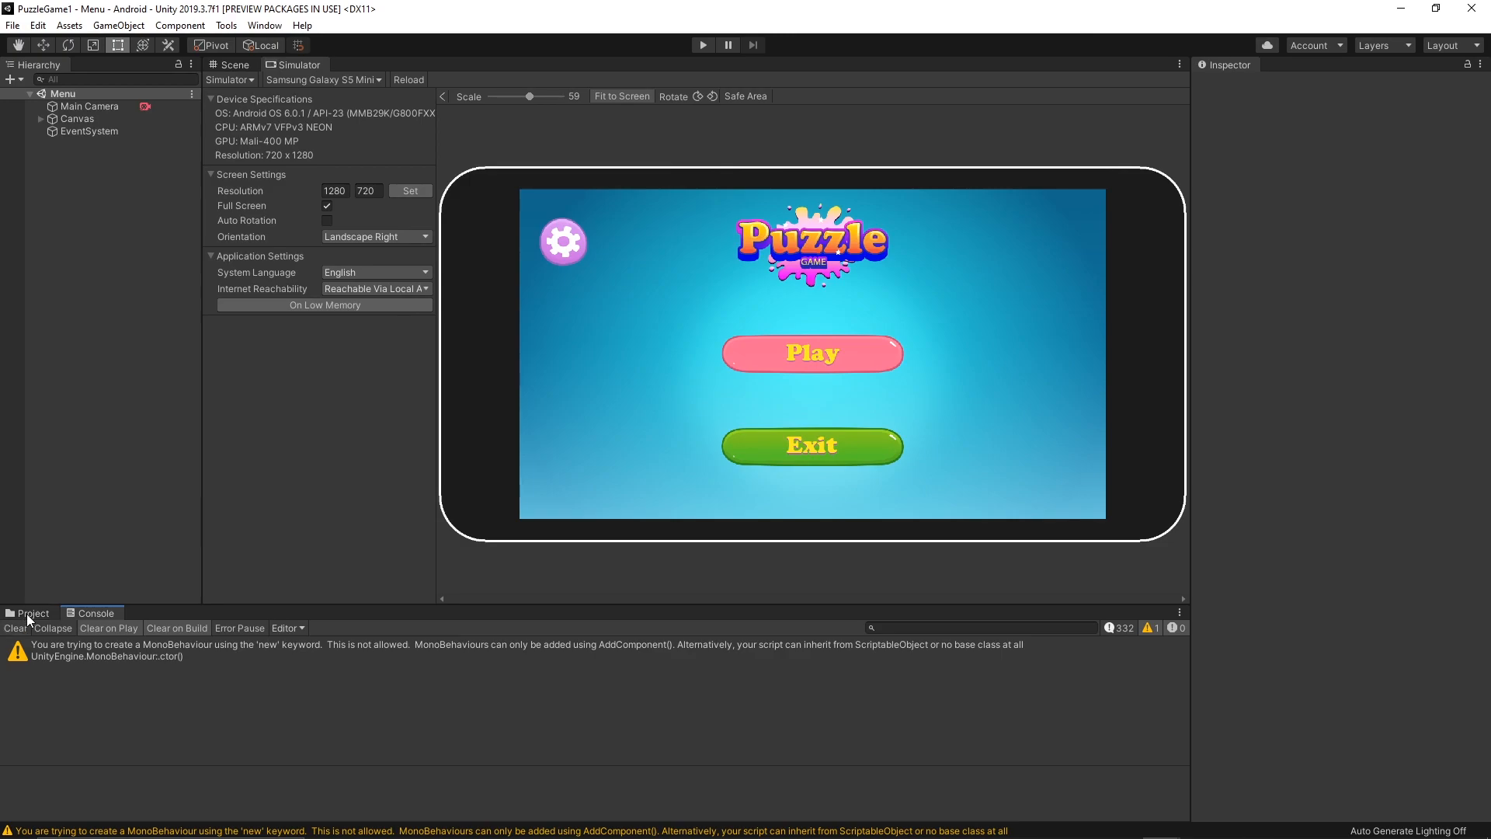
pyautogui.click(31, 613)
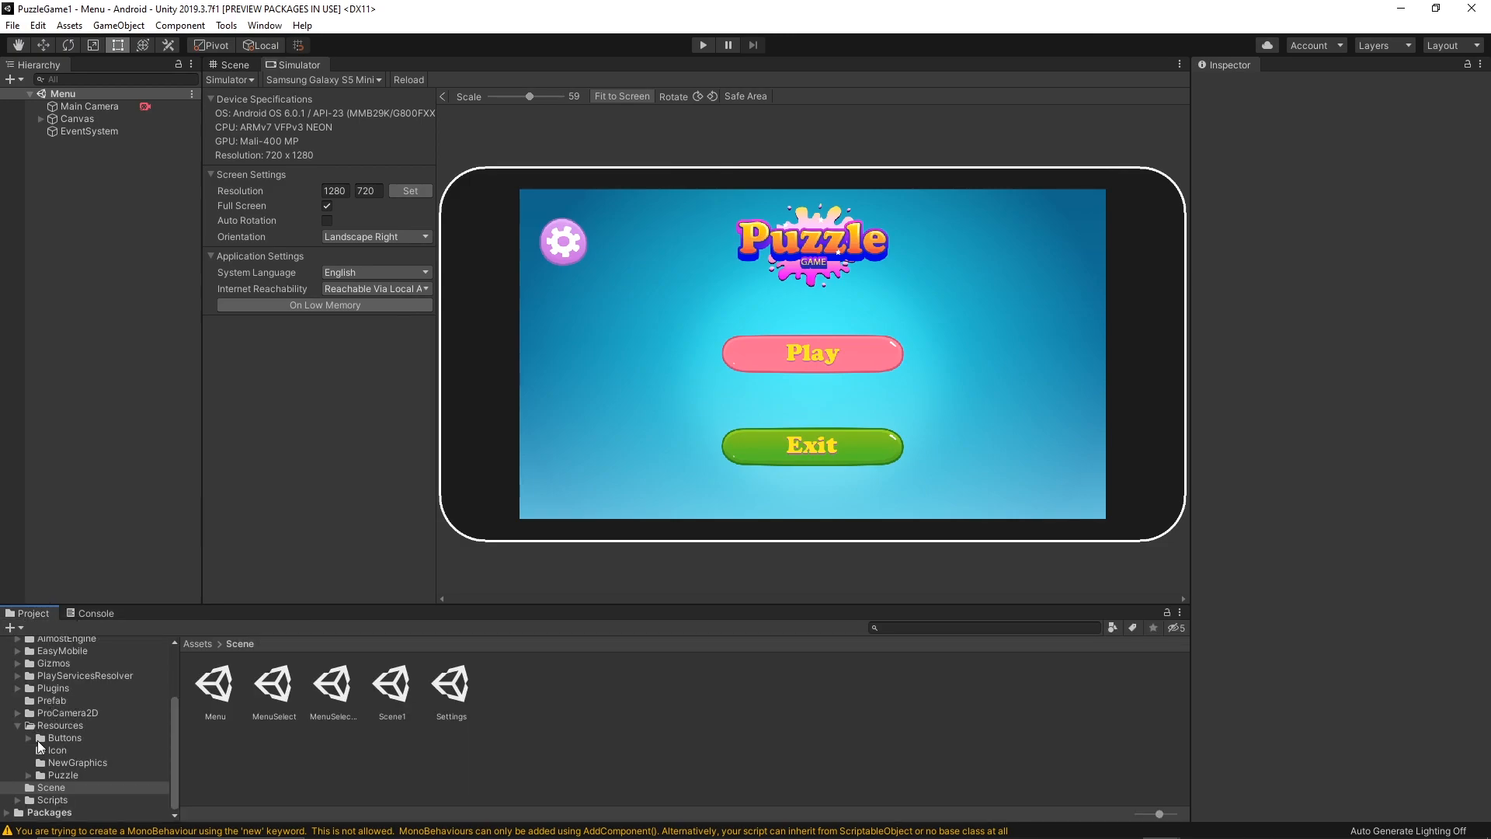
pyautogui.click(60, 724)
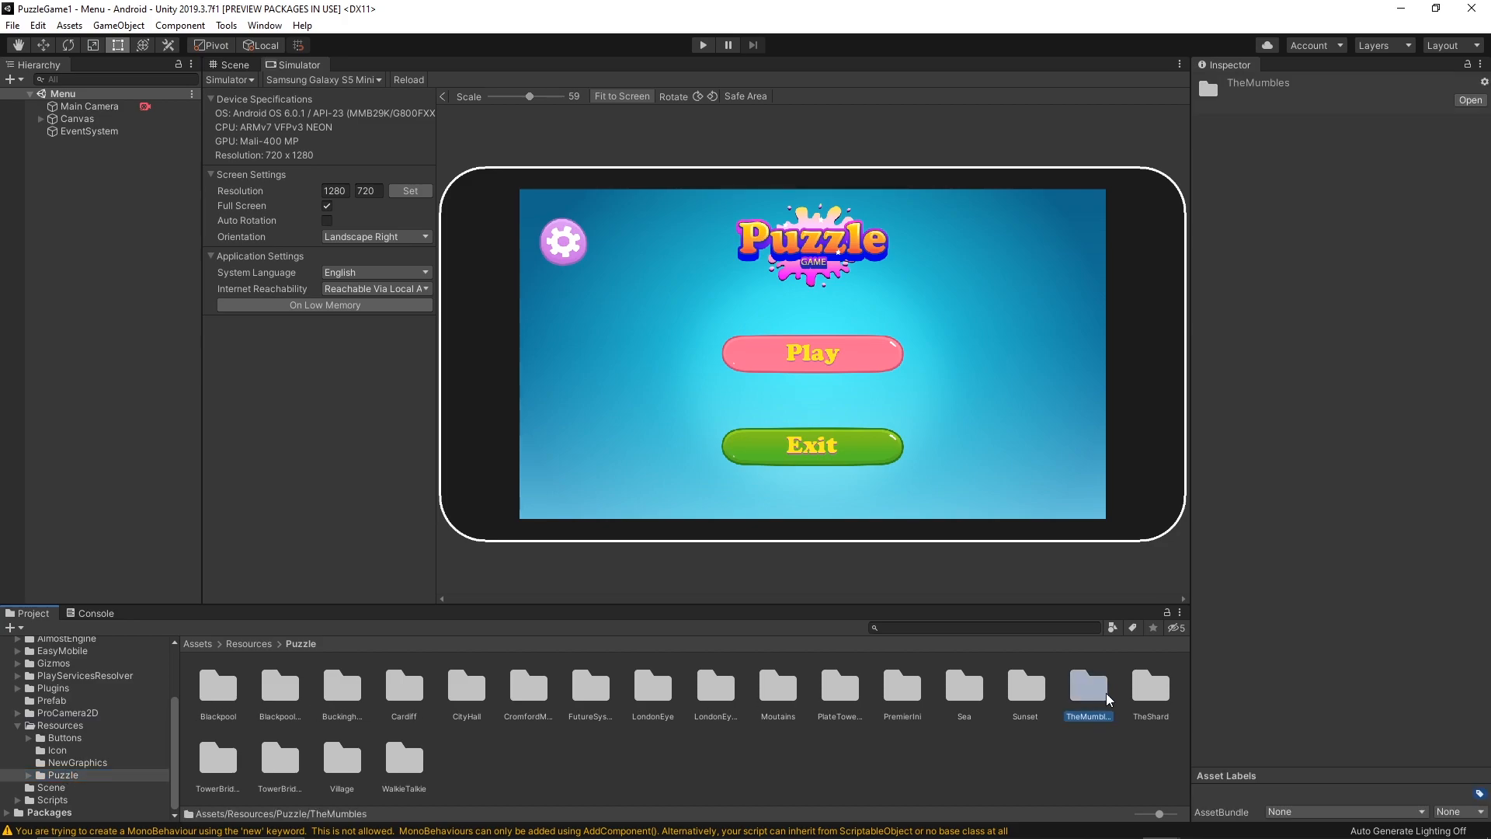
pyautogui.doubleClick(1087, 685)
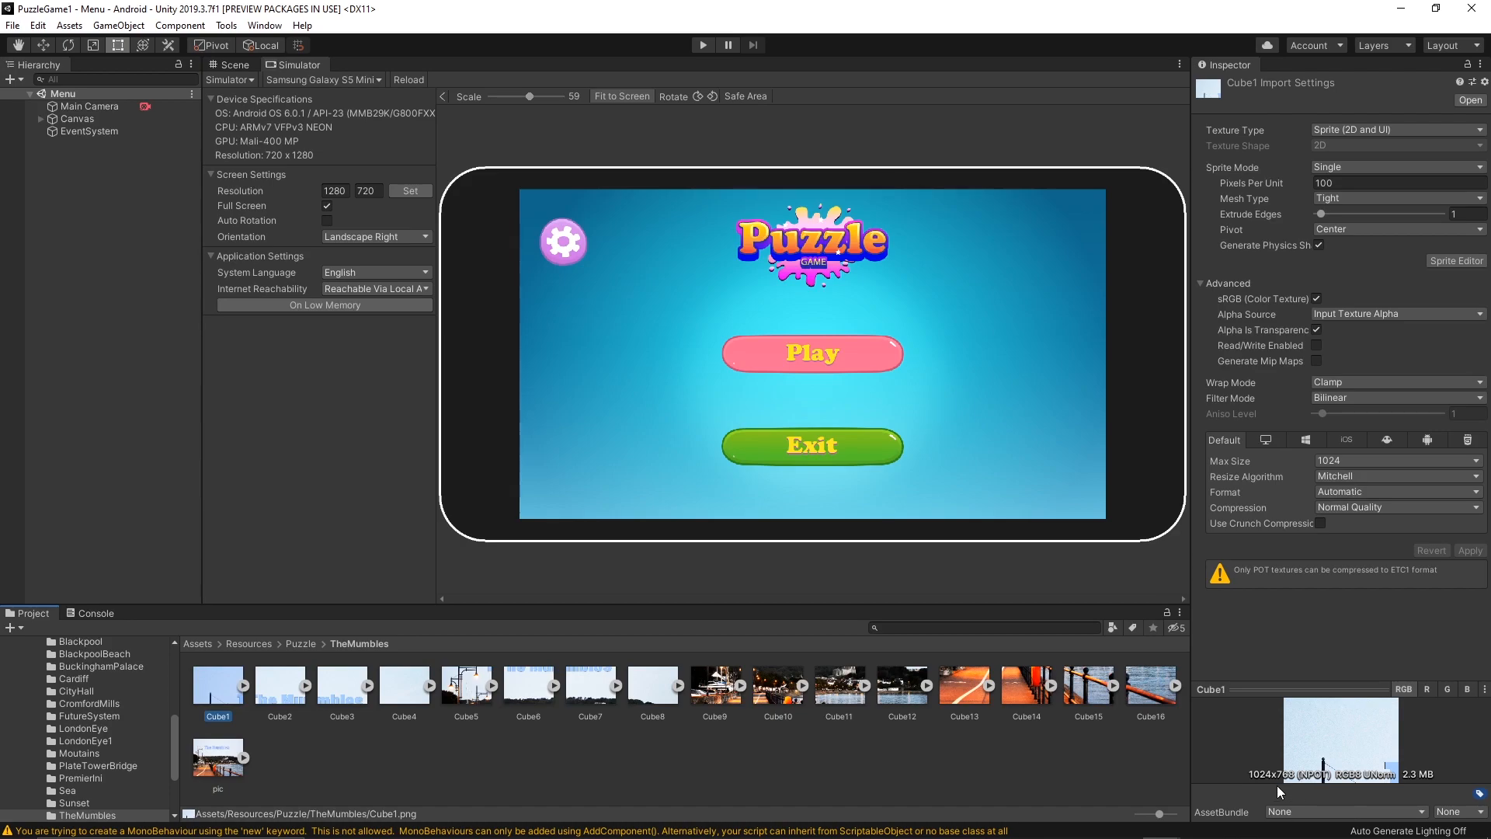
pyautogui.moveTo(1267, 784)
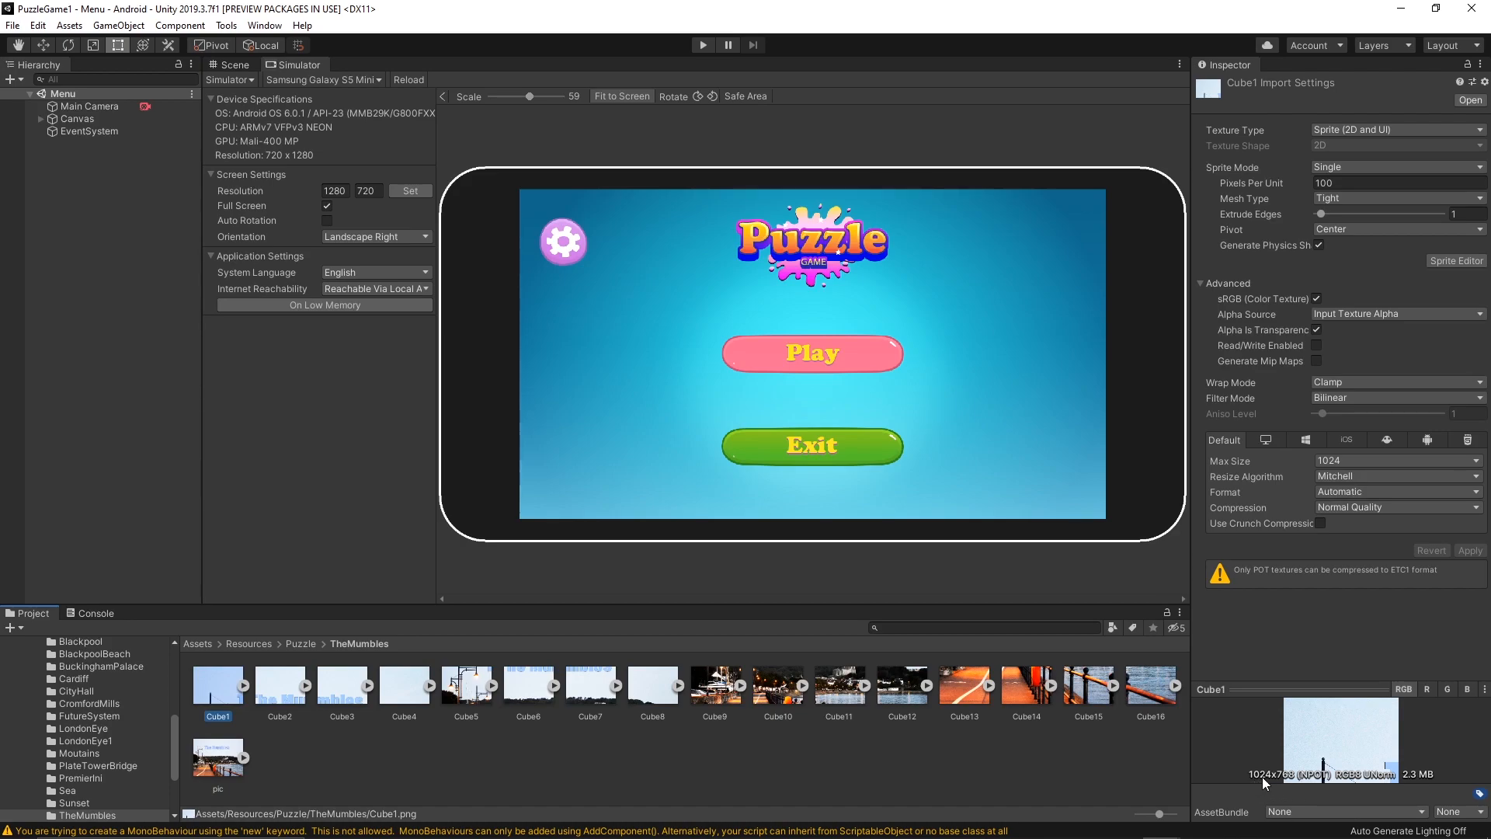
pyautogui.moveTo(1270, 783)
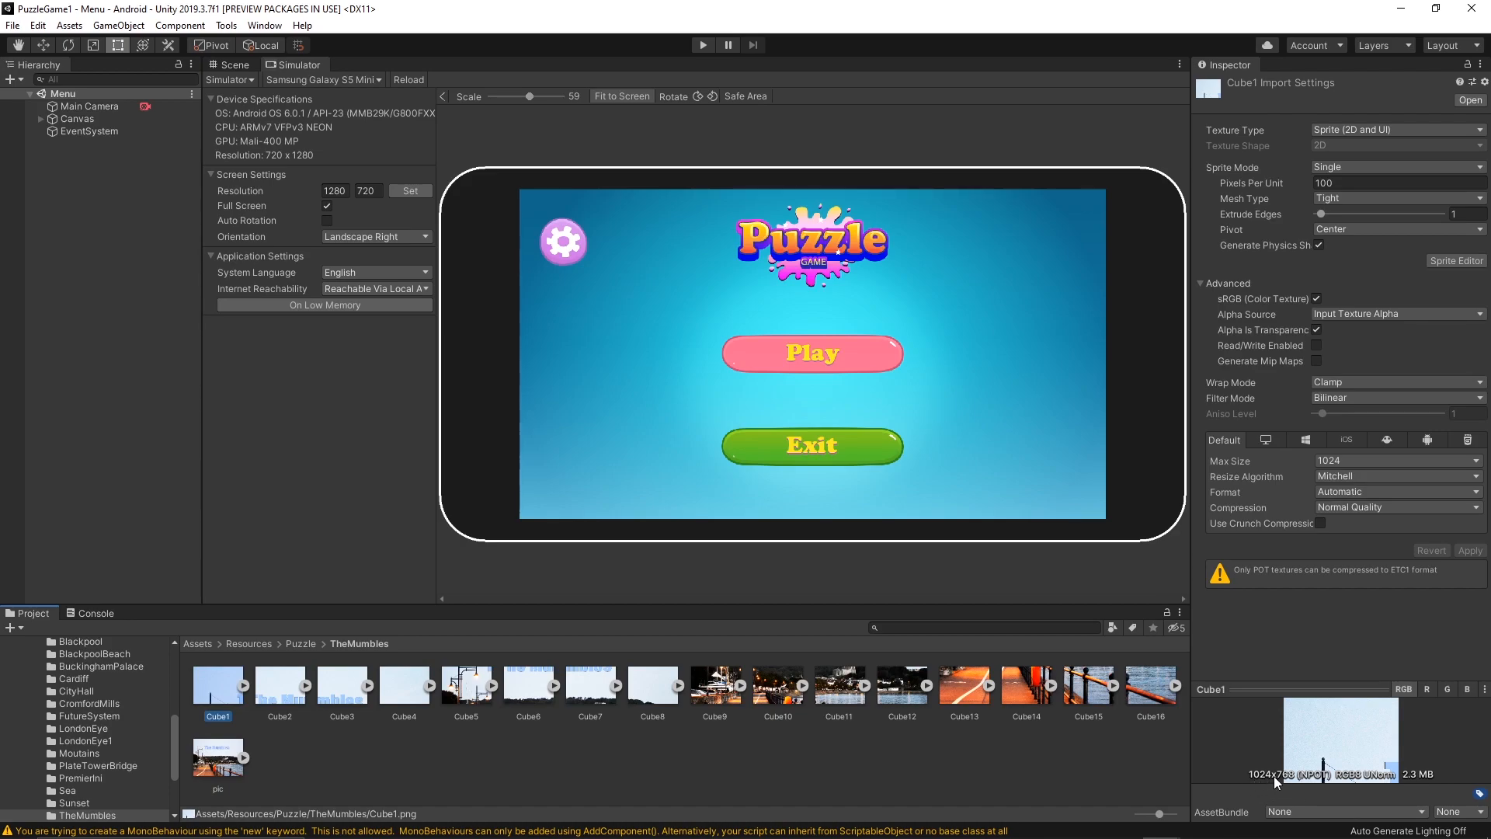
pyautogui.moveTo(1322, 764)
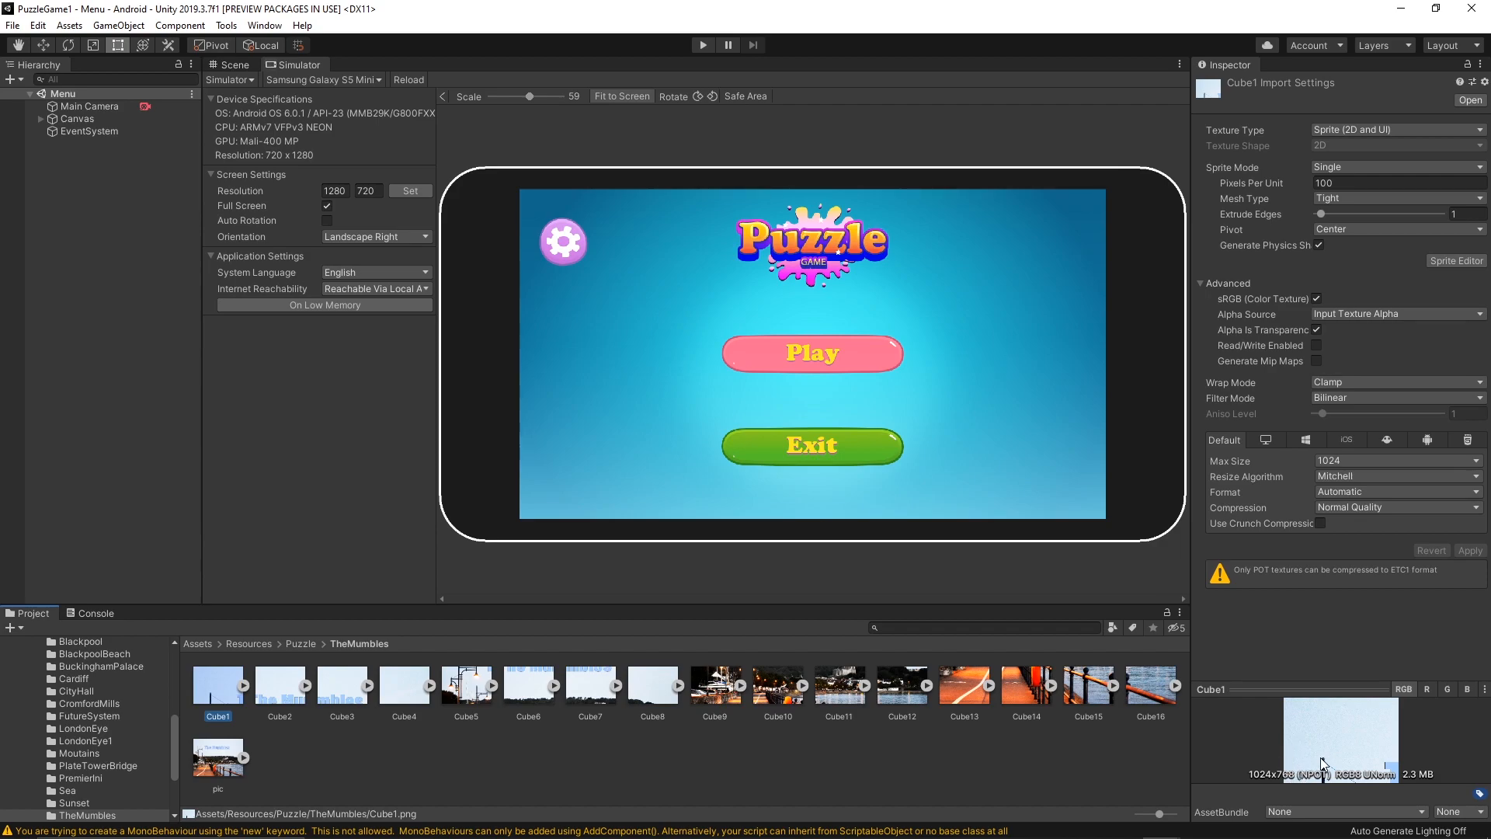
pyautogui.click(68, 791)
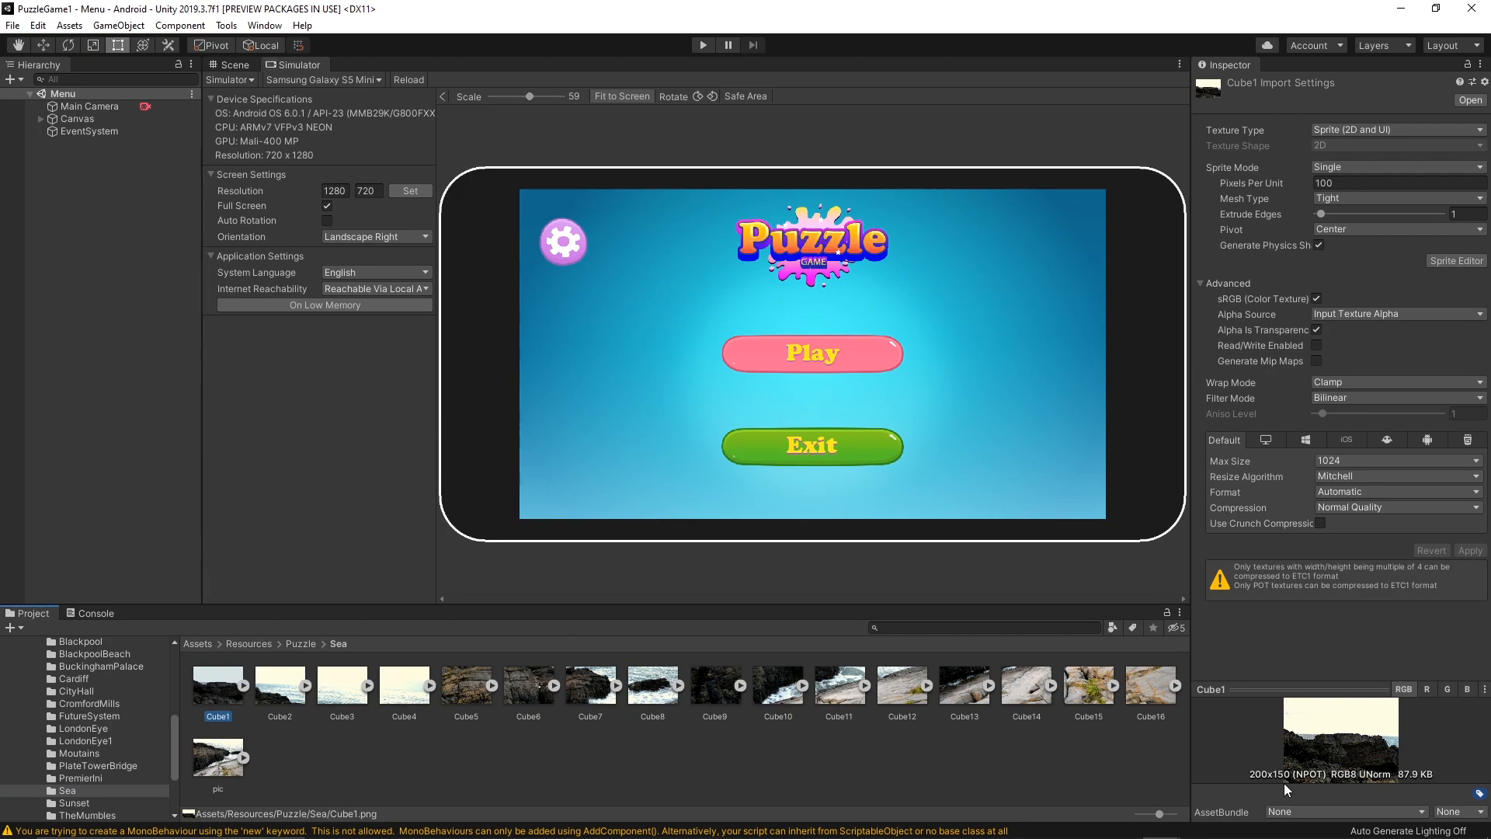
pyautogui.moveTo(1300, 758)
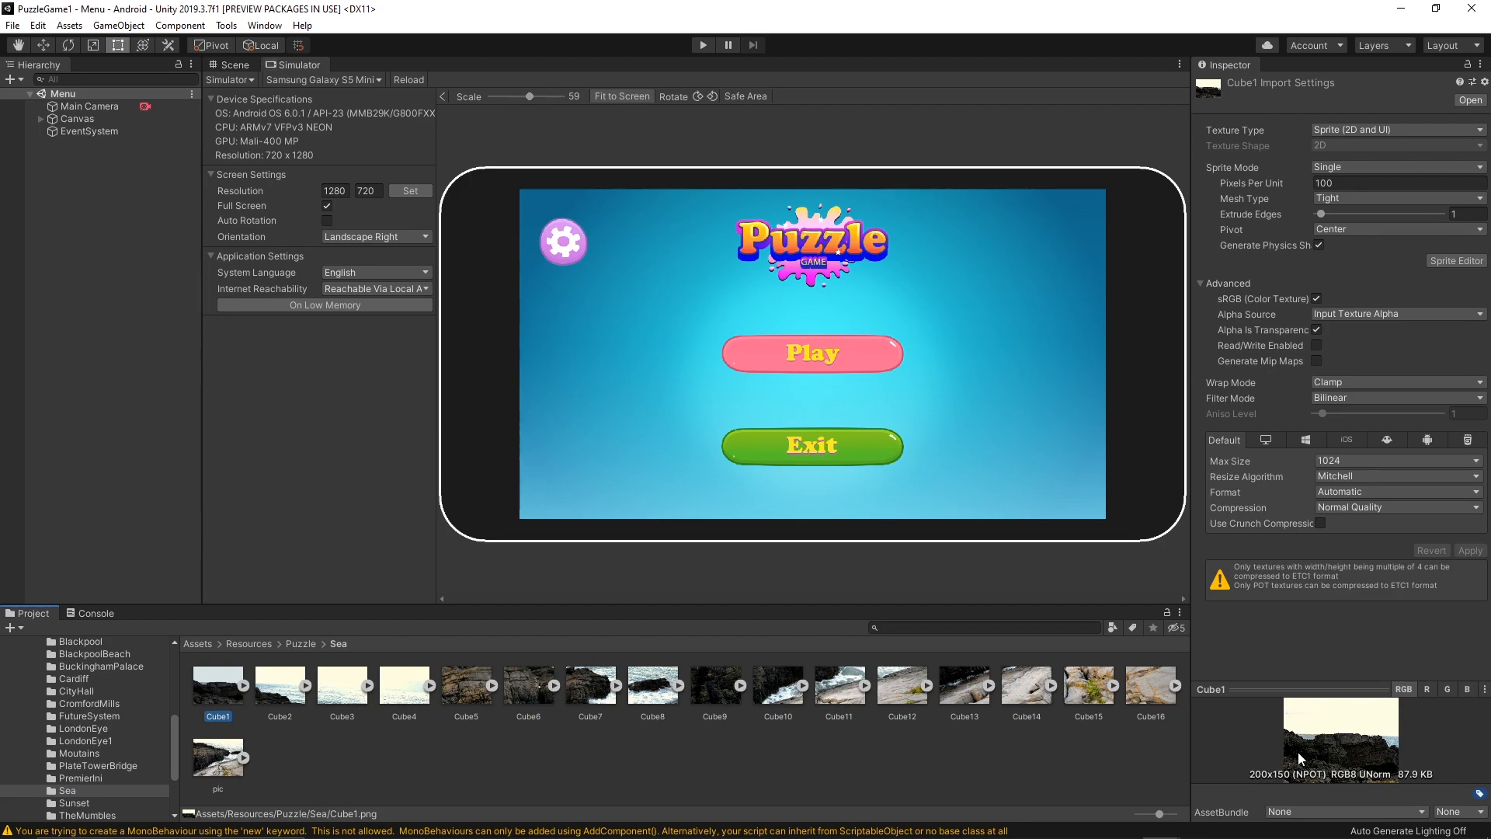
pyautogui.moveTo(323, 658)
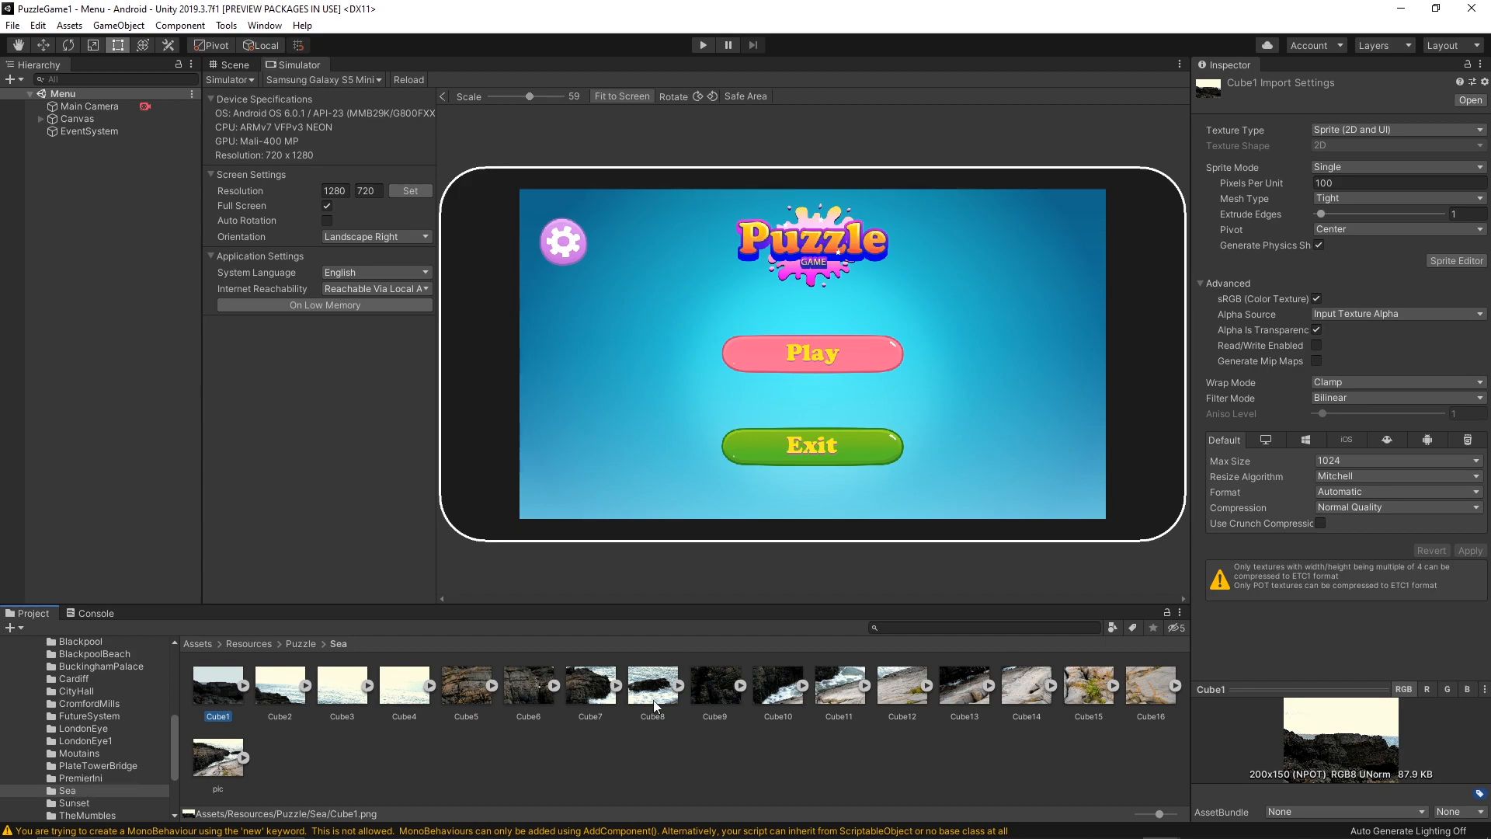
pyautogui.moveTo(919, 302)
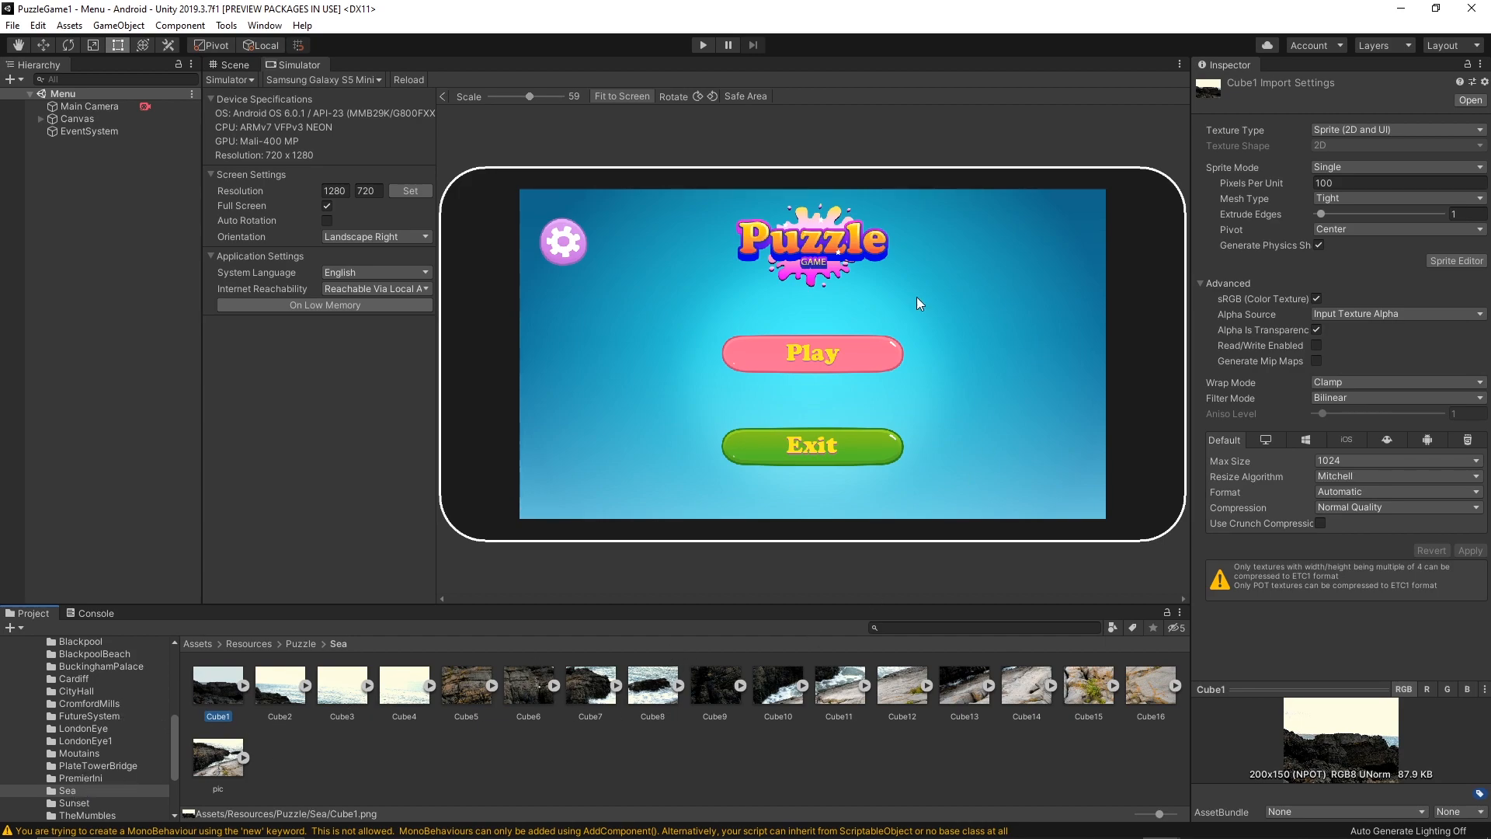
pyautogui.moveTo(731, 391)
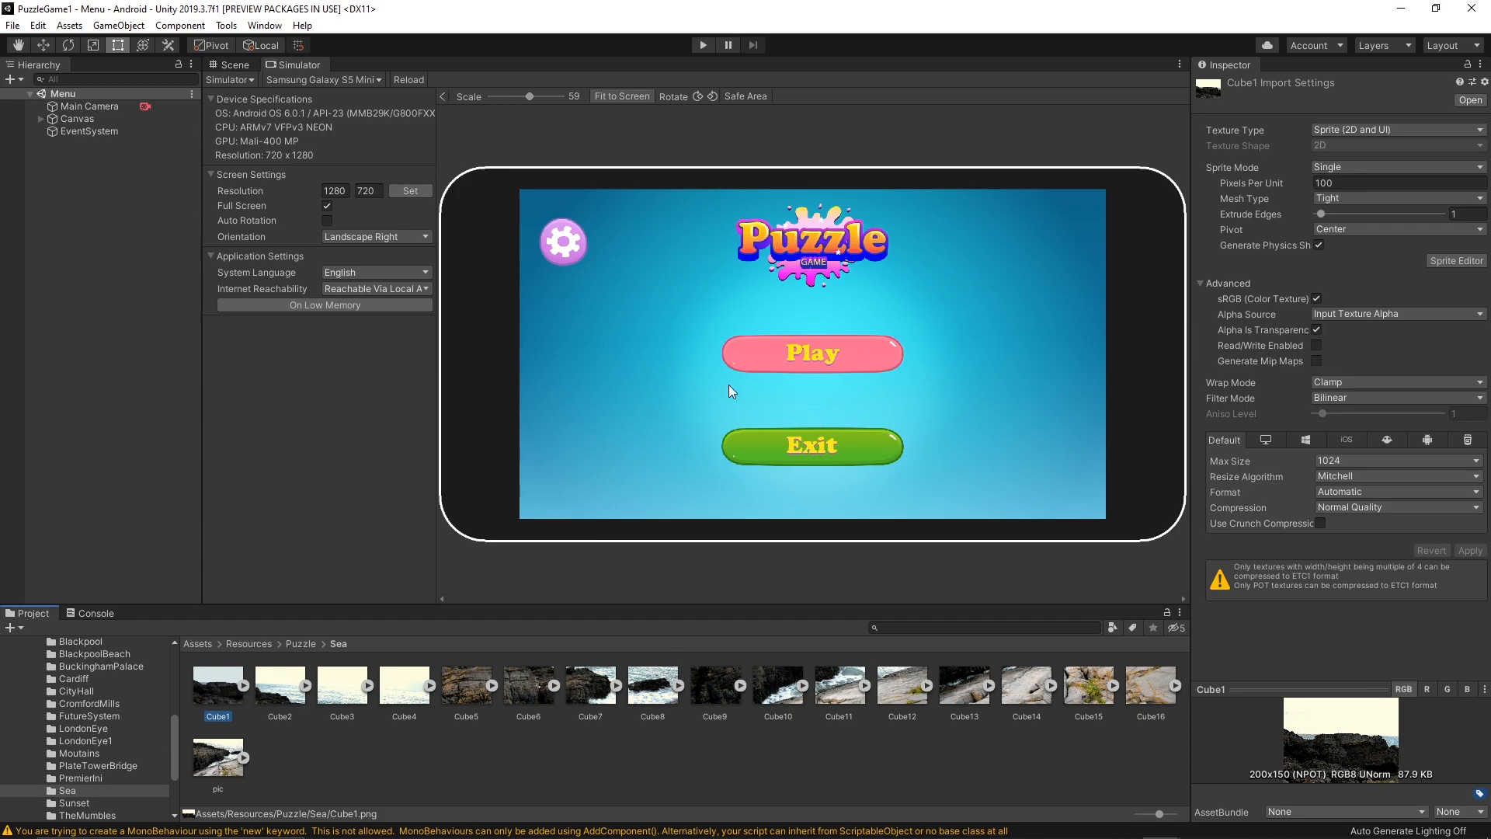
pyautogui.moveTo(770, 554)
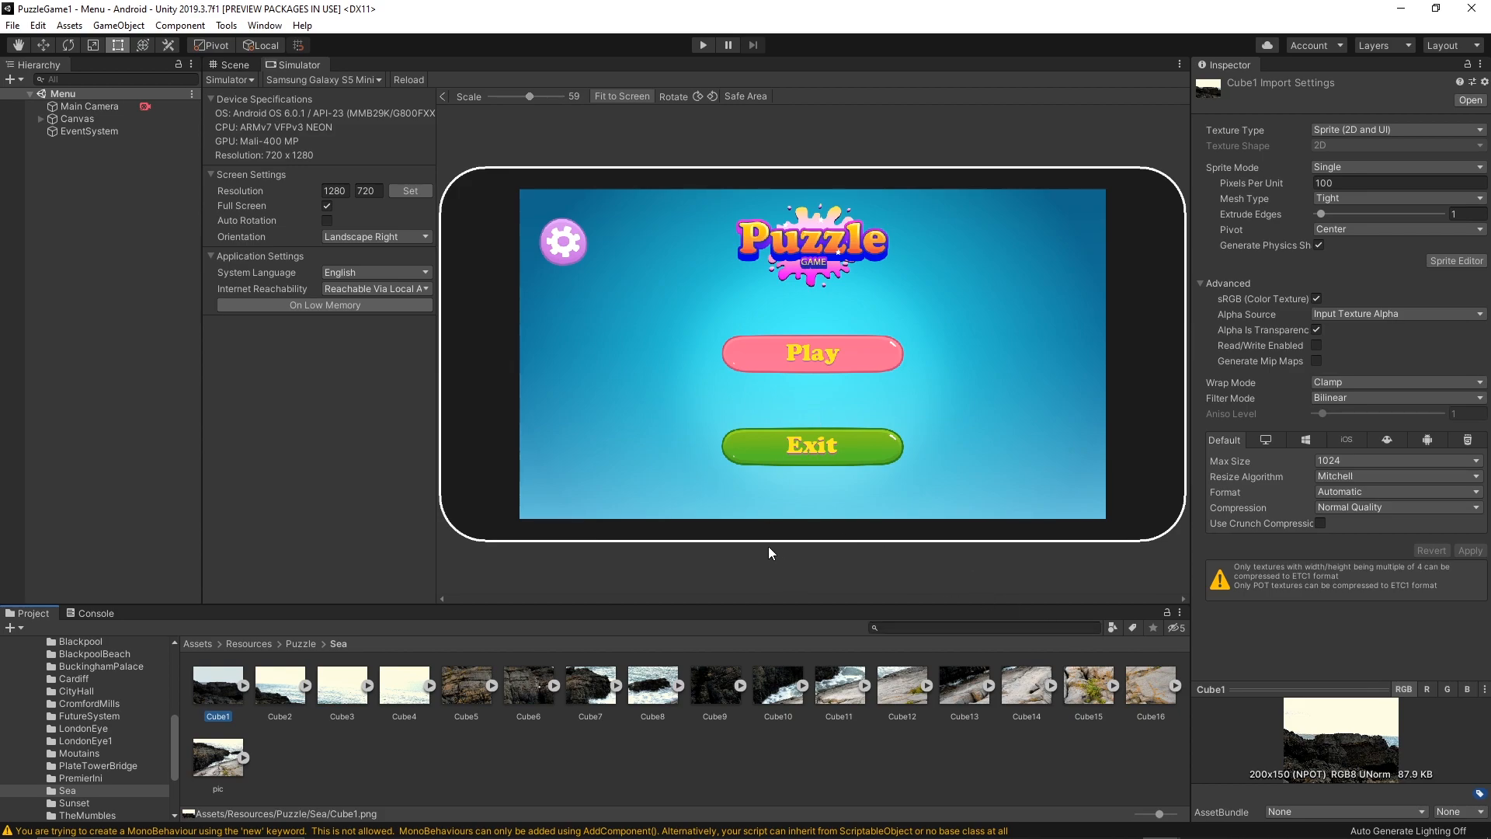
pyautogui.moveTo(547, 276)
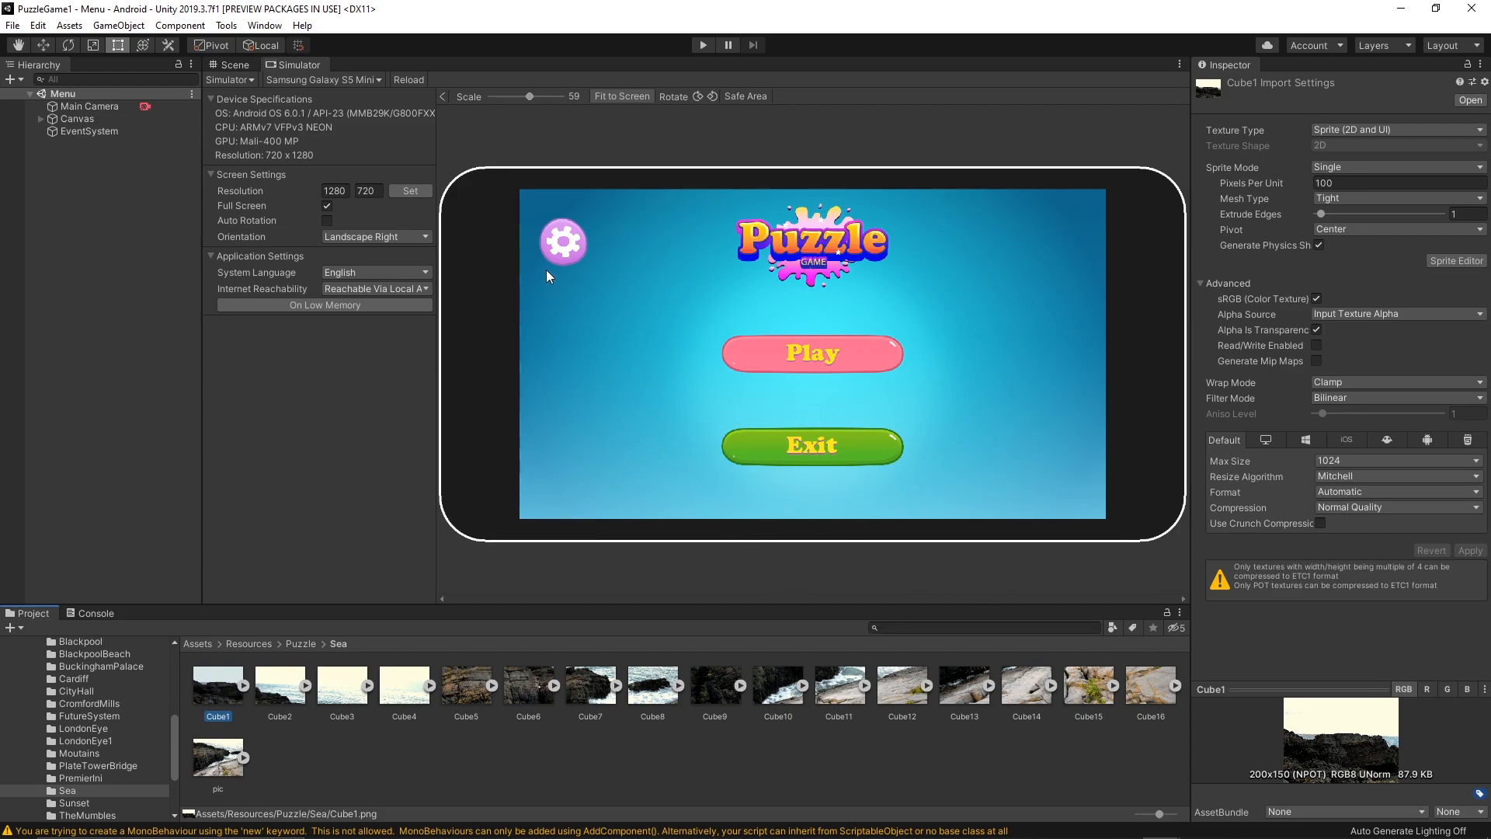
pyautogui.moveTo(537, 200)
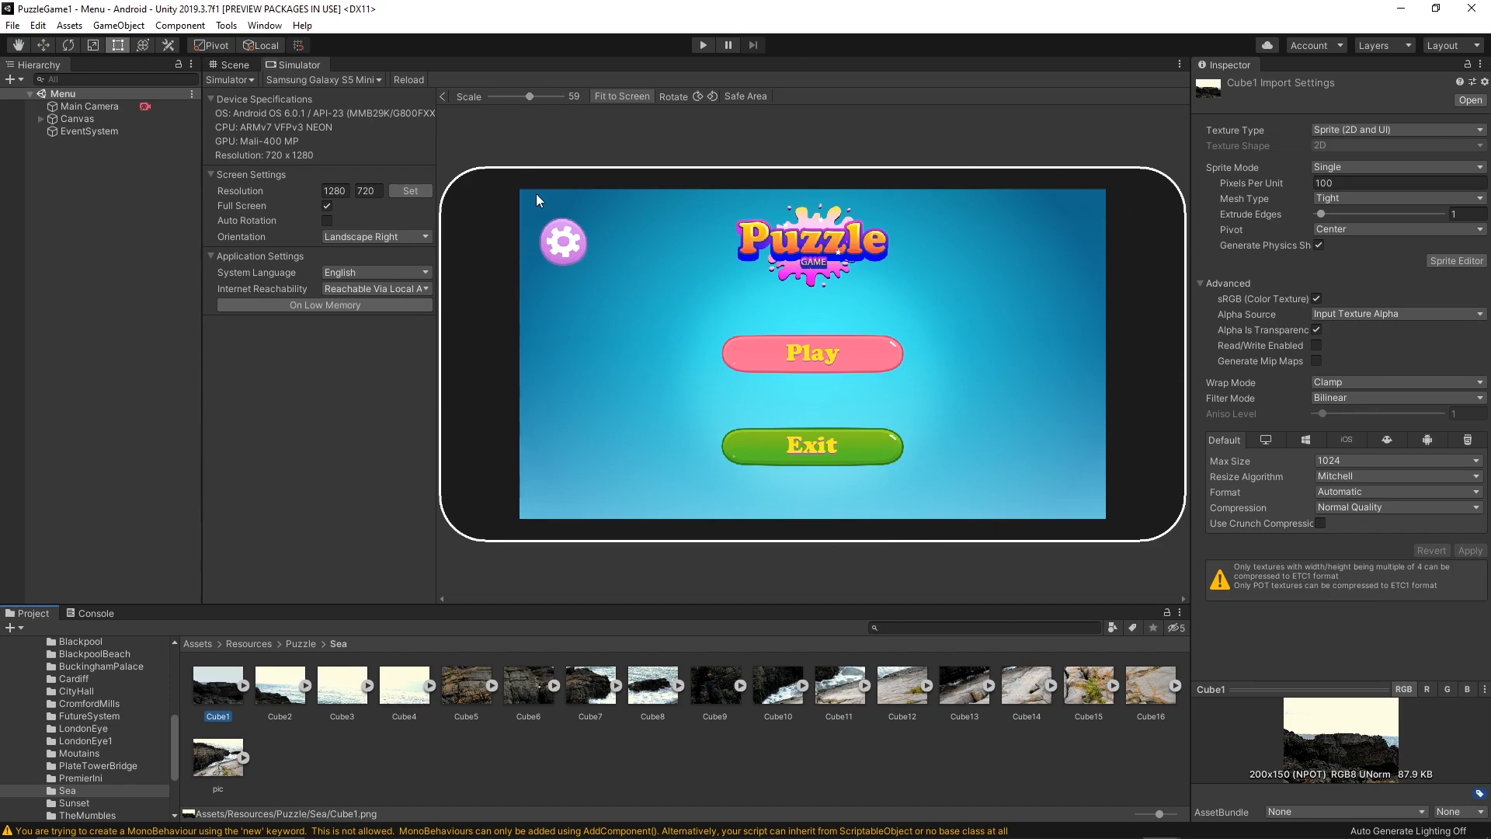
pyautogui.moveTo(601, 192)
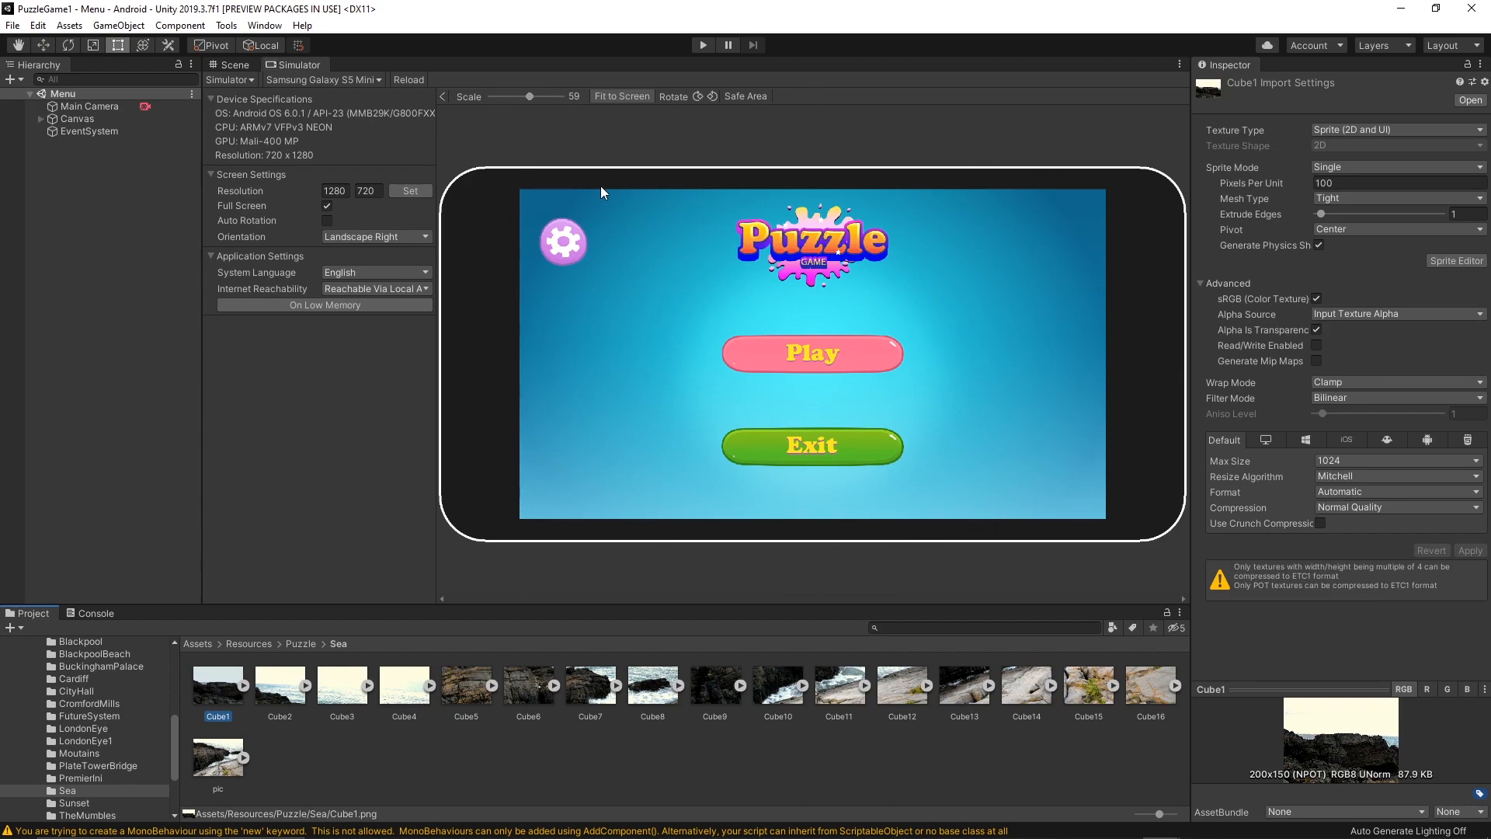
pyautogui.moveTo(630, 435)
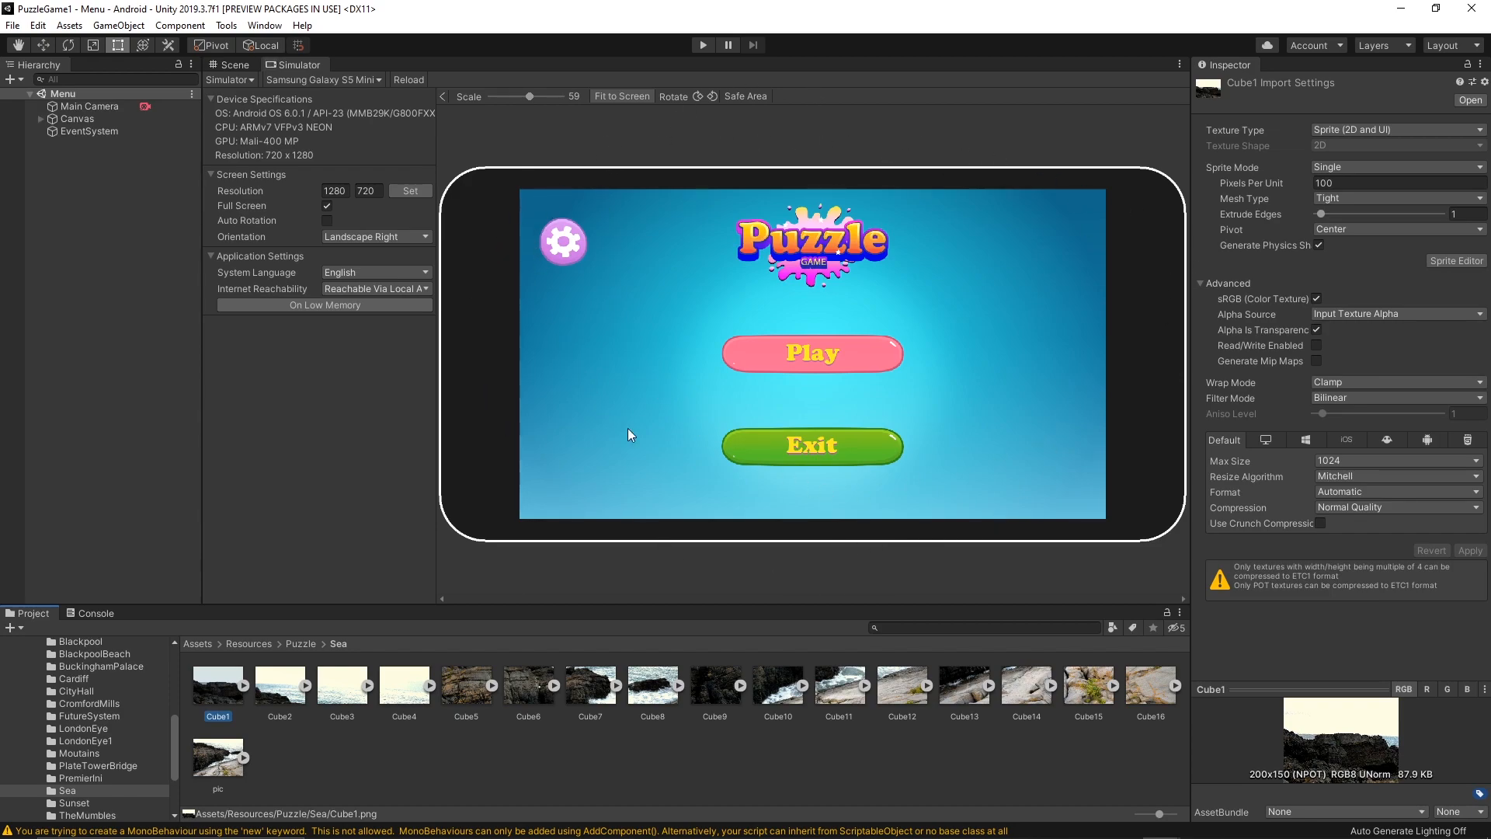
pyautogui.moveTo(626, 496)
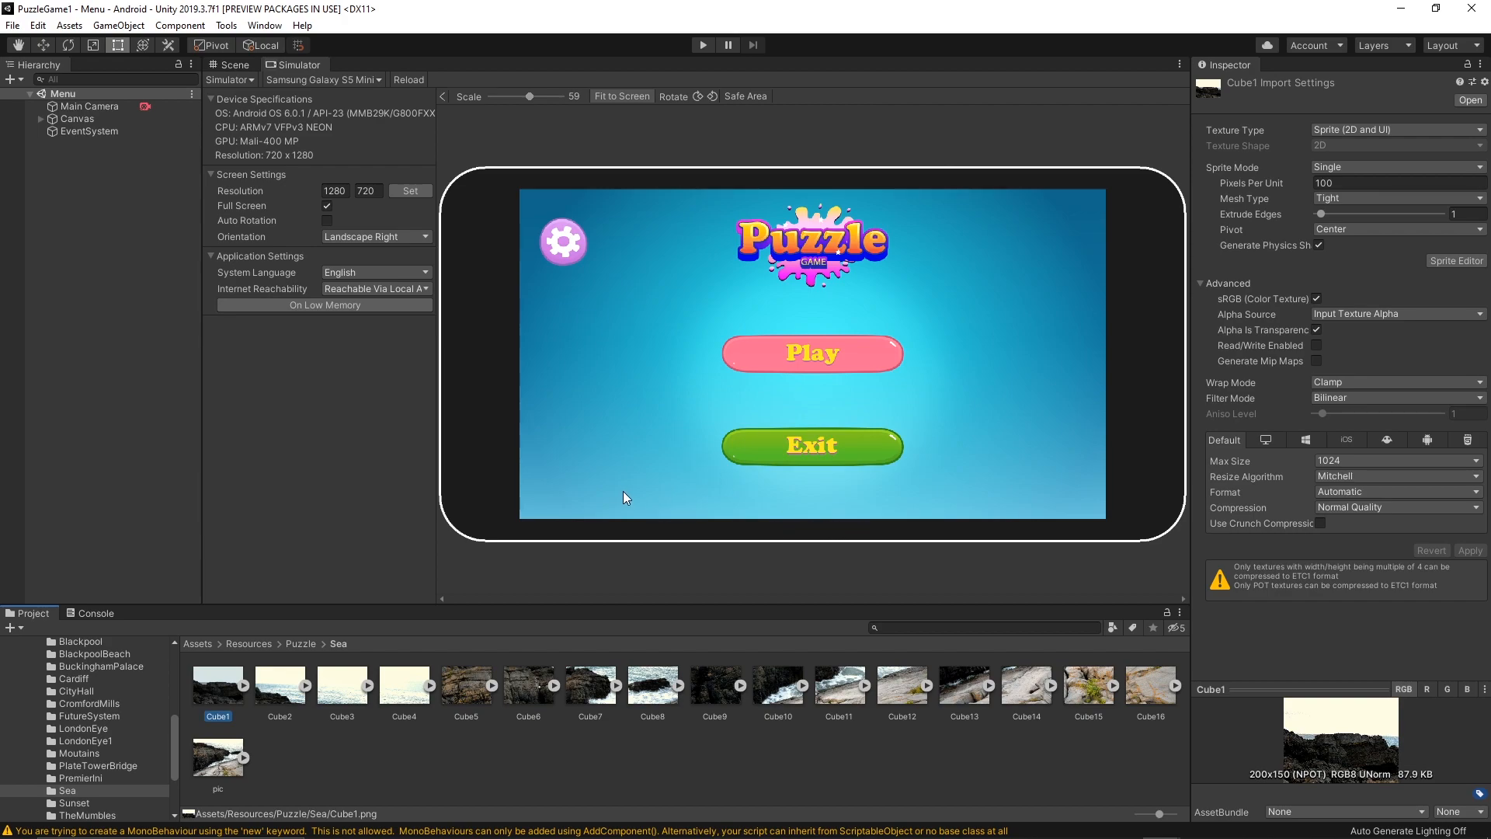
pyautogui.moveTo(698, 538)
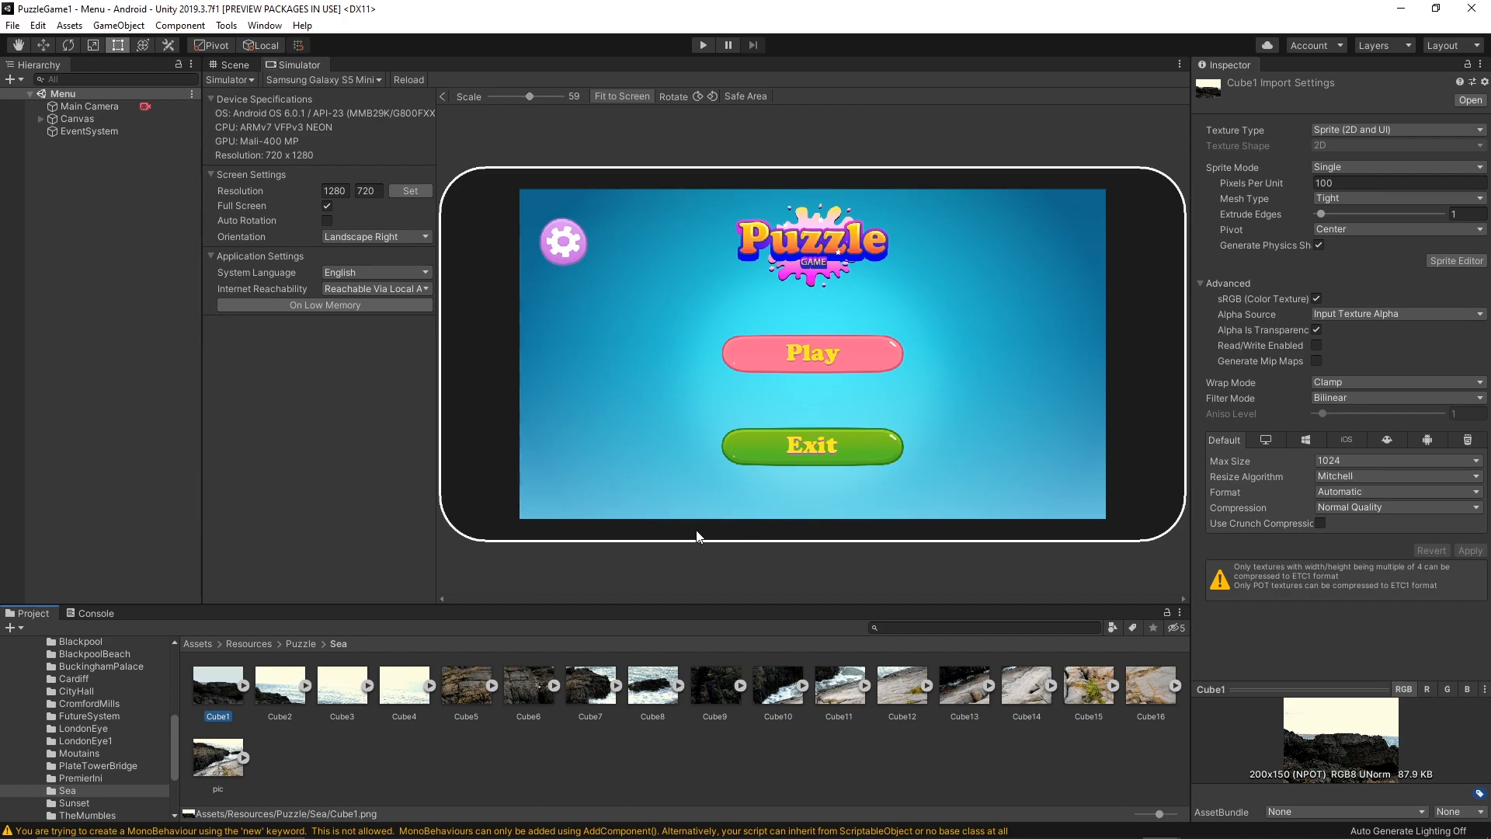
pyautogui.moveTo(1259, 561)
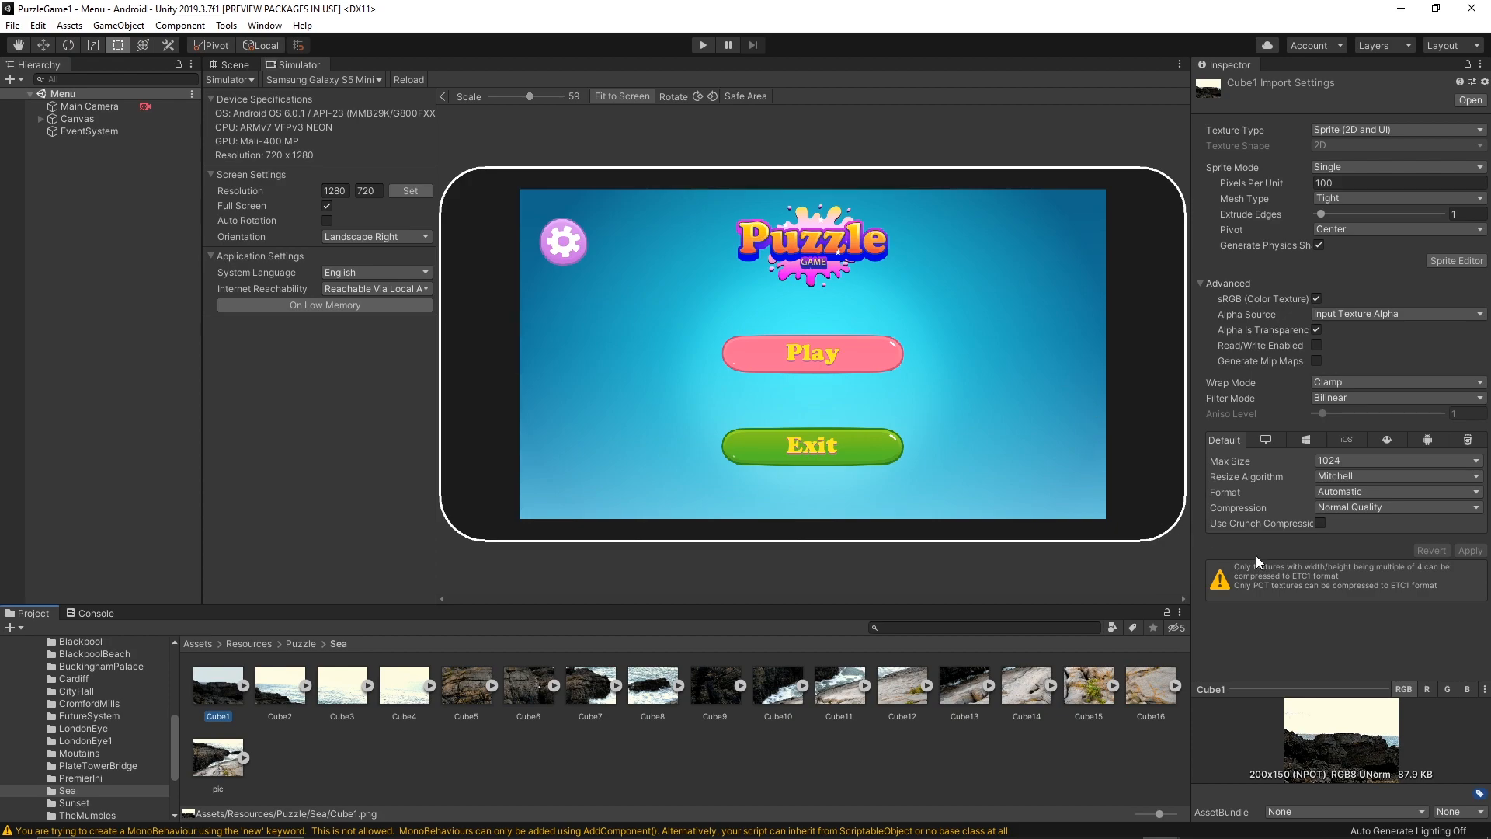
pyautogui.moveTo(1260, 84)
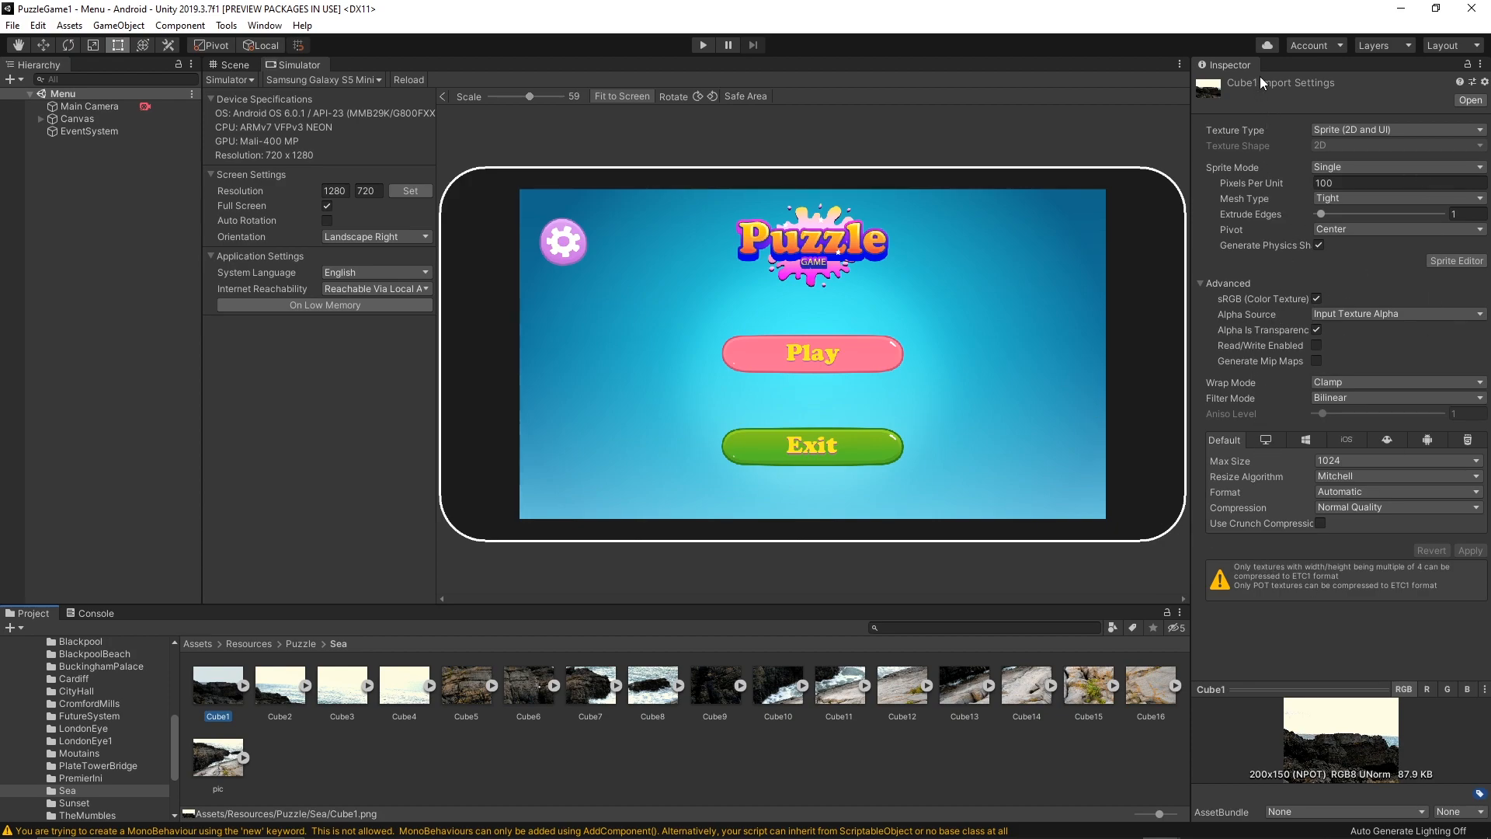
pyautogui.moveTo(1330, 429)
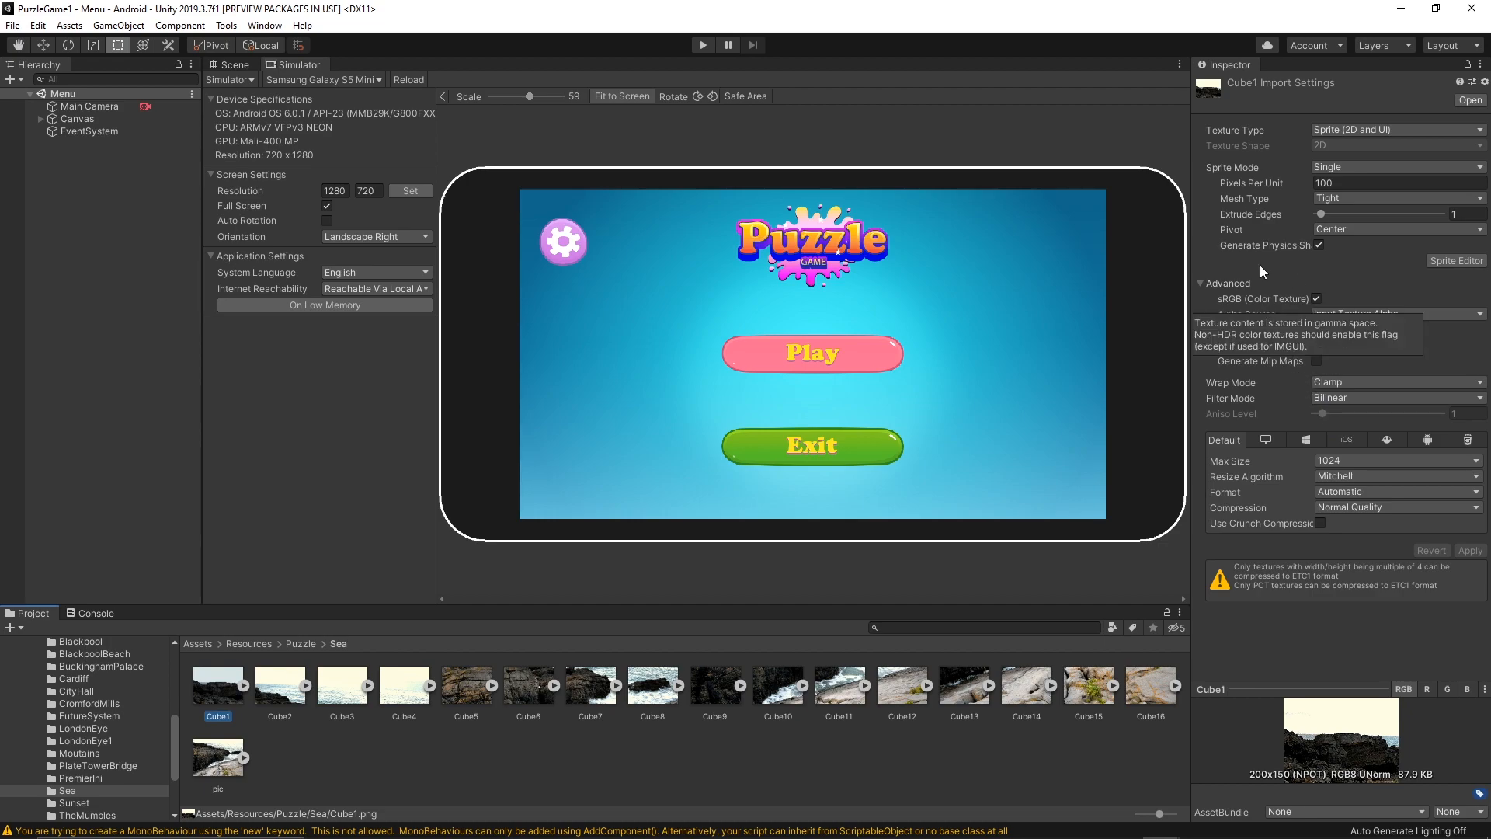
pyautogui.moveTo(1077, 569)
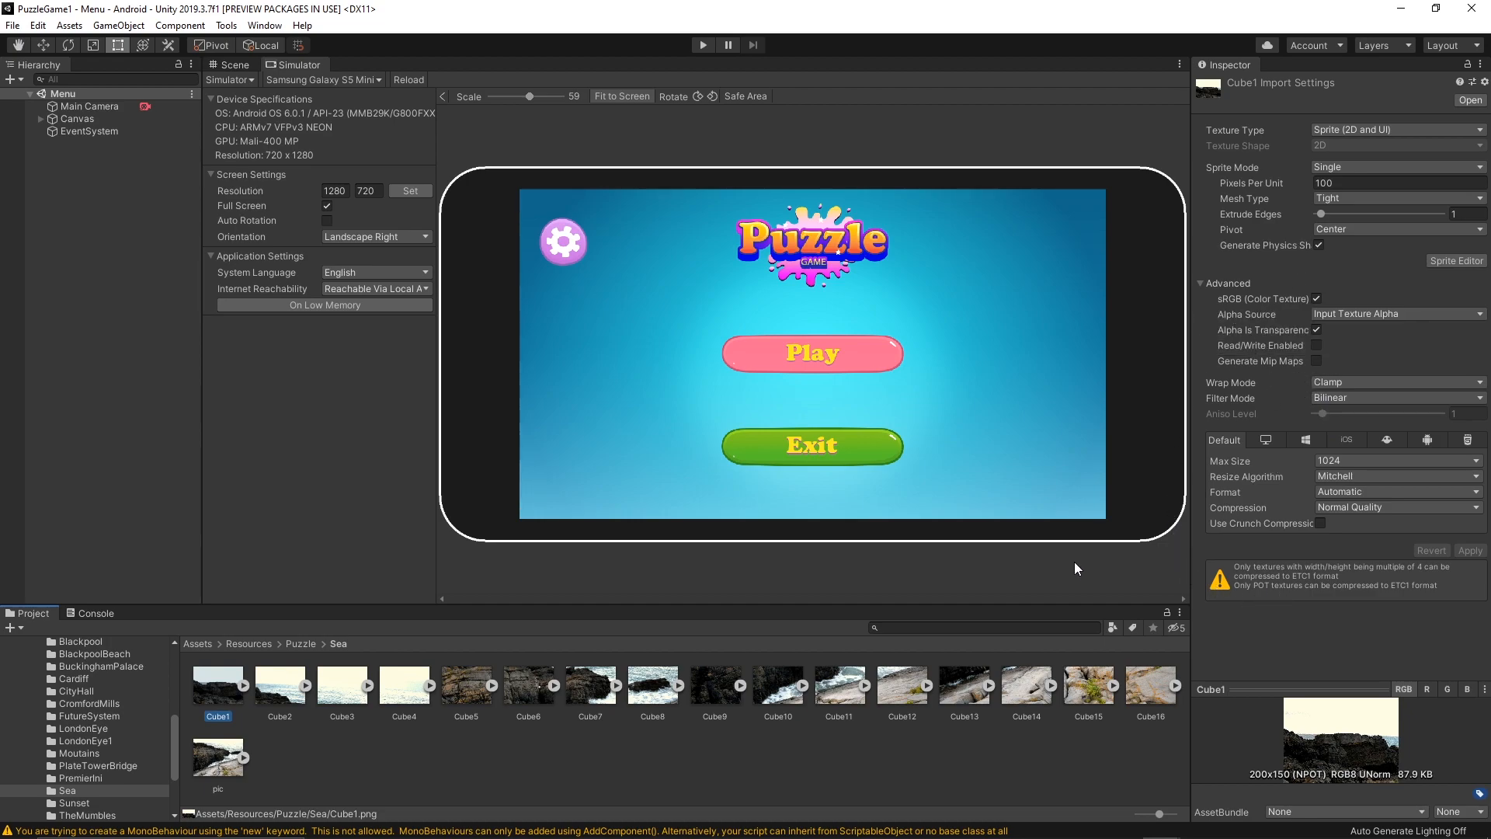
pyautogui.moveTo(670, 397)
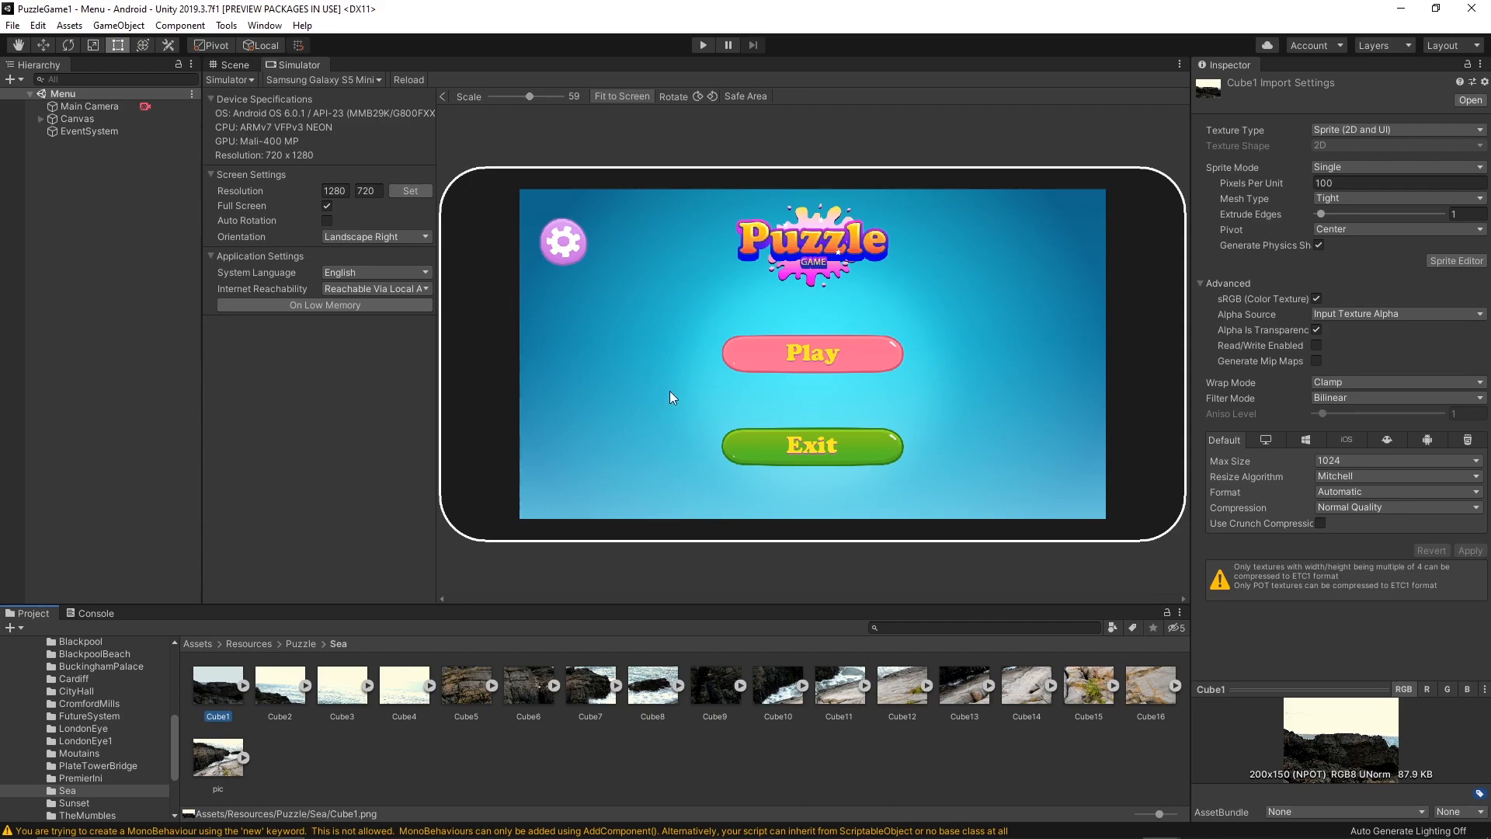